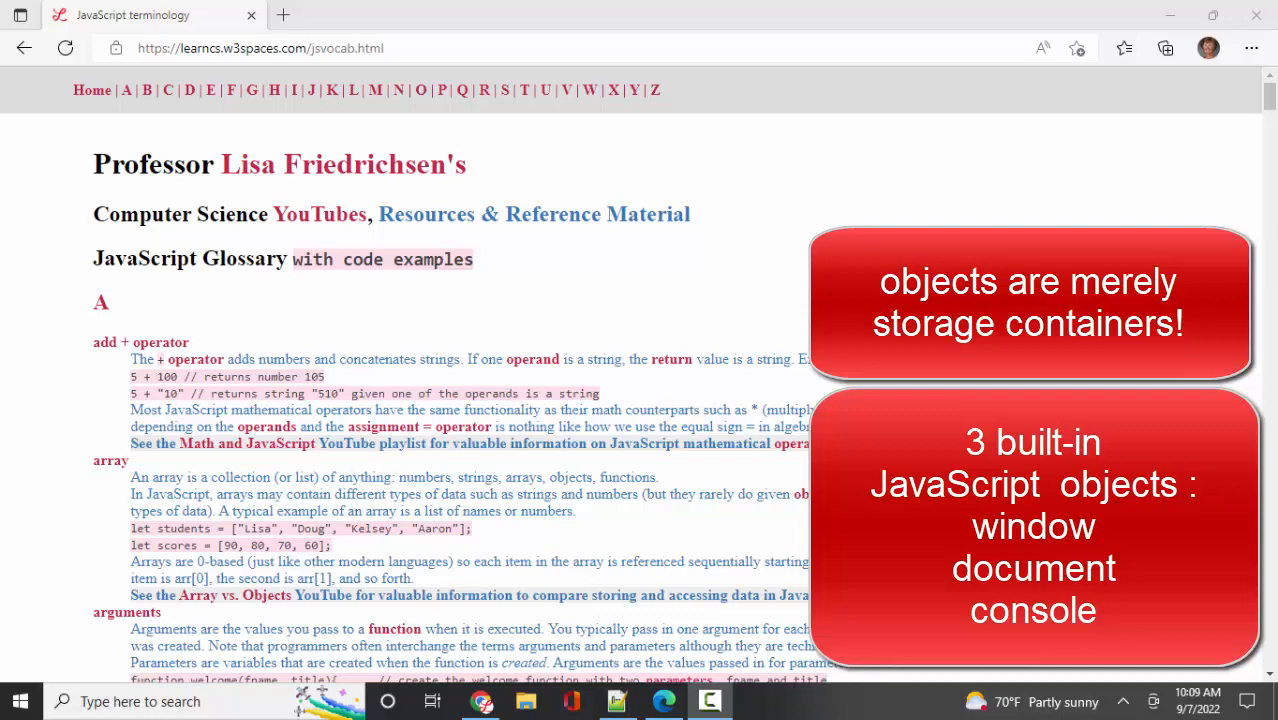
Step: Leave the Edge JavaScript glossary for builtinobjects.html in Notepad++ beside its Chrome preview
{"action": "left_click", "coordinate": [483, 701]}
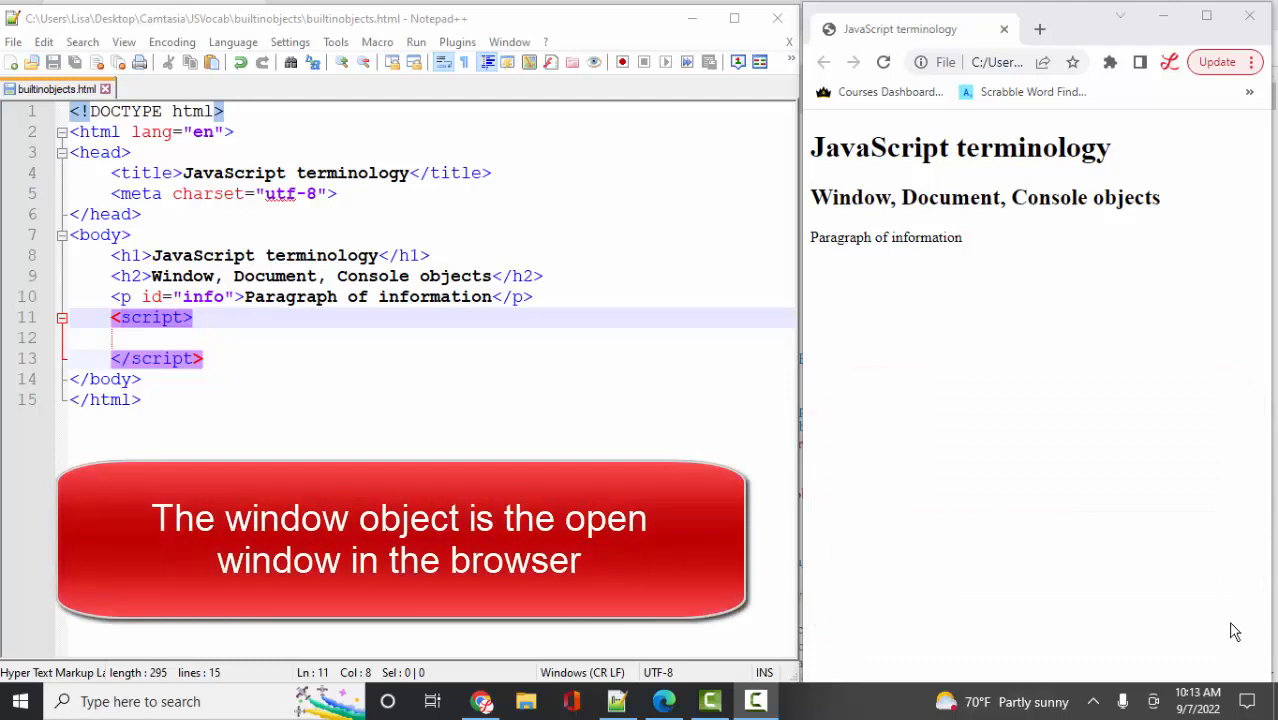
Step: Write window.alert('hi world!'); inside the empty script block
{"action": "left_click", "coordinate": [262, 337]}
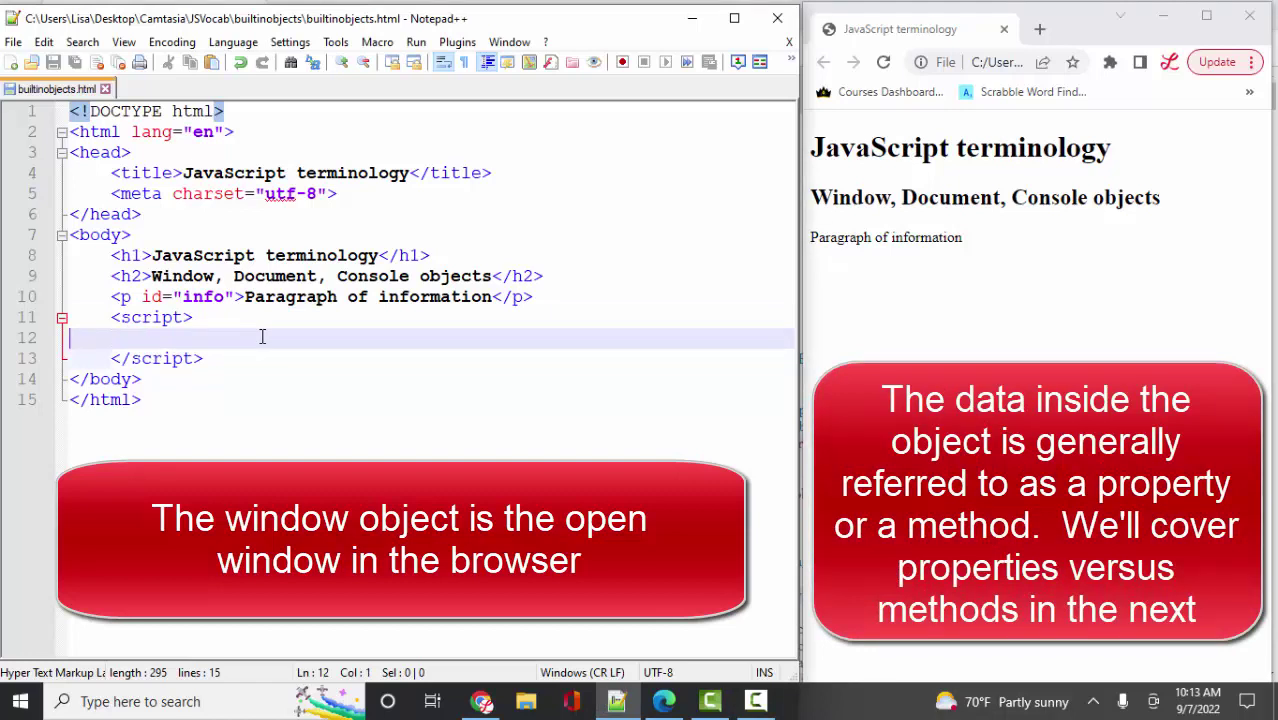
{"action": "type", "text": "window.l"}
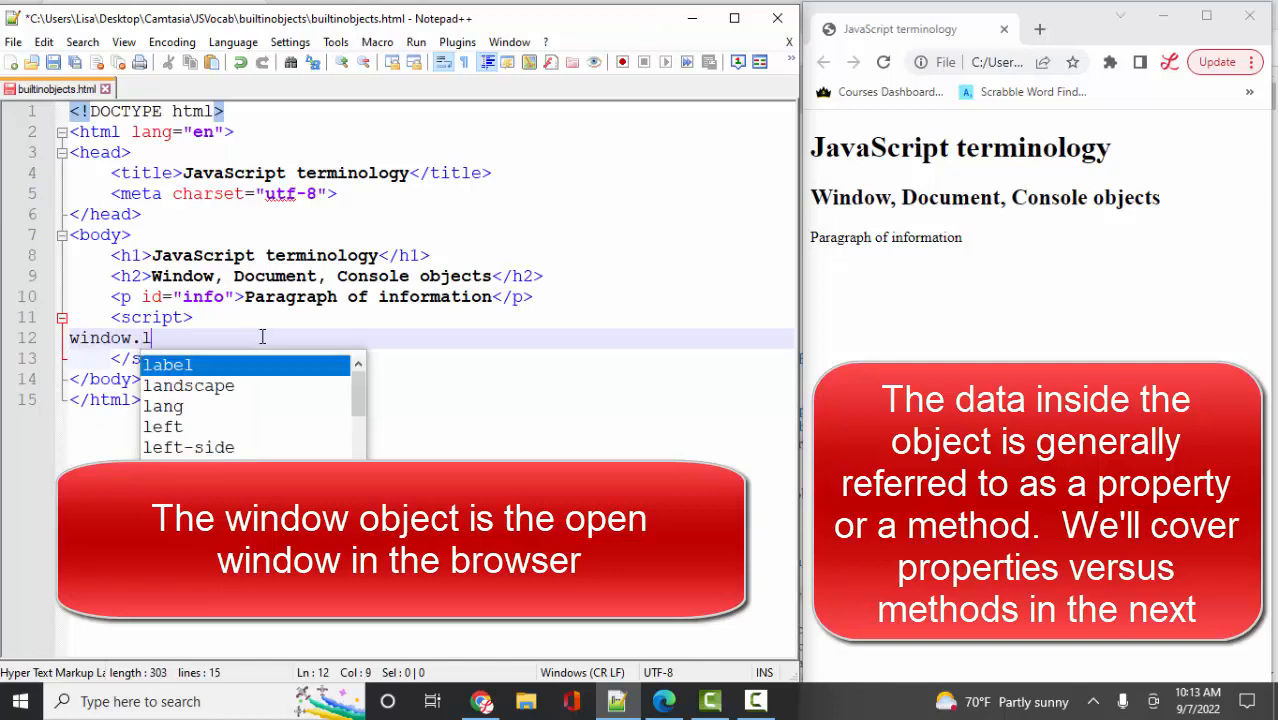
{"action": "type", "text": "alert('hi wo"}
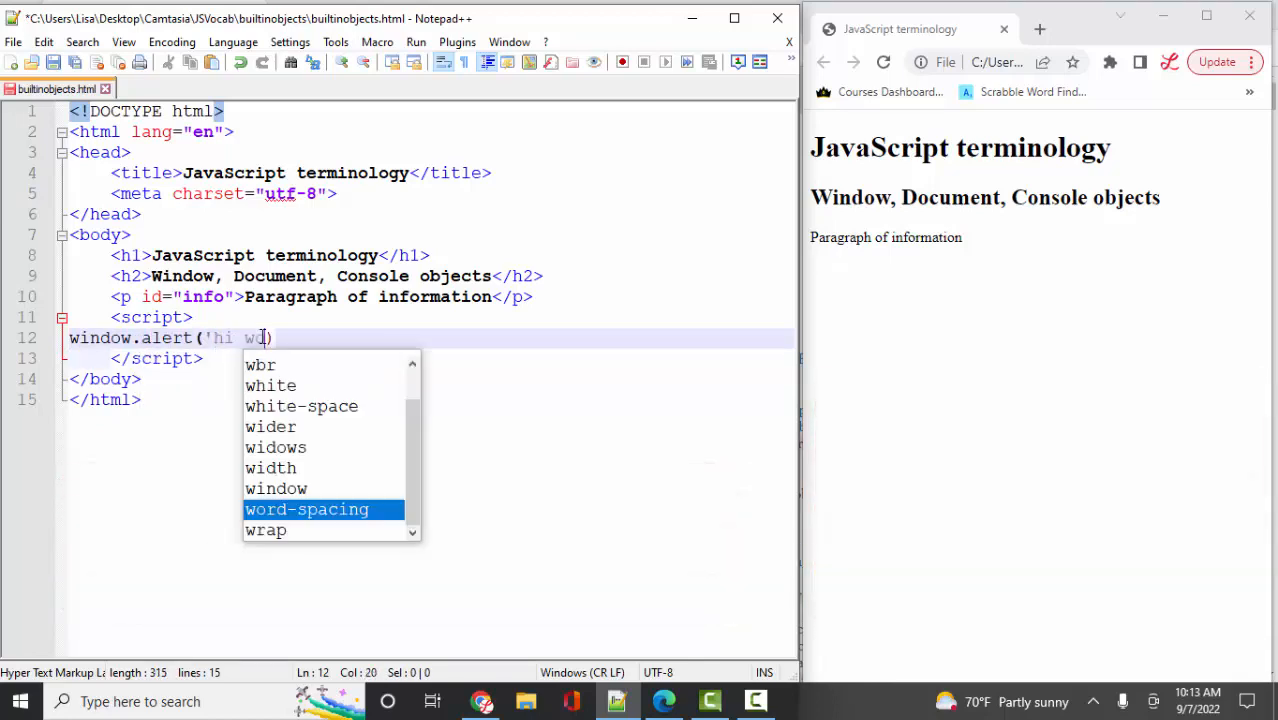
{"action": "type", "text": "orld!');"}
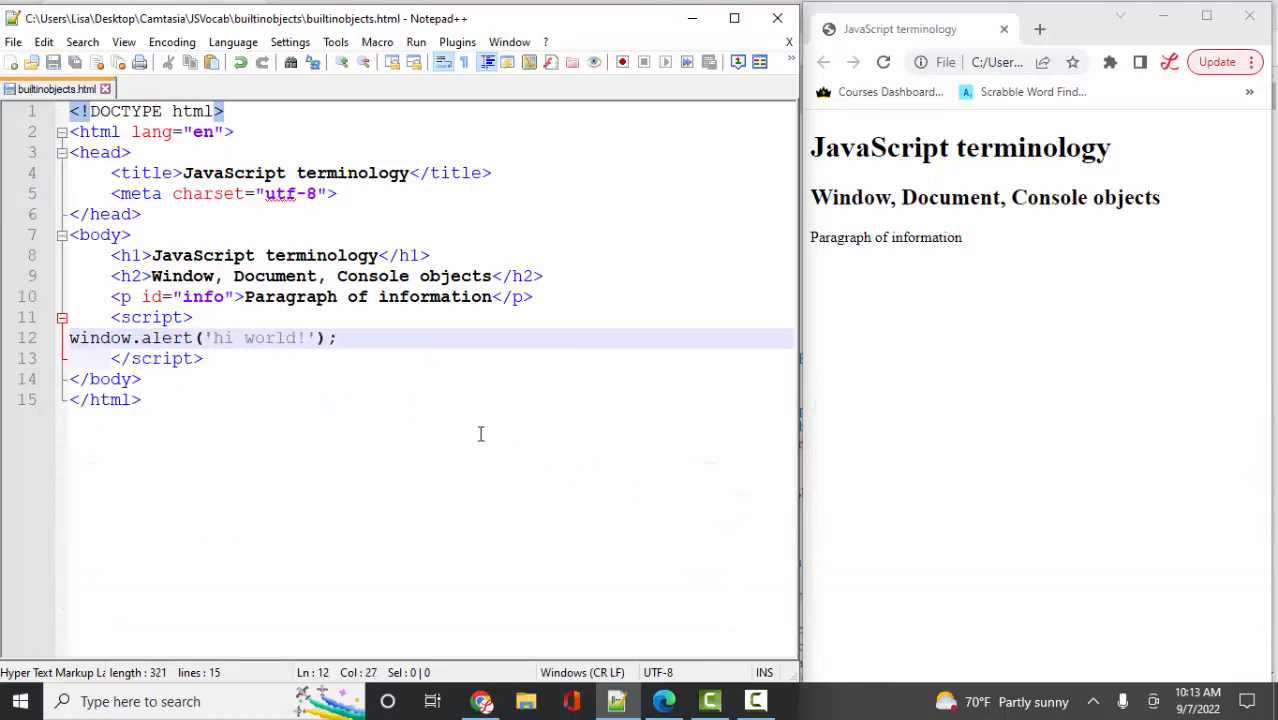
Step: Reload the Chrome preview and dismiss the 'hi world!' alert
{"action": "left_click", "coordinate": [883, 62]}
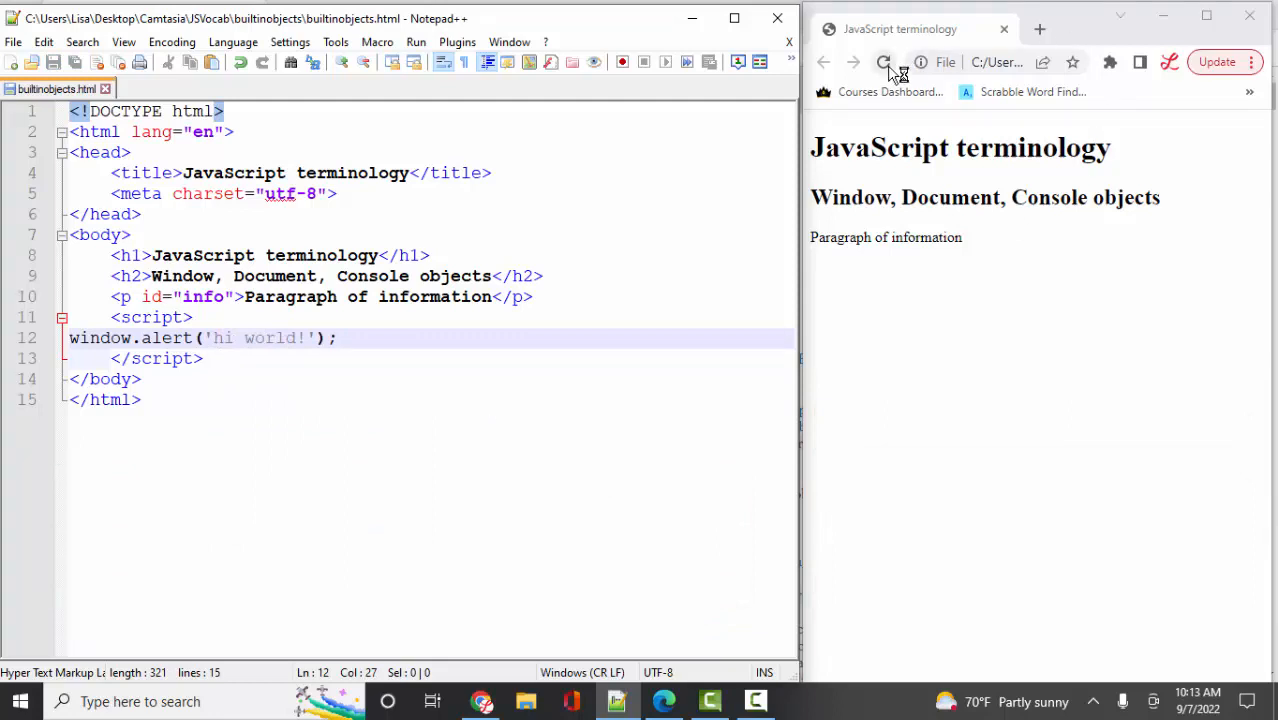
{"action": "left_click", "coordinate": [884, 62]}
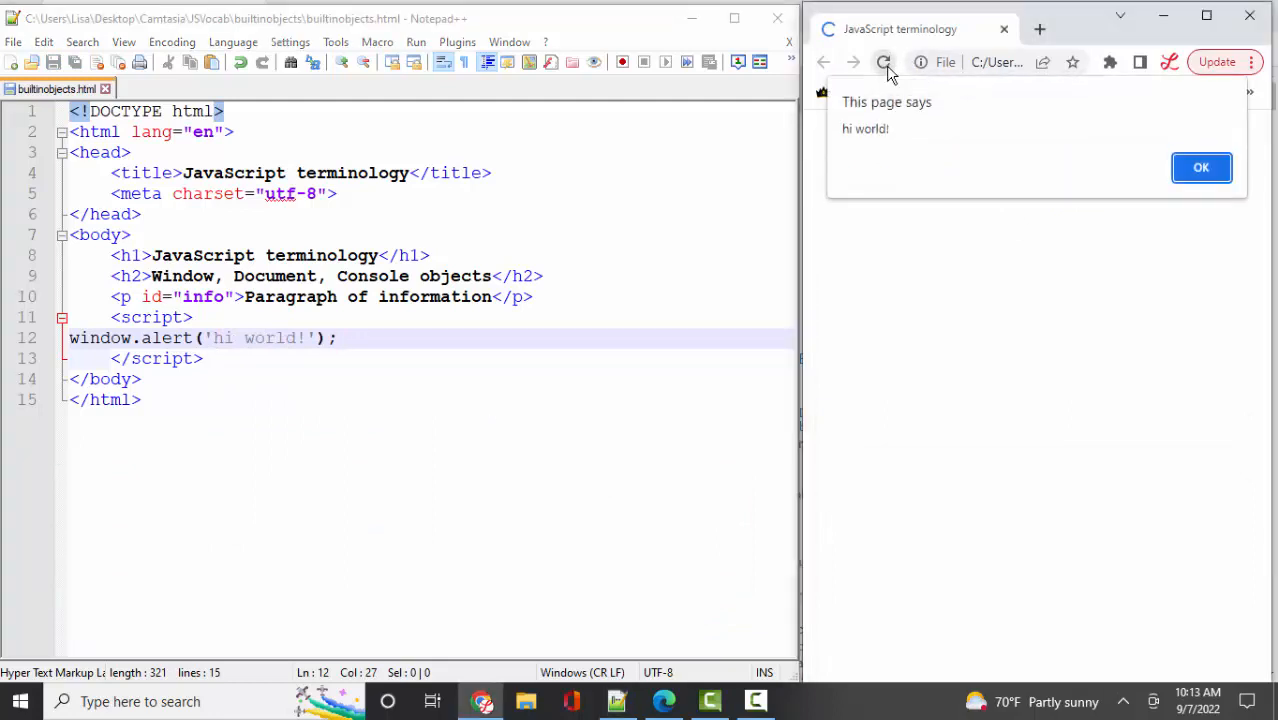
{"action": "left_click", "coordinate": [883, 62]}
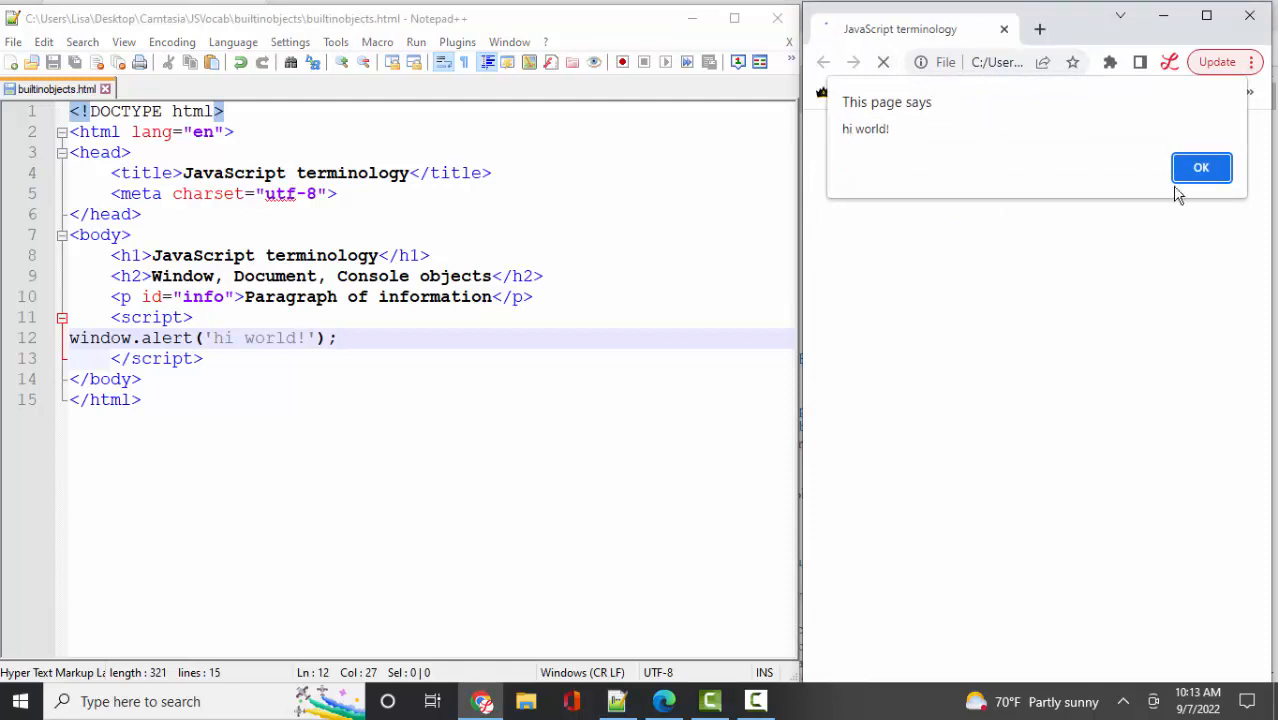
{"action": "left_click", "coordinate": [1200, 167]}
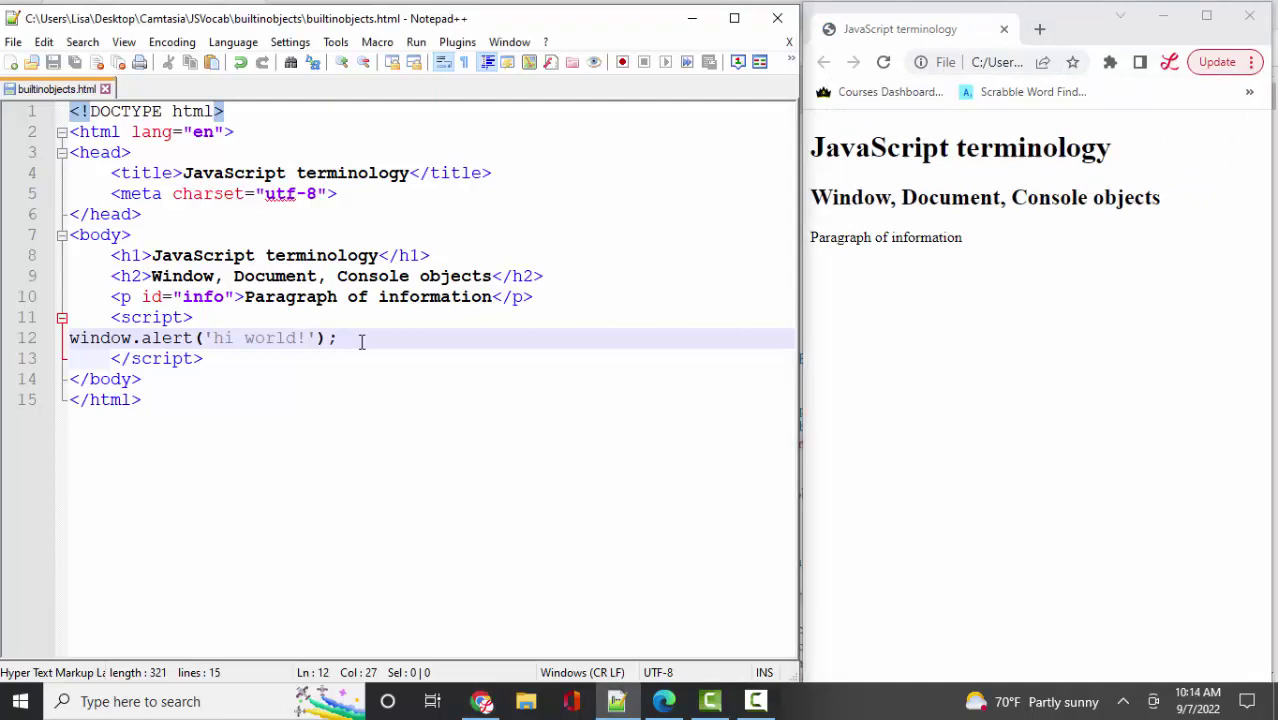
Step: Add window.prompt('please tell me your name'); after the alert and dismiss the rerun alert
{"action": "type", "text": "window.p"}
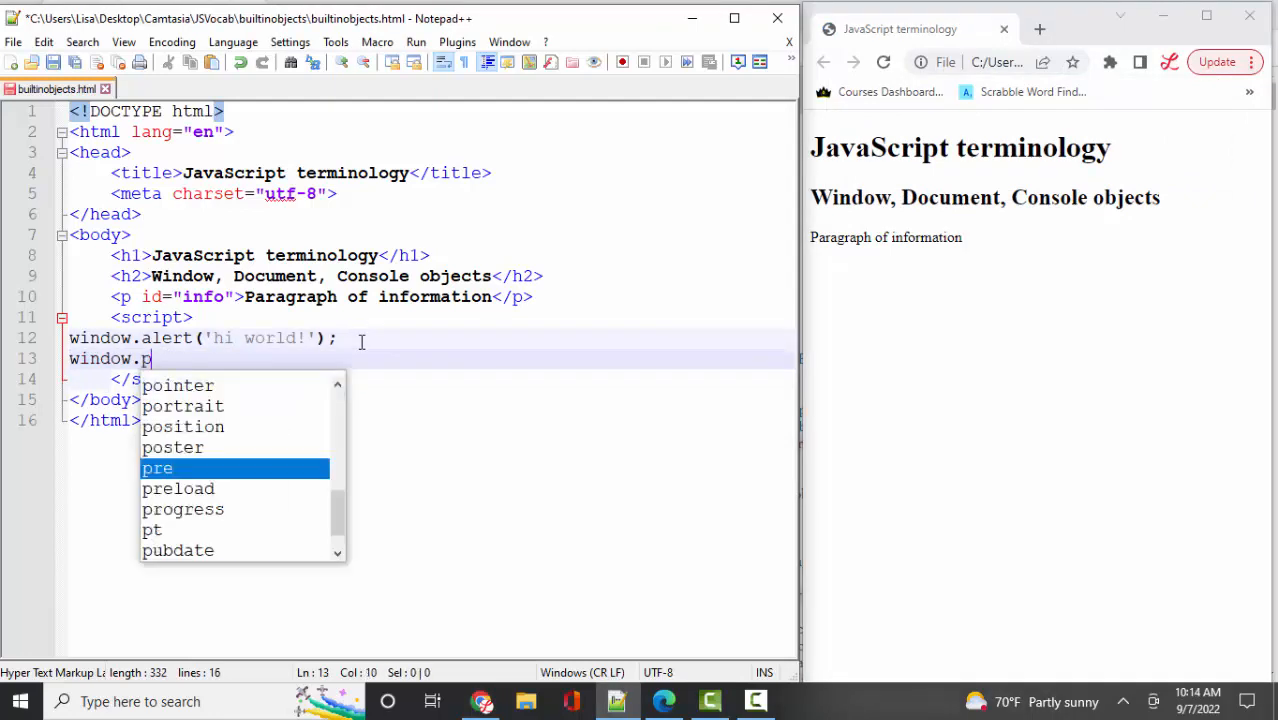
{"action": "type", "text": "rompt('please tell me your name');"}
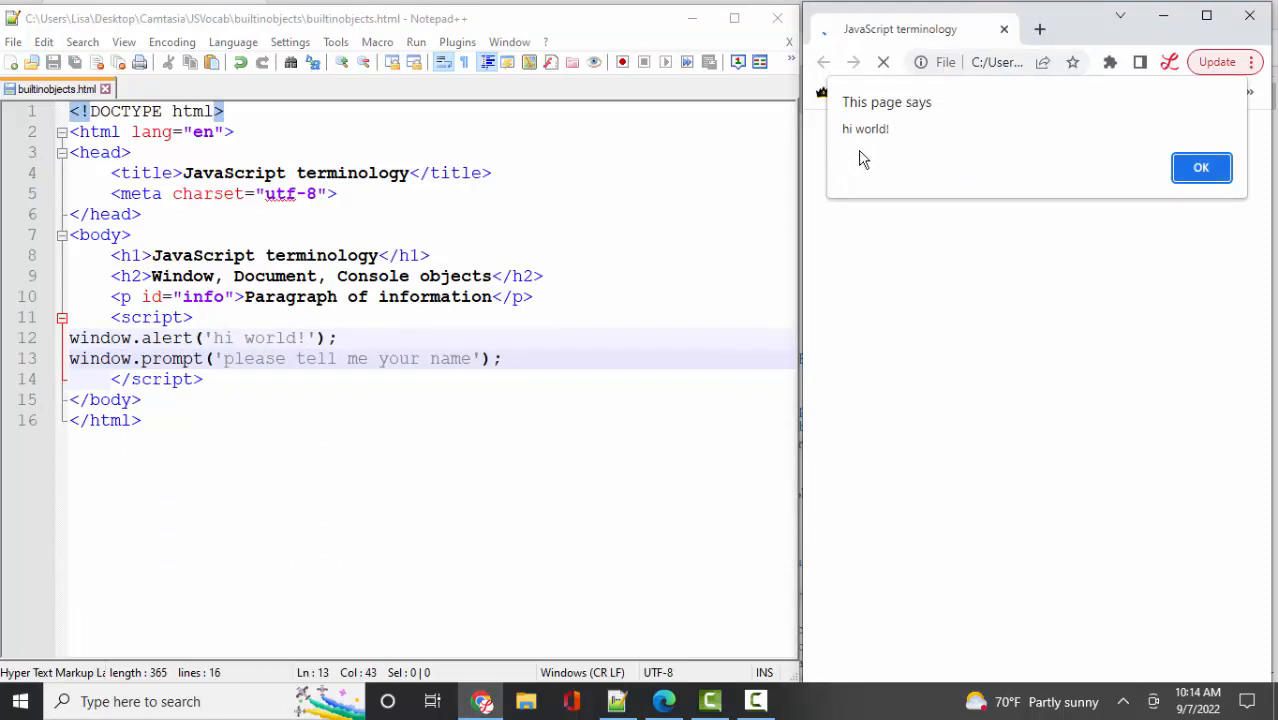
{"action": "left_click", "coordinate": [1200, 167]}
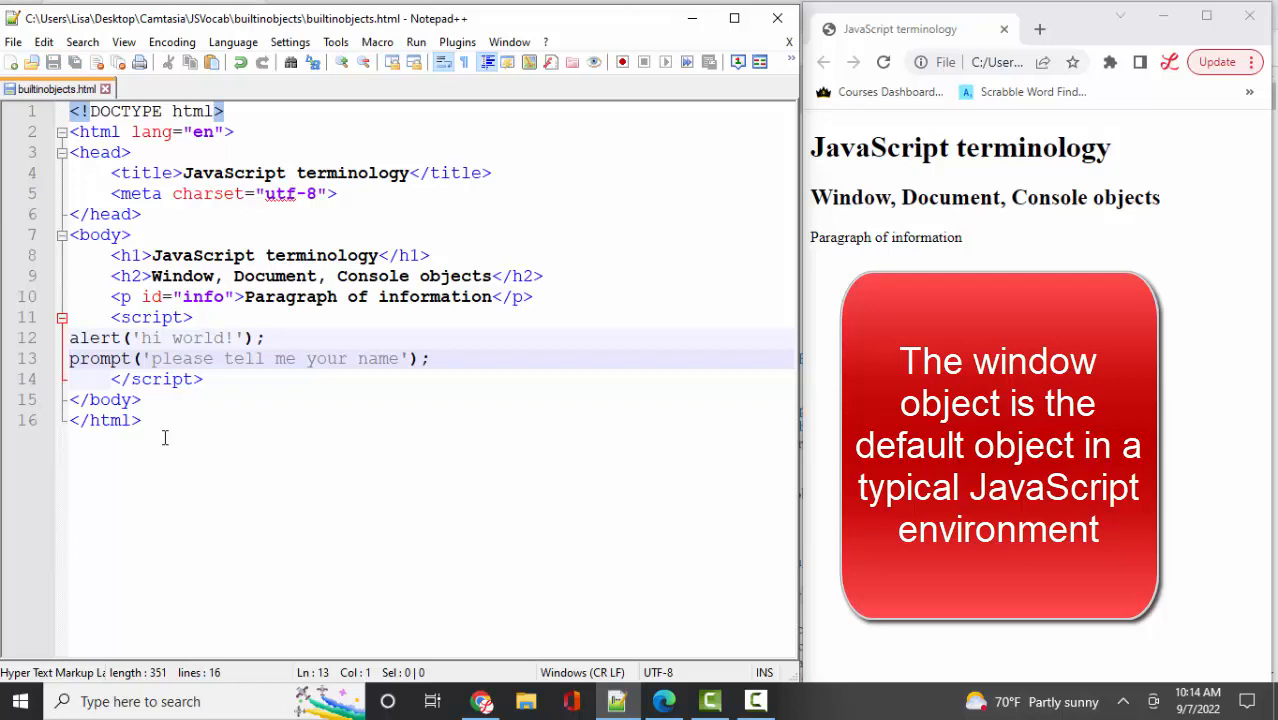
{"action": "double_click", "coordinate": [99, 358]}
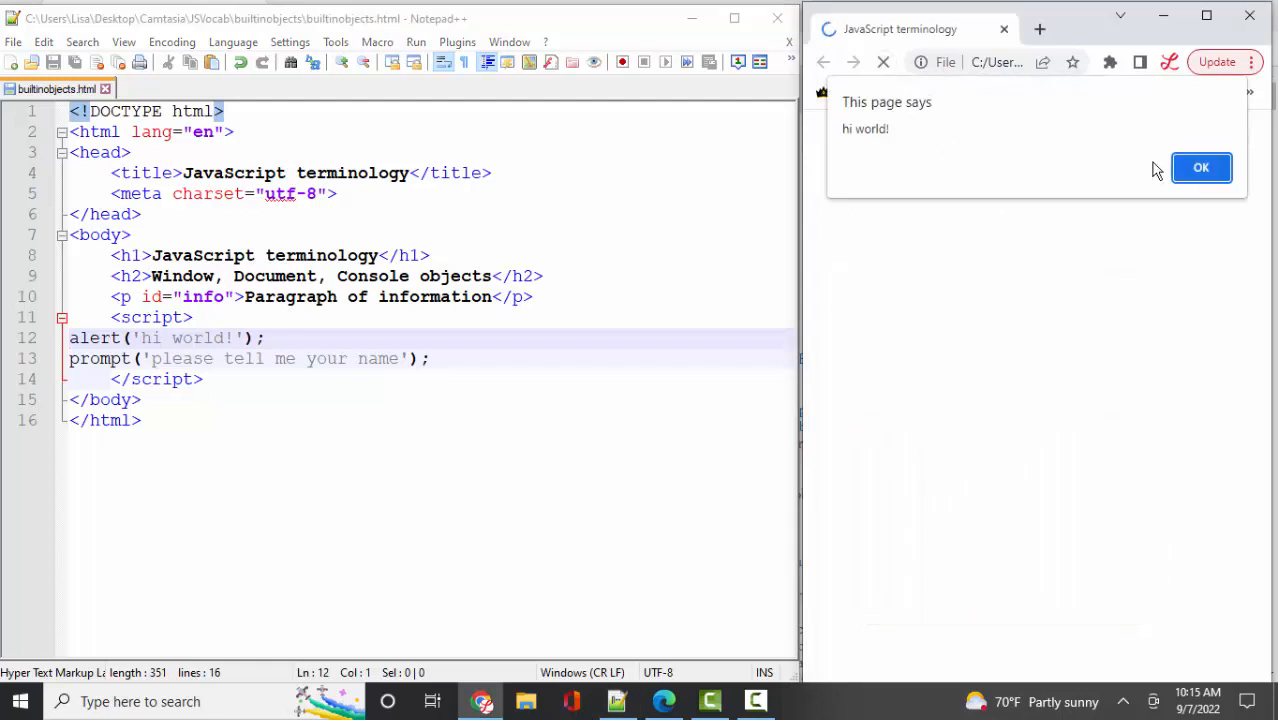
{"action": "left_click", "coordinate": [1200, 167]}
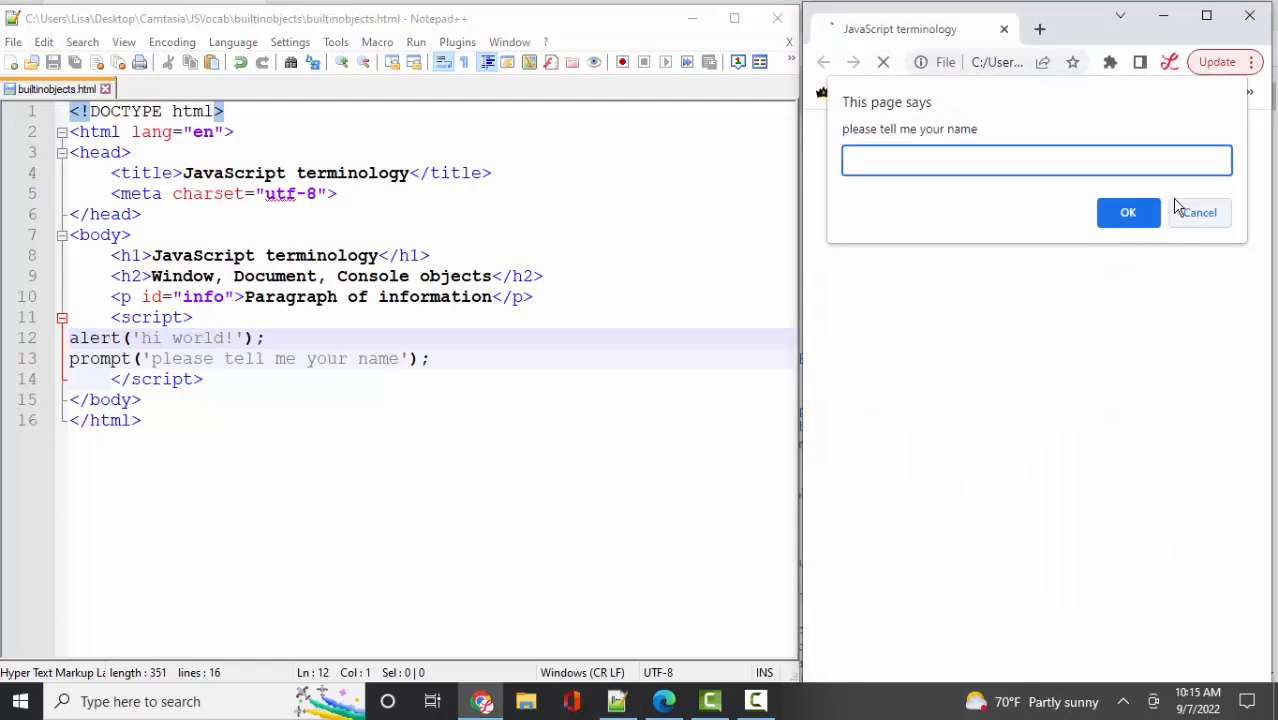
{"action": "left_click", "coordinate": [1201, 212]}
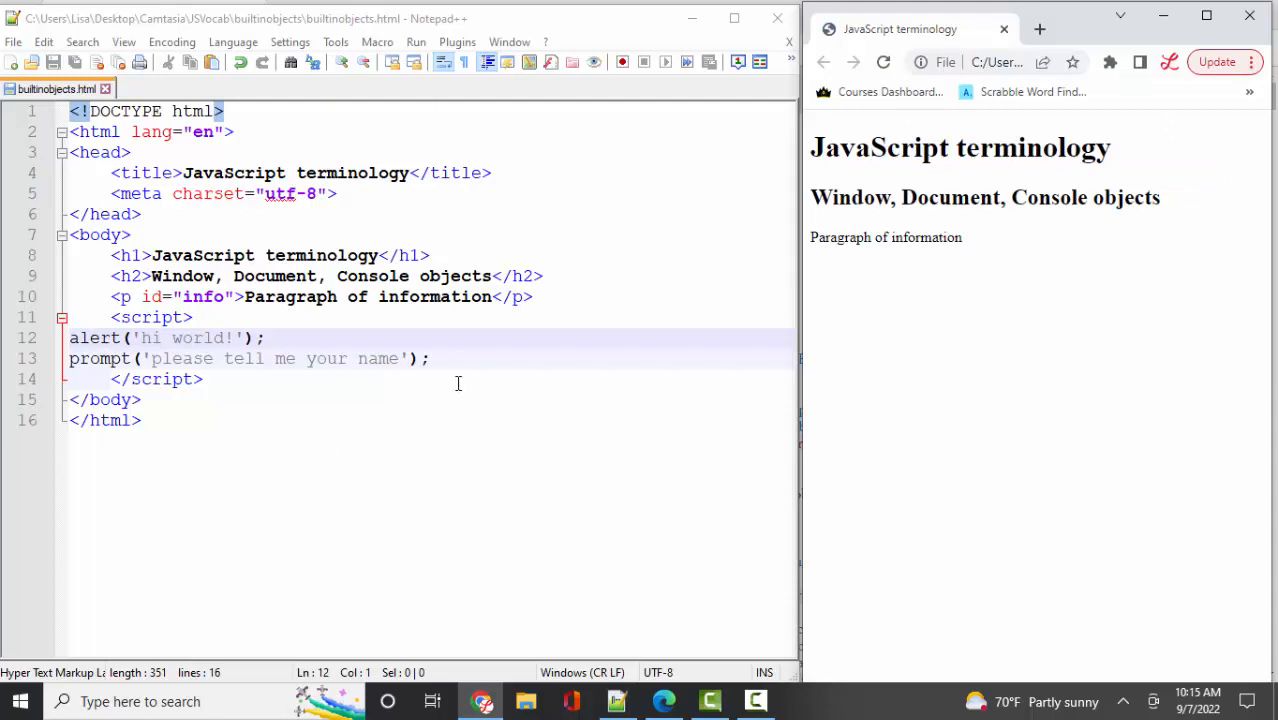
Step: Add confirm('proceed?'); on the line after the prompt
{"action": "type", "text": "con"}
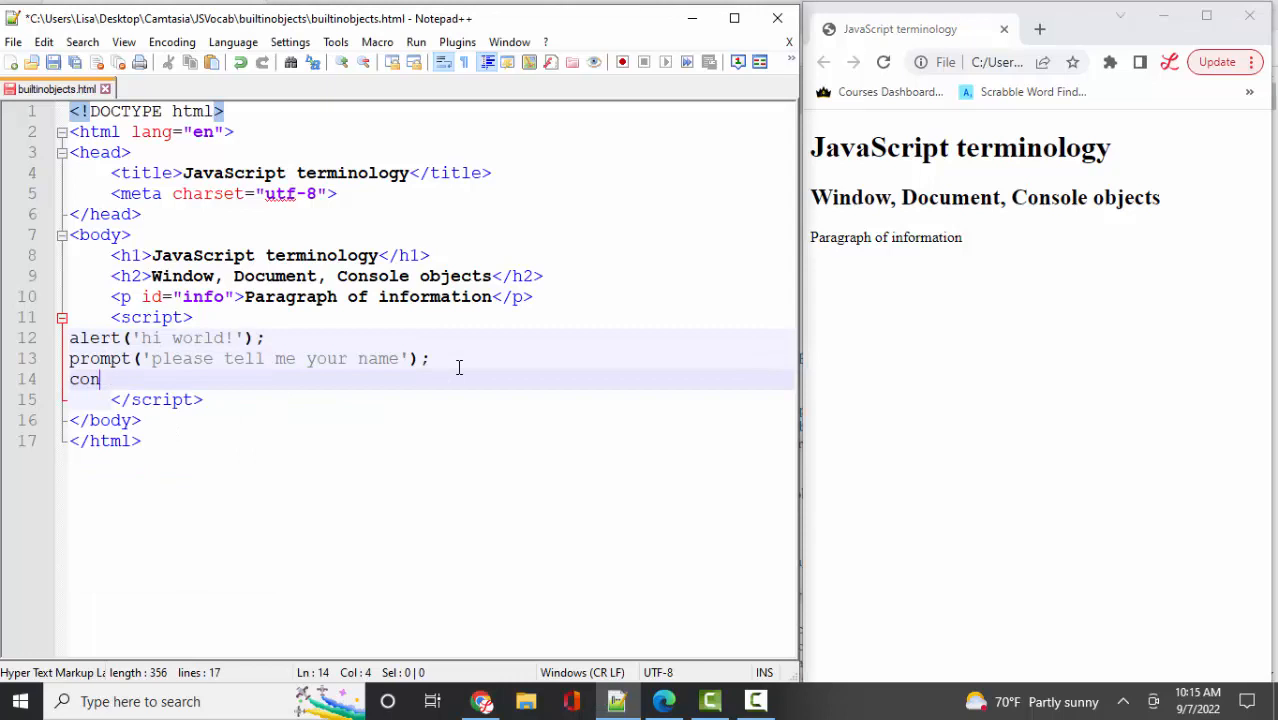
{"action": "type", "text": "f"}
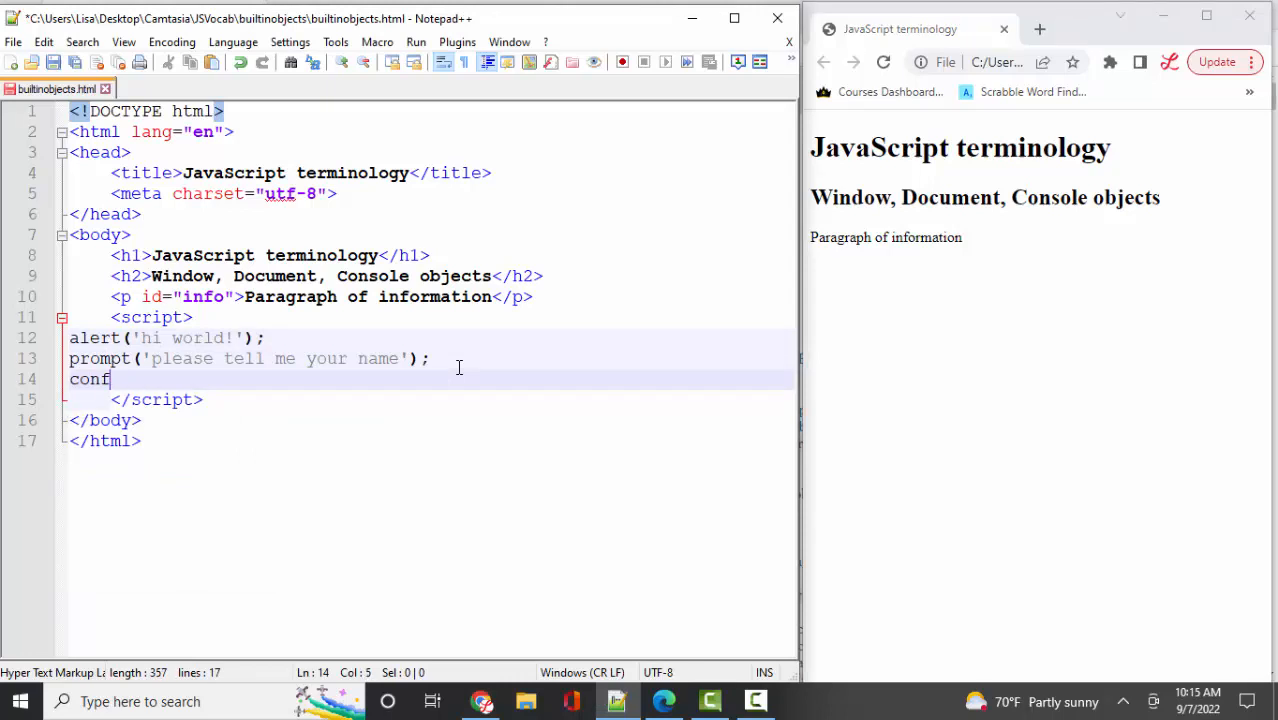
{"action": "type", "text": "irm('proceed?');"}
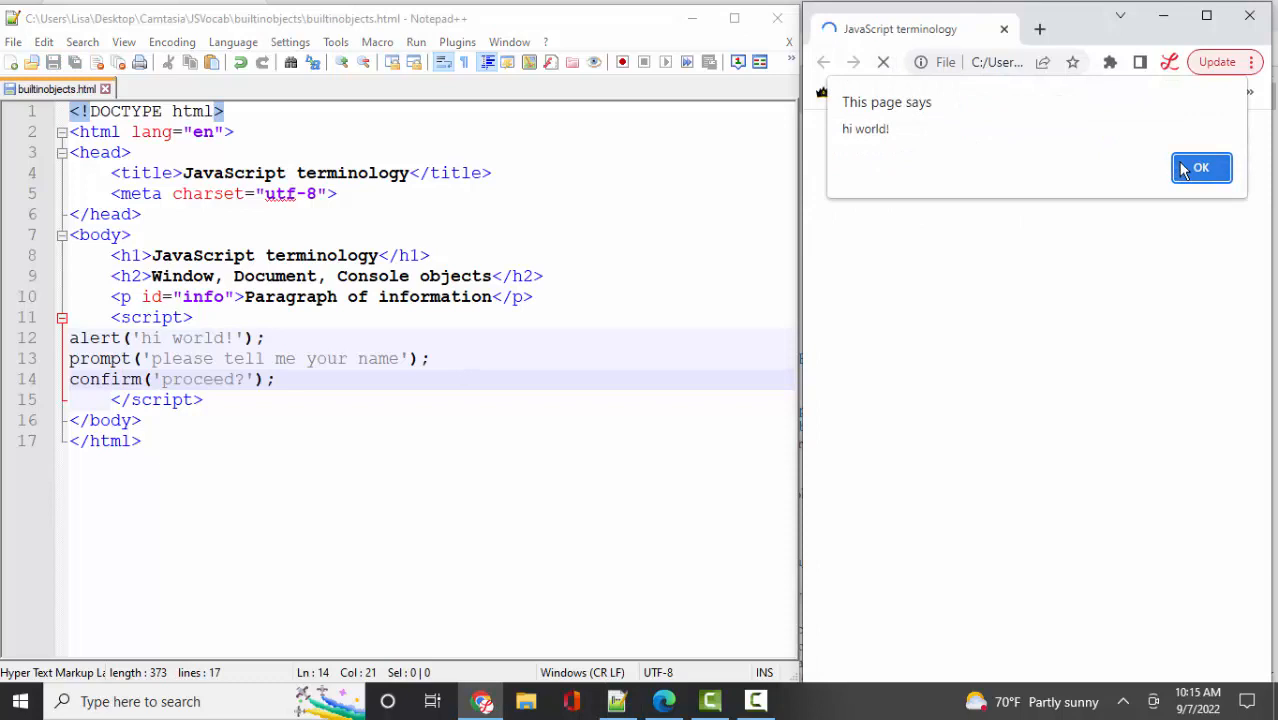
Step: Rerun the page, entering 'lisa' at the name prompt and accepting the confirm
{"action": "left_click", "coordinate": [1201, 167]}
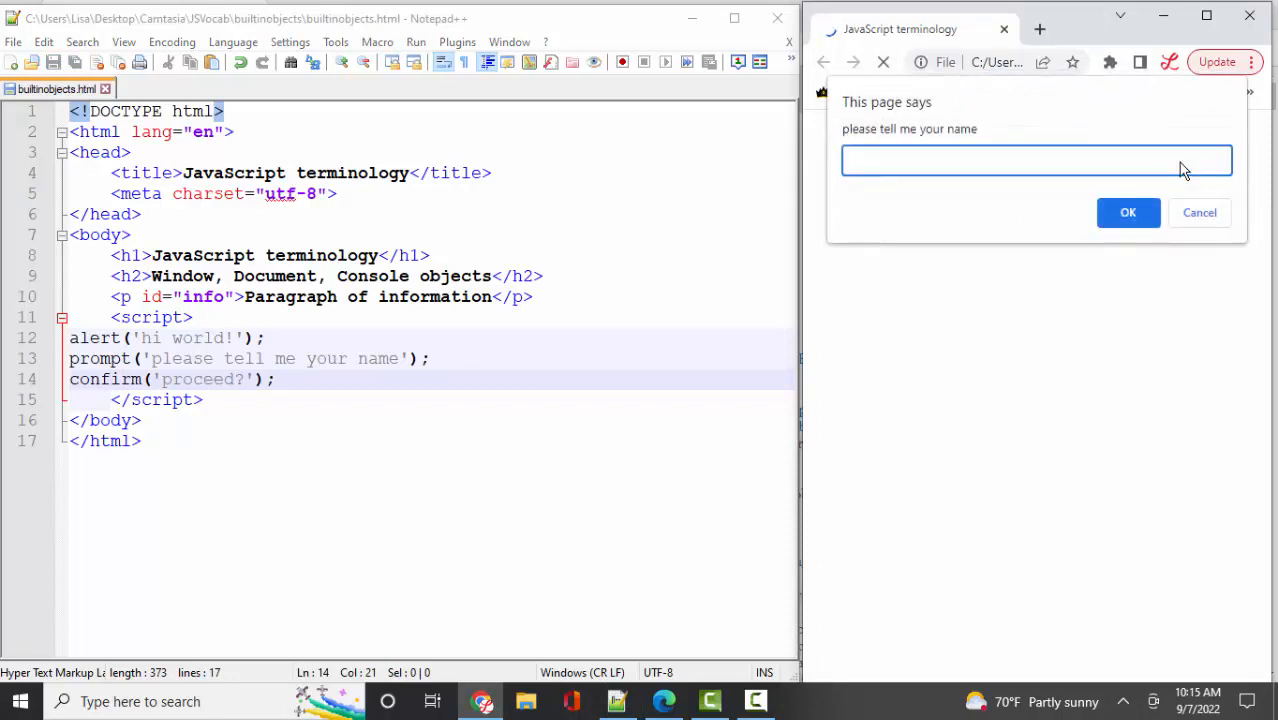
{"action": "type", "text": "lisa"}
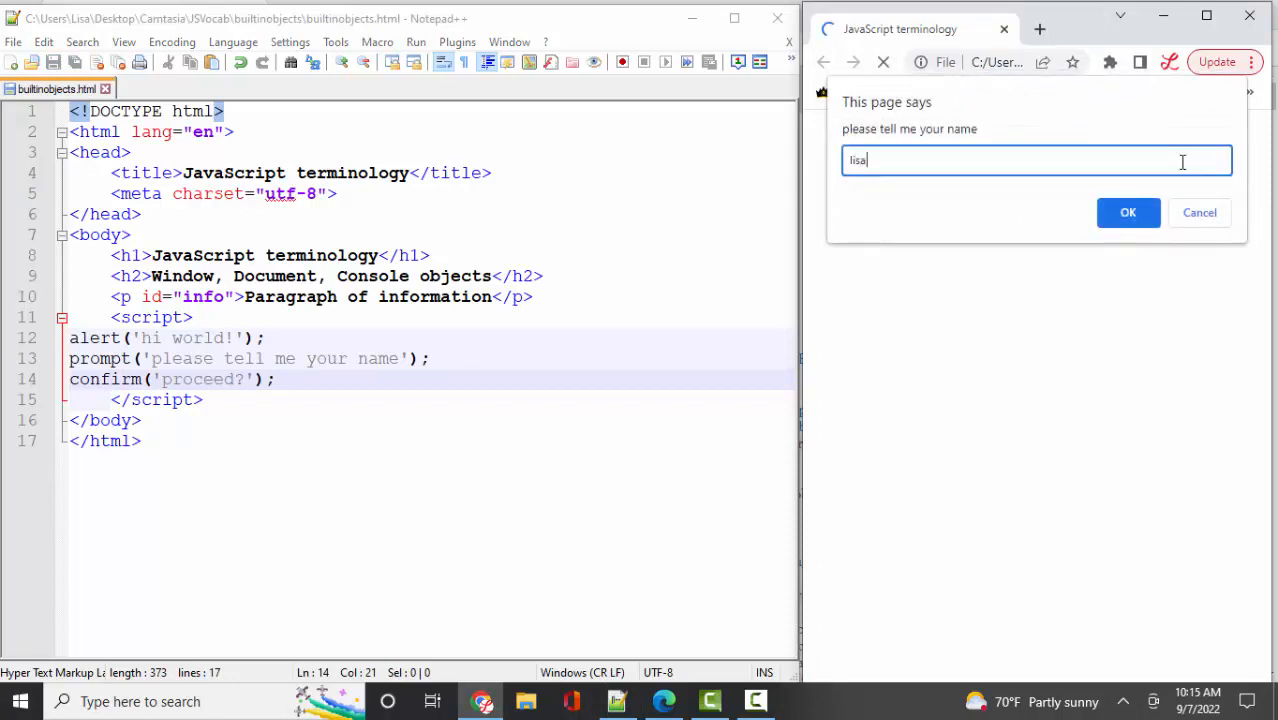
{"action": "left_click", "coordinate": [1128, 212]}
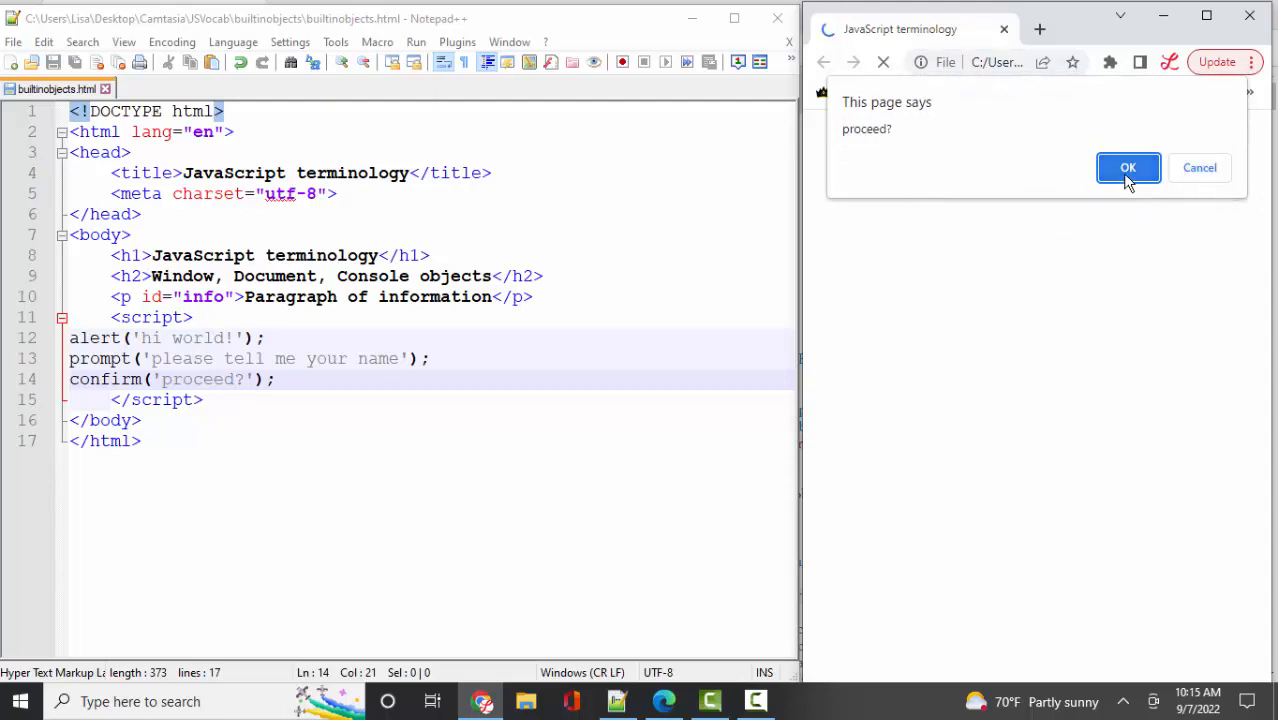
{"action": "left_click", "coordinate": [1128, 167]}
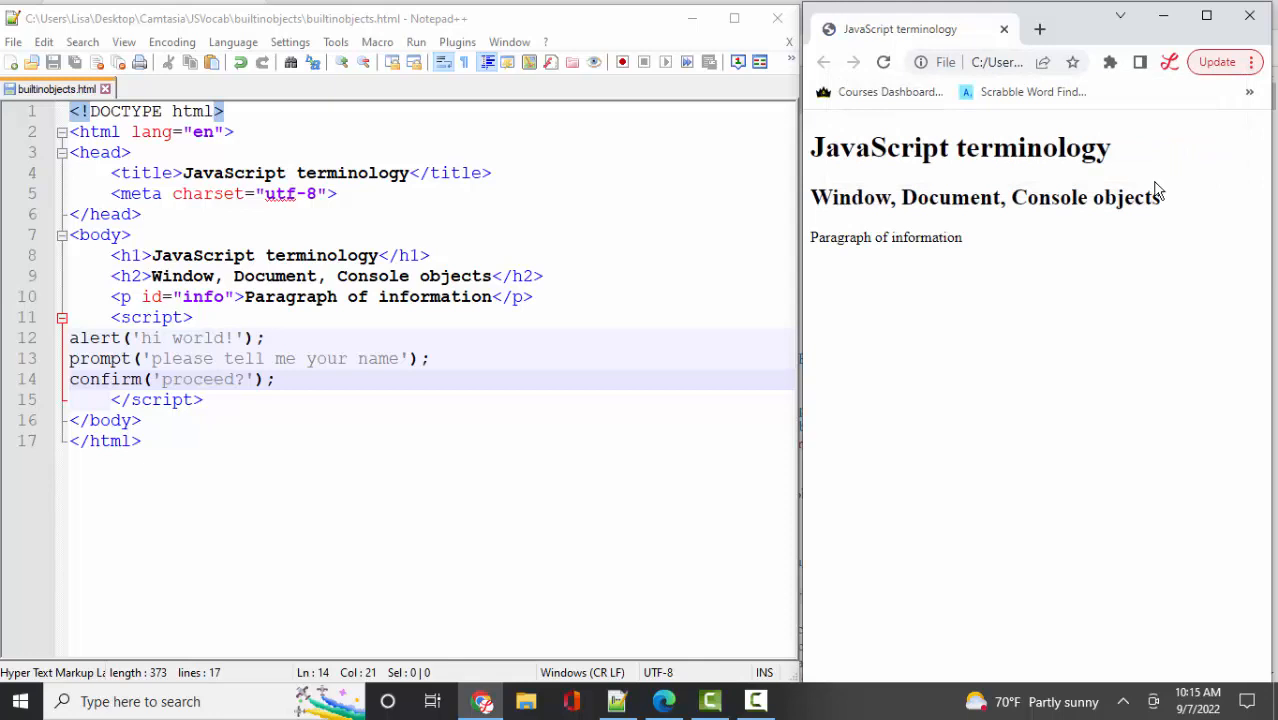
{"action": "left_click", "coordinate": [70, 358]}
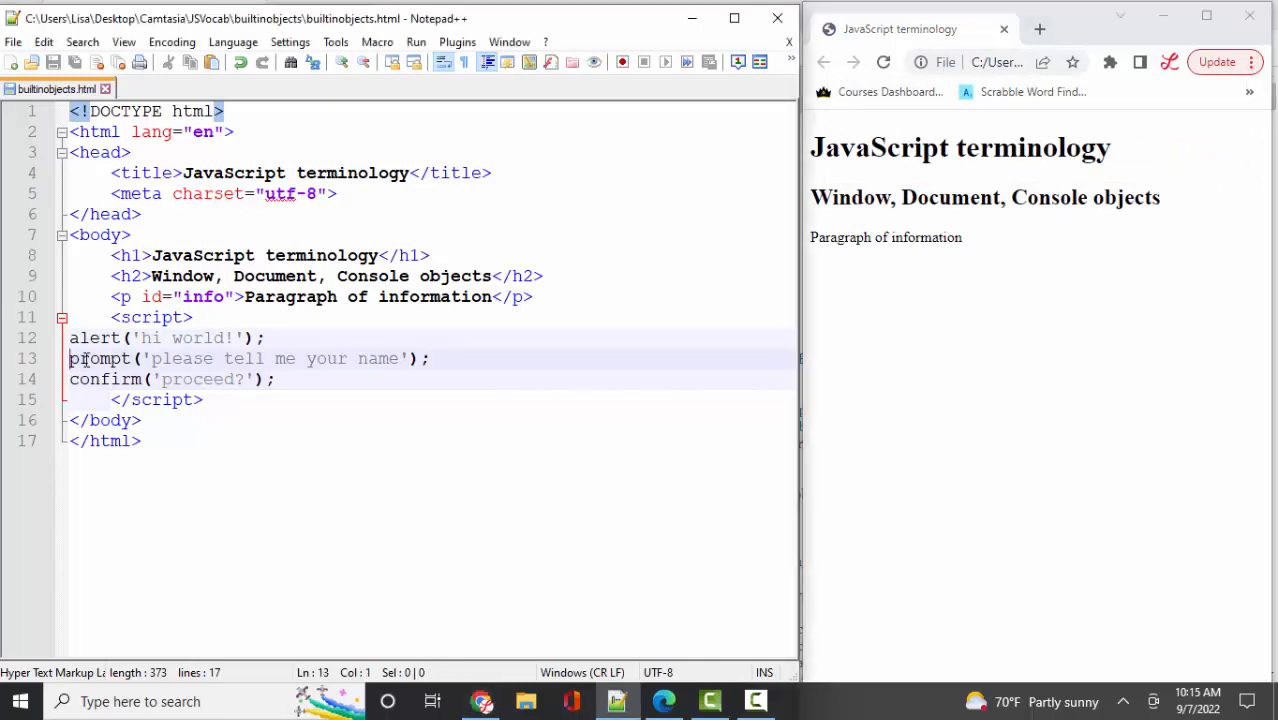
Step: Assign the prompt result to 'let name' and the confirm result to 'let confirmation'
{"action": "type", "text": "let name ="}
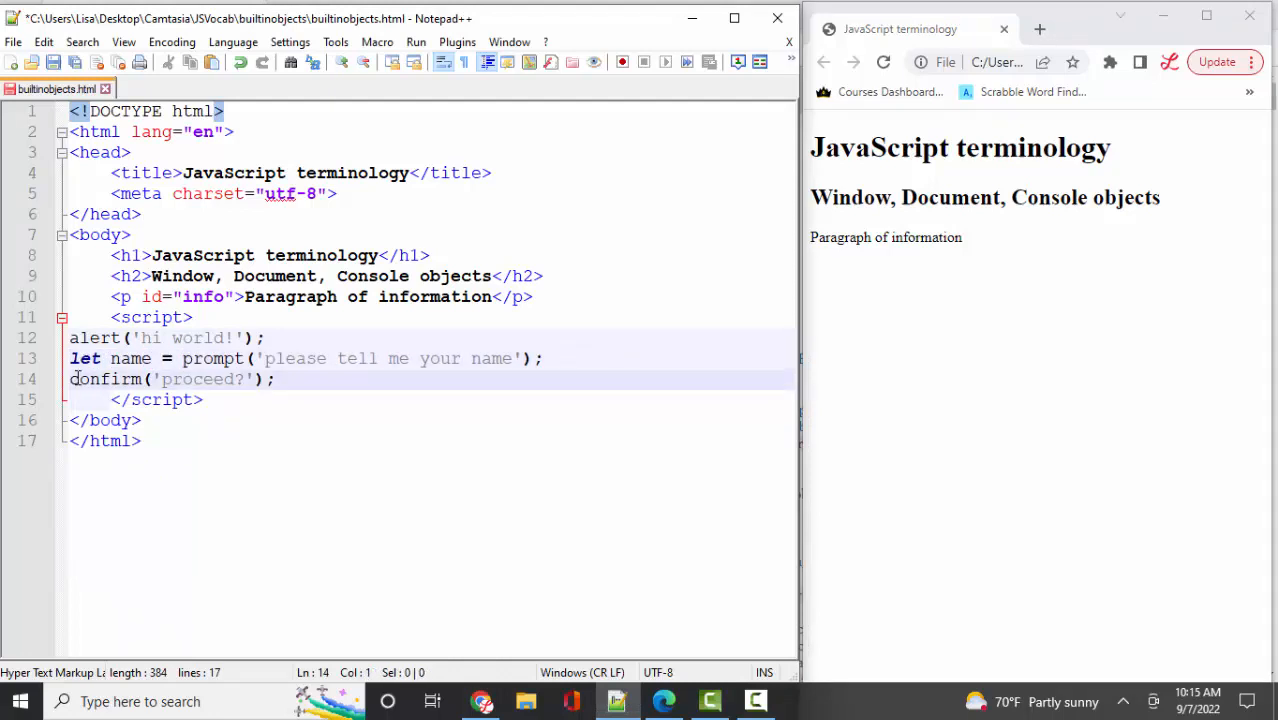
{"action": "type", "text": "let"}
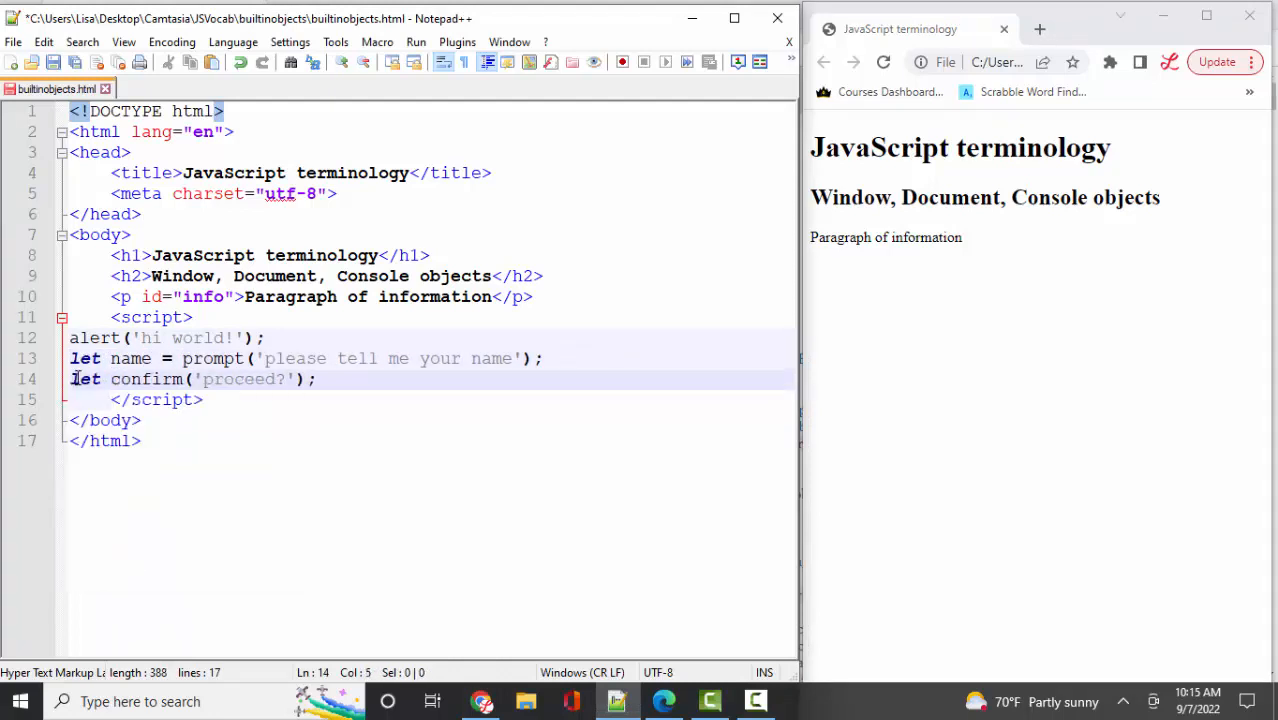
{"action": "type", "text": "confirmation ="}
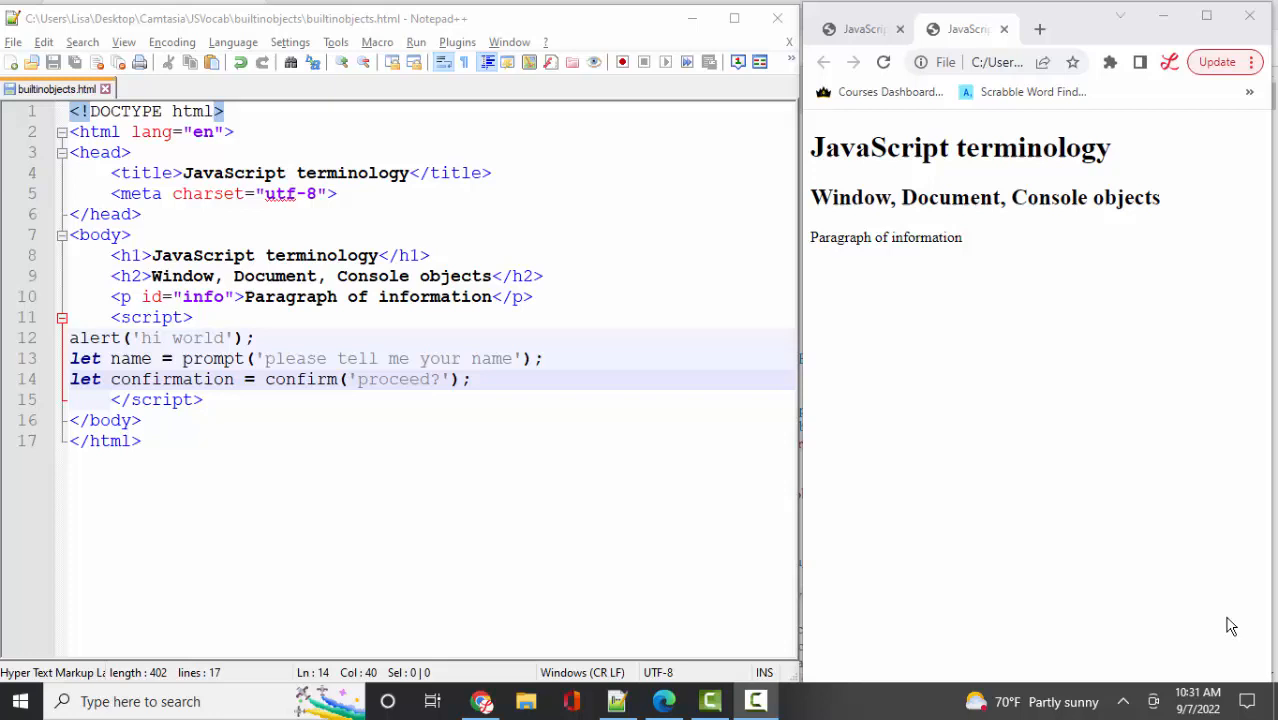
{"action": "mouse_move", "coordinate": [988, 498]}
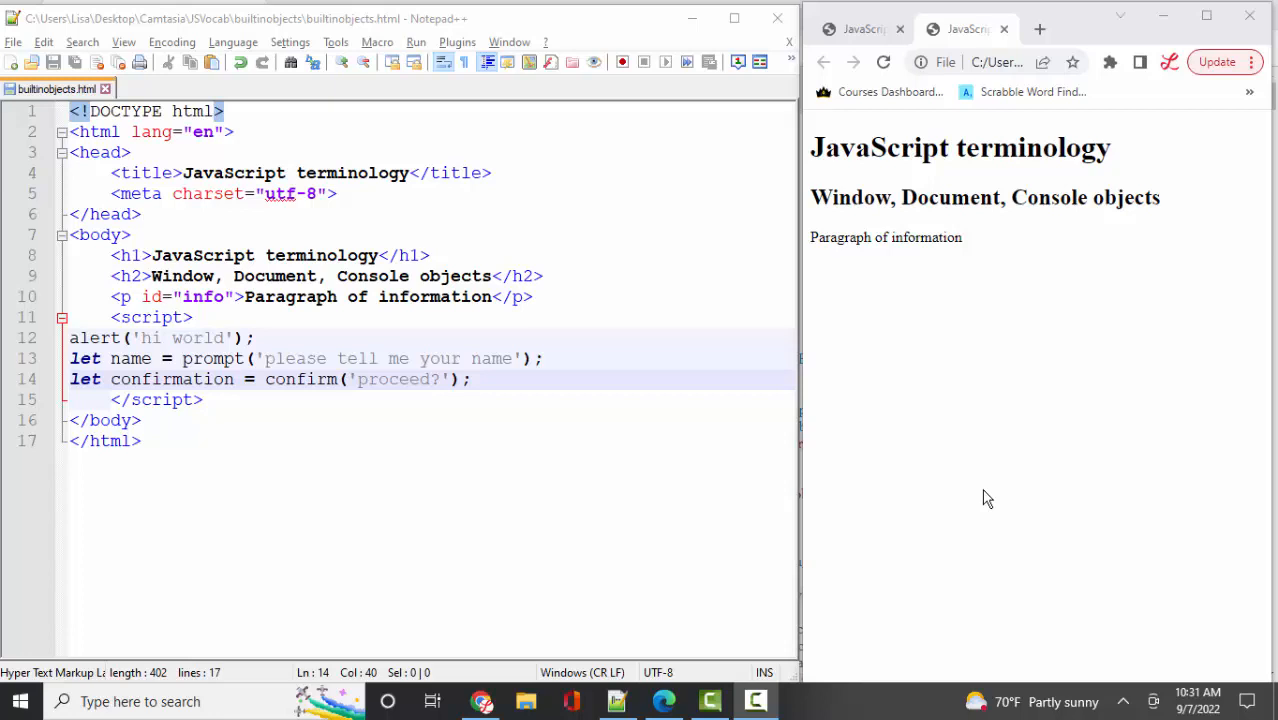
Step: Open Chrome's developer tools on the Console panel for the preview page
{"action": "right_click", "coordinate": [987, 498]}
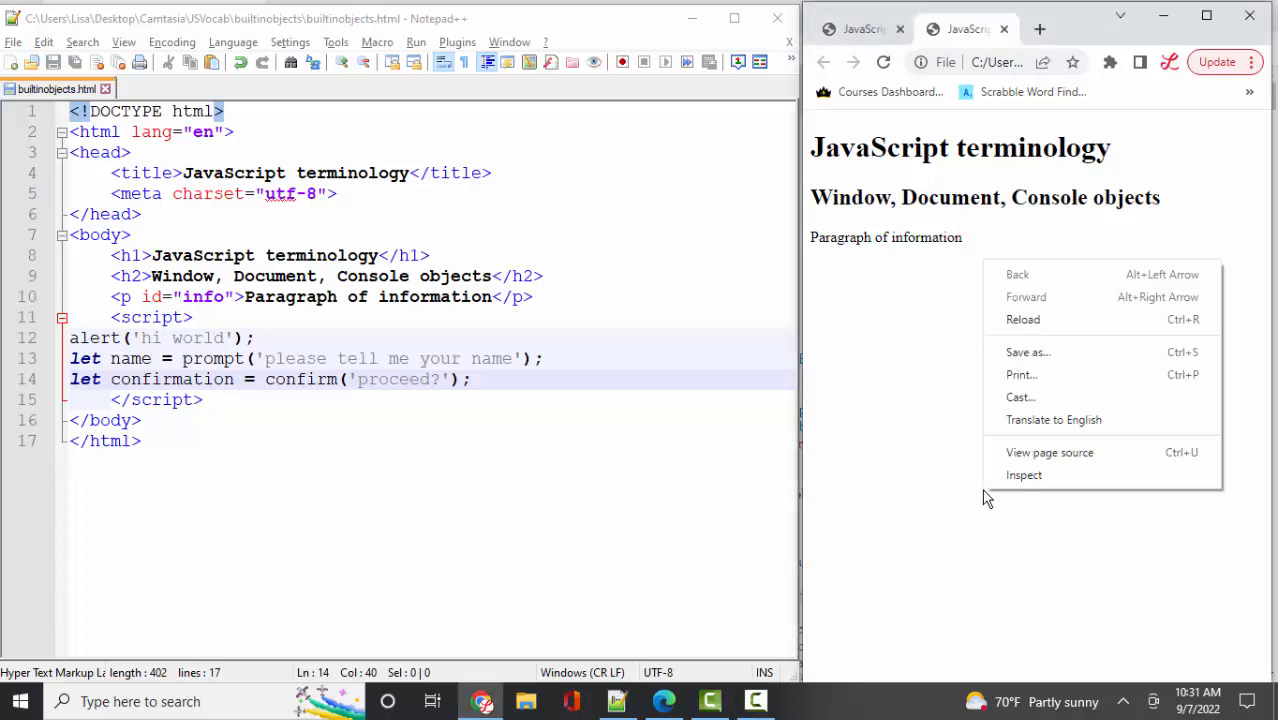
{"action": "left_click", "coordinate": [1018, 484]}
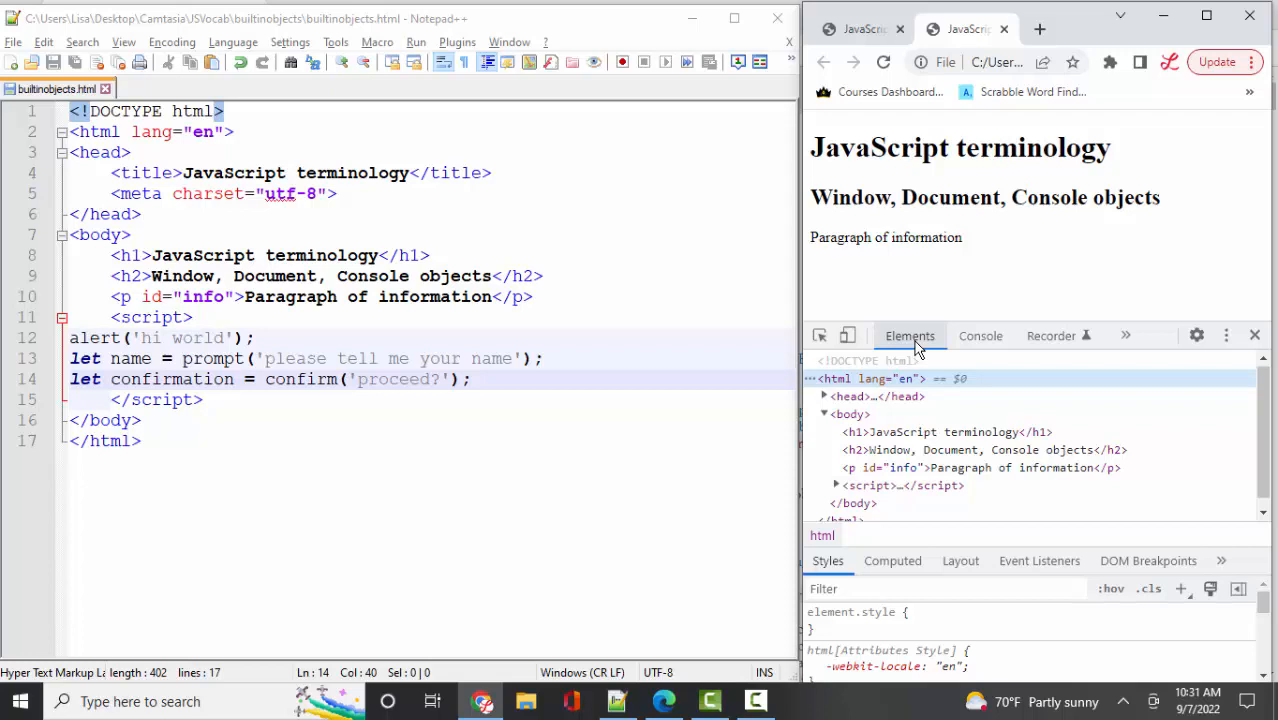
{"action": "left_click", "coordinate": [981, 335]}
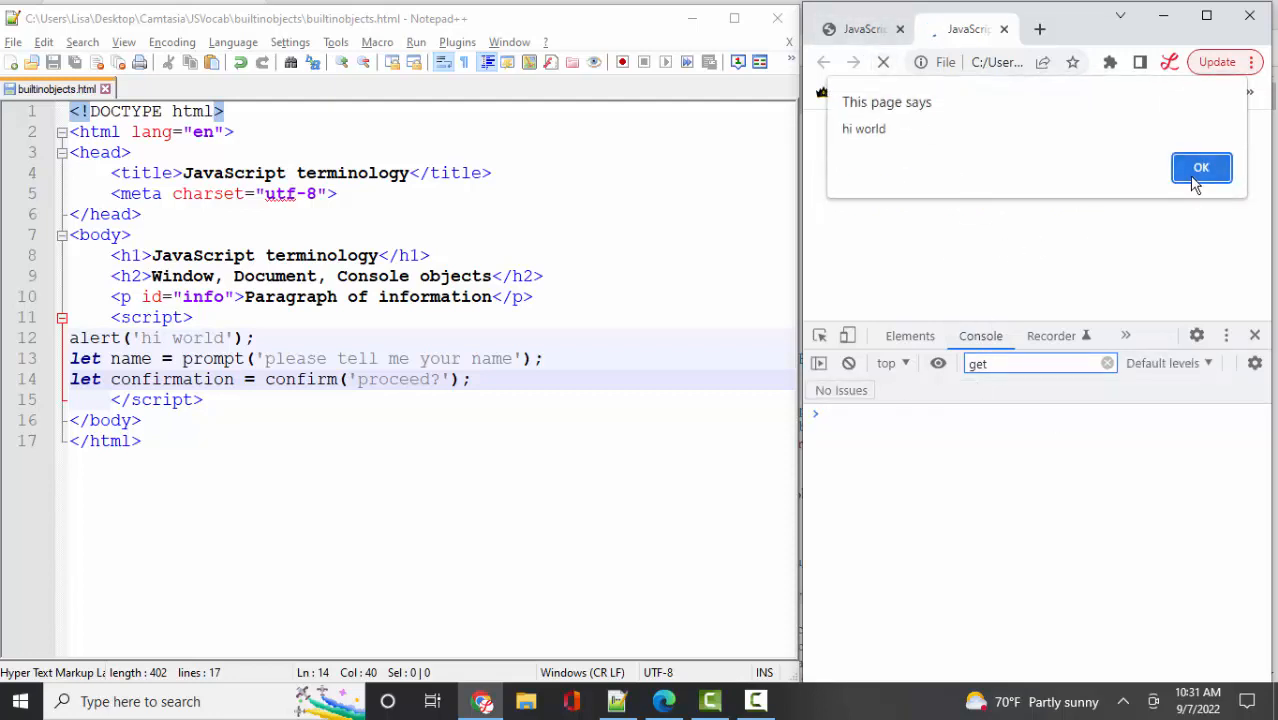
Step: Dismiss the alert, enter Goofy at the name prompt, and accept the confirmation
{"action": "left_click", "coordinate": [1201, 167]}
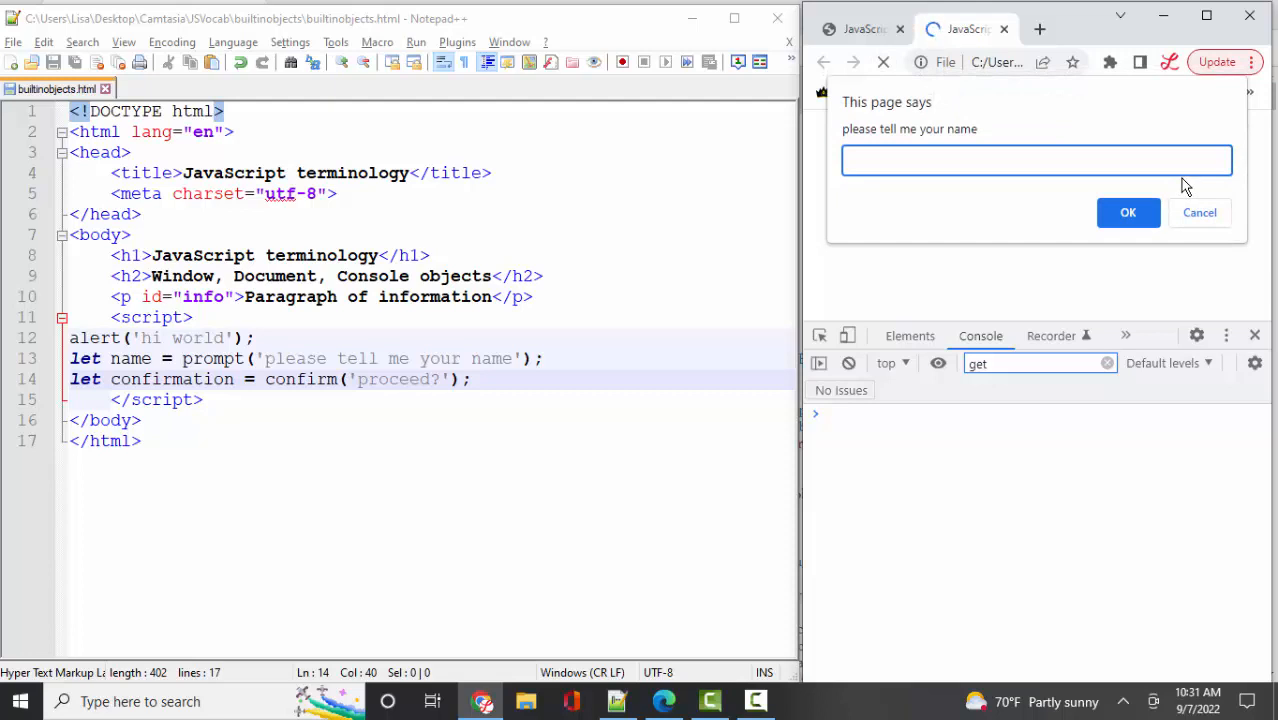
{"action": "type", "text": "Goofy"}
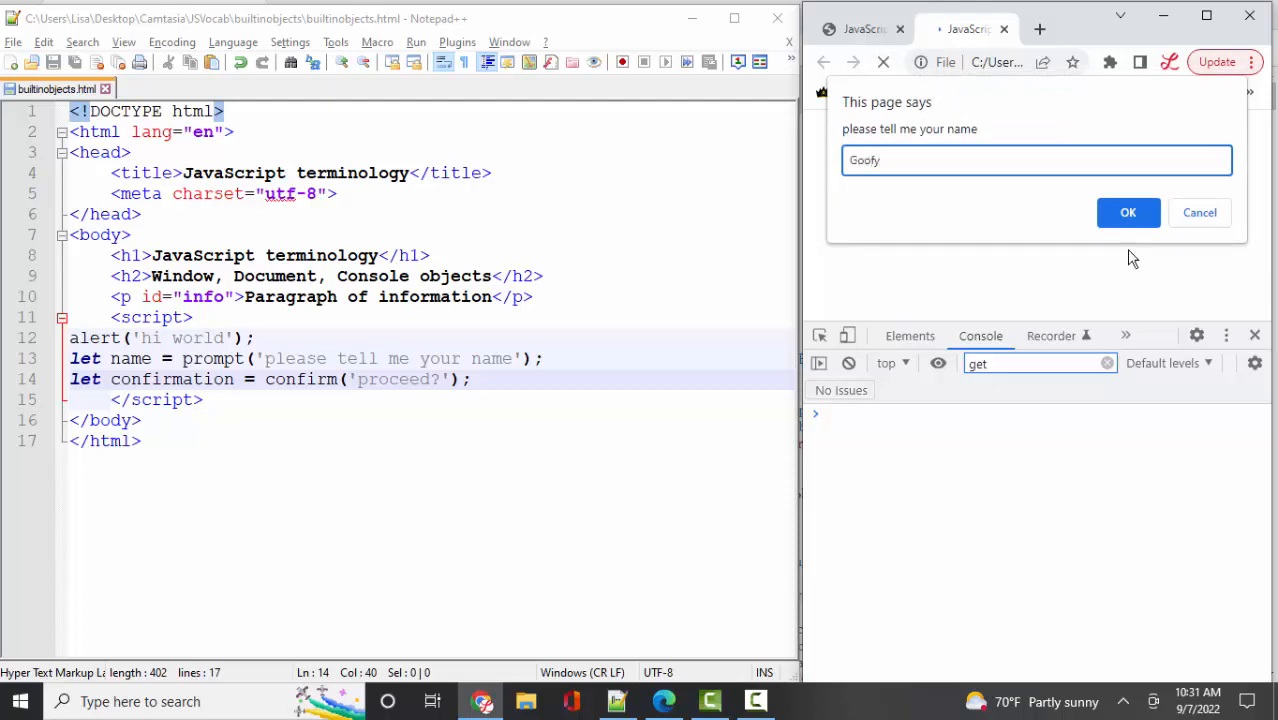
{"action": "left_click", "coordinate": [1128, 212]}
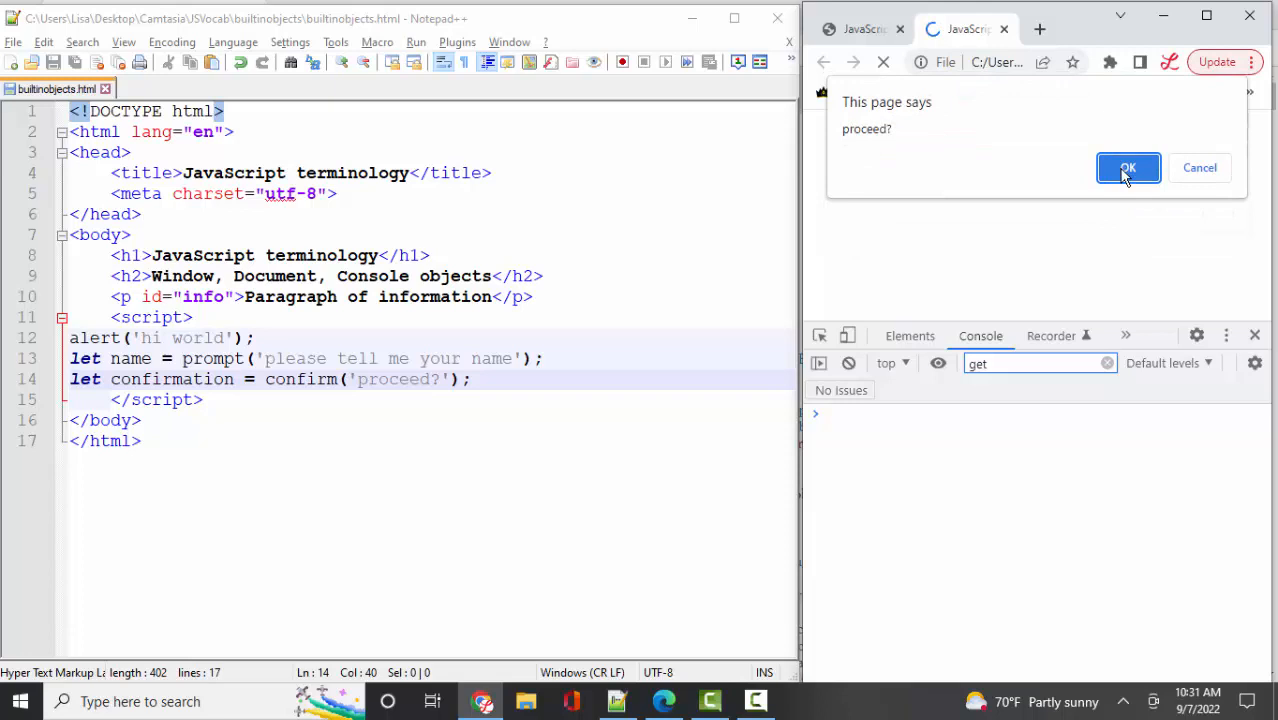
{"action": "left_click", "coordinate": [1128, 167]}
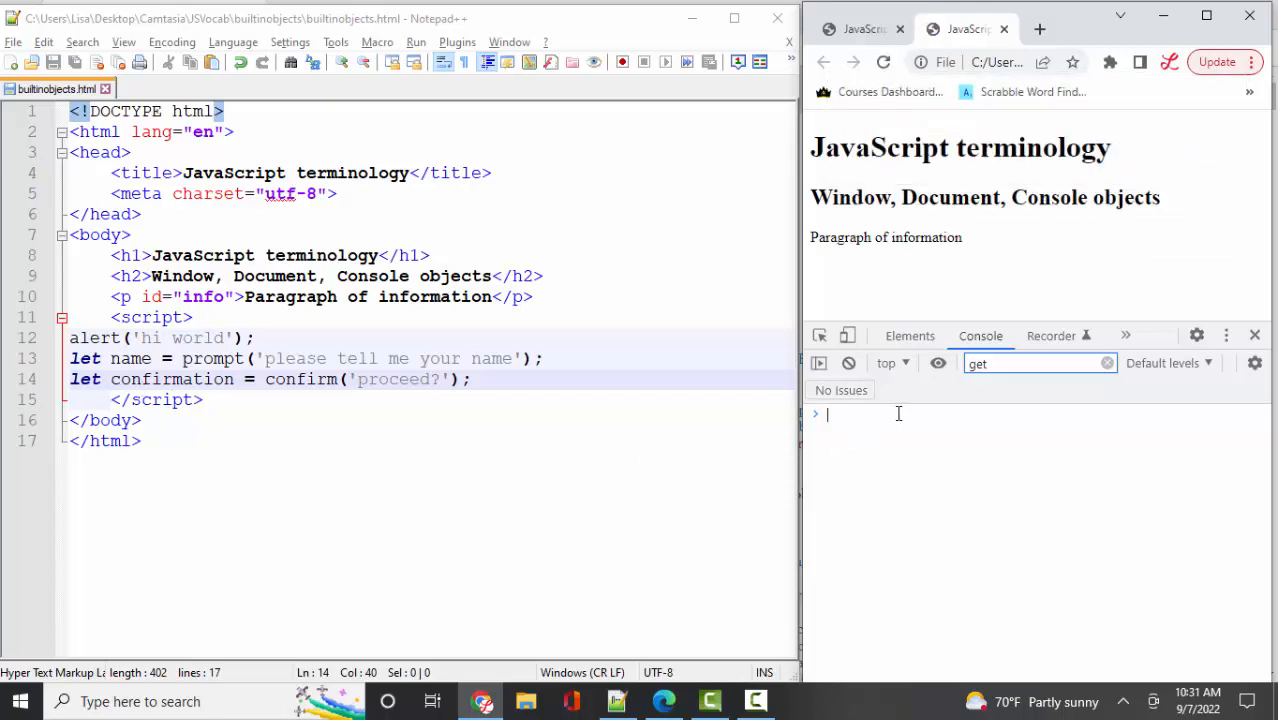
Step: Evaluate name in the DevTools console to show 'Goofy', then type confirm
{"action": "type", "text": "name"}
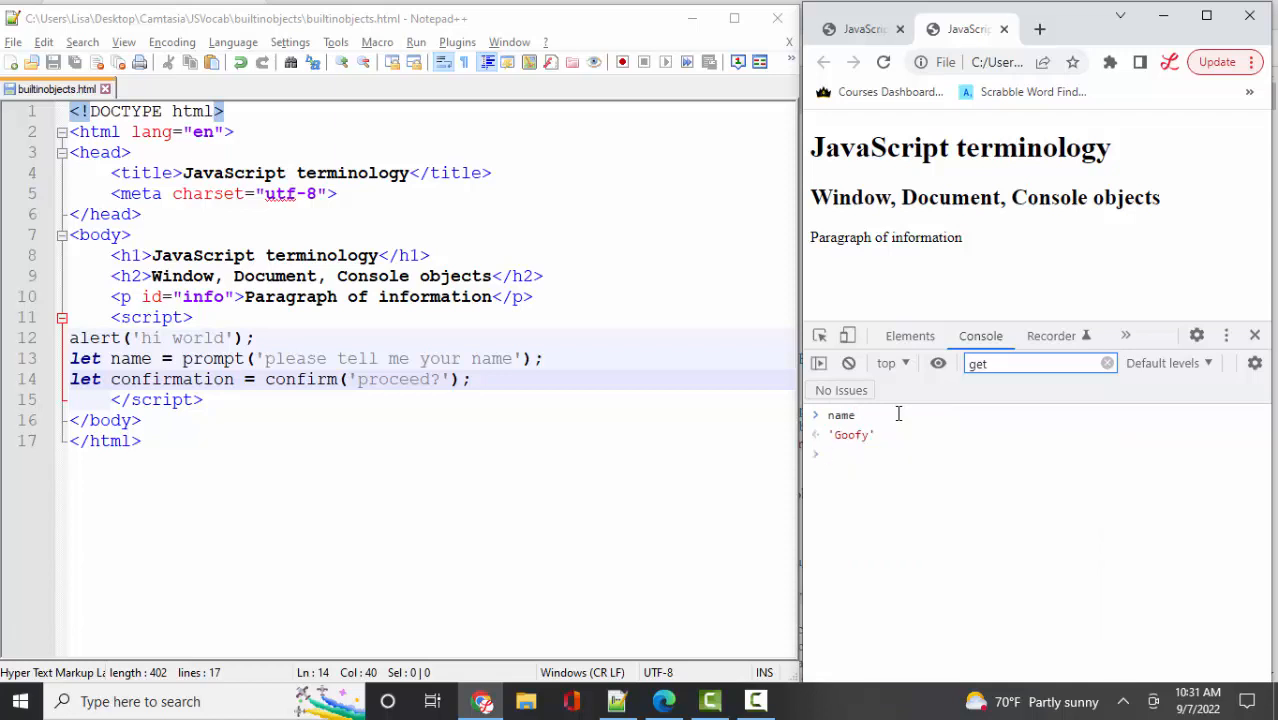
{"action": "type", "text": "confirm"}
{"action": "type", "text": "console.log("}
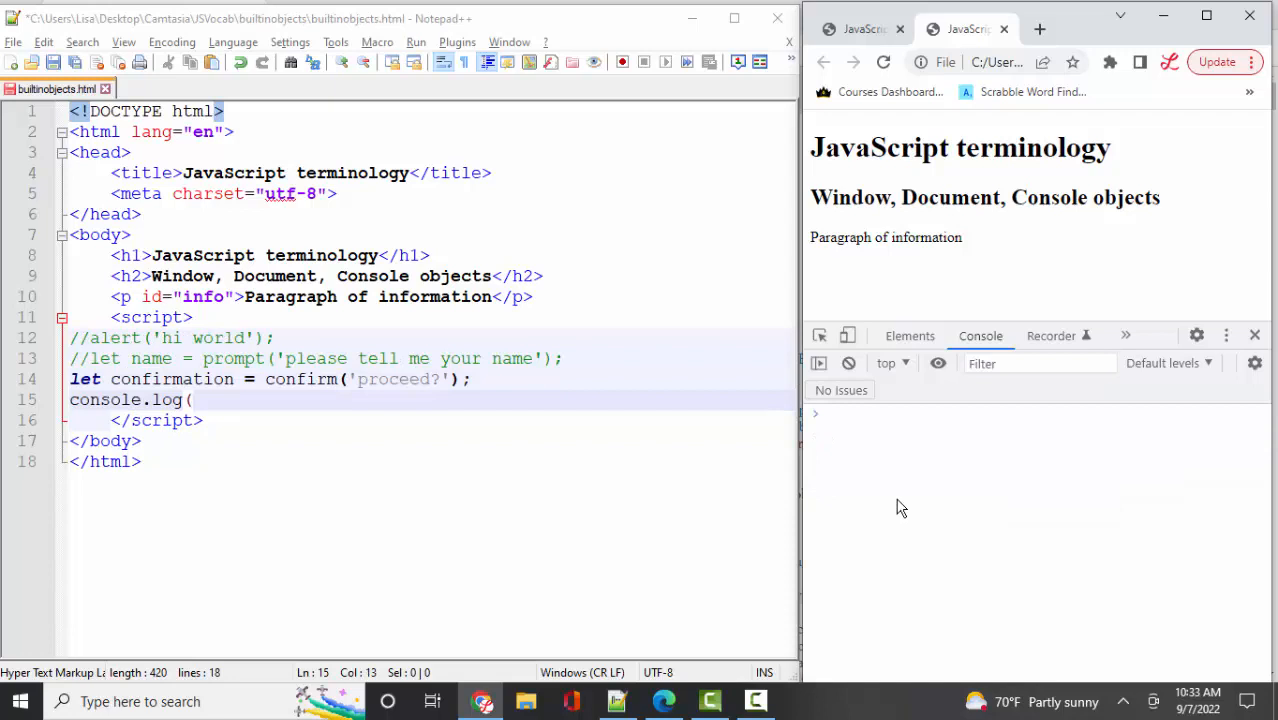
Step: Complete console.log(confirmation); on line 15, accept the confirm, and reload again
{"action": "left_click", "coordinate": [276, 400]}
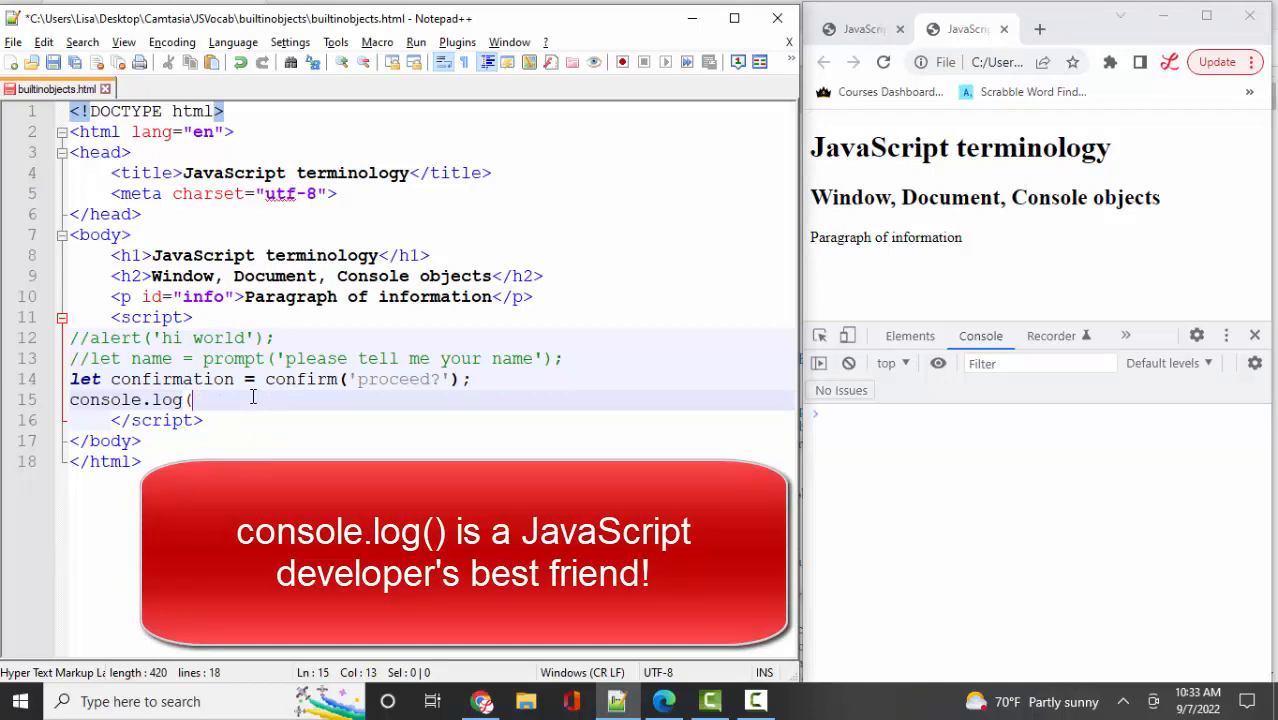
{"action": "type", "text": "confirmation)"}
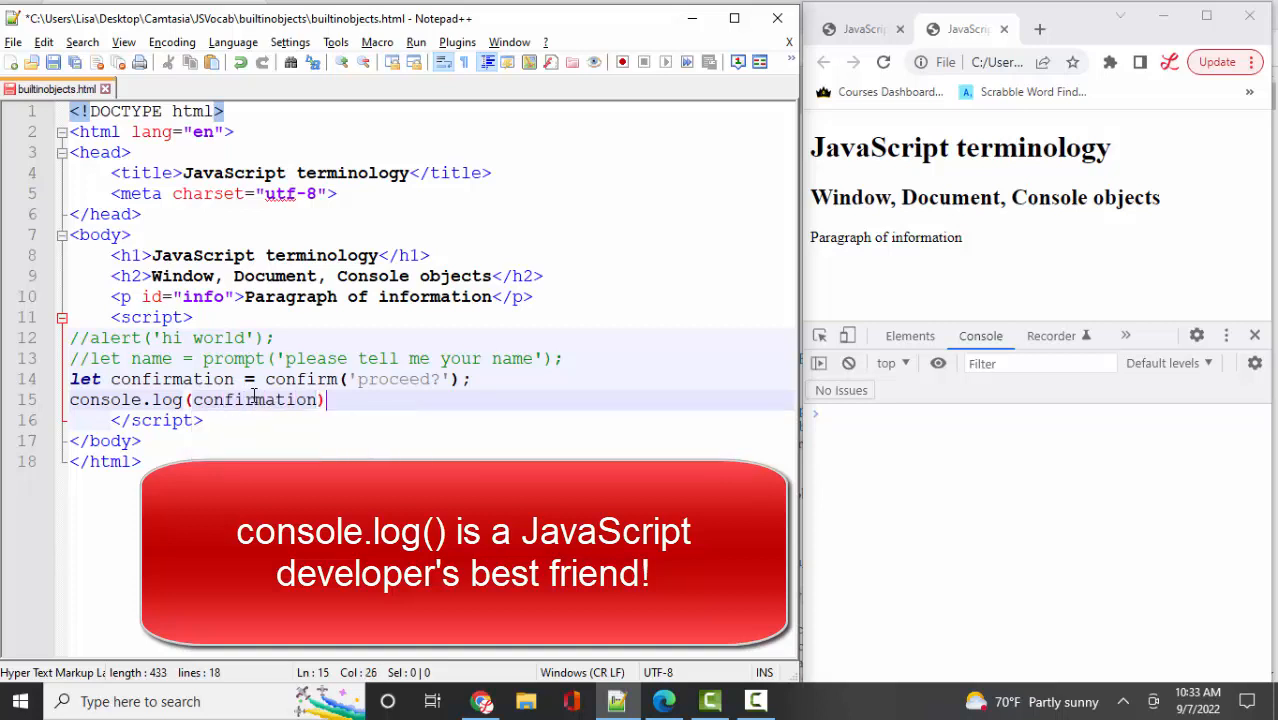
{"action": "type", "text": ";"}
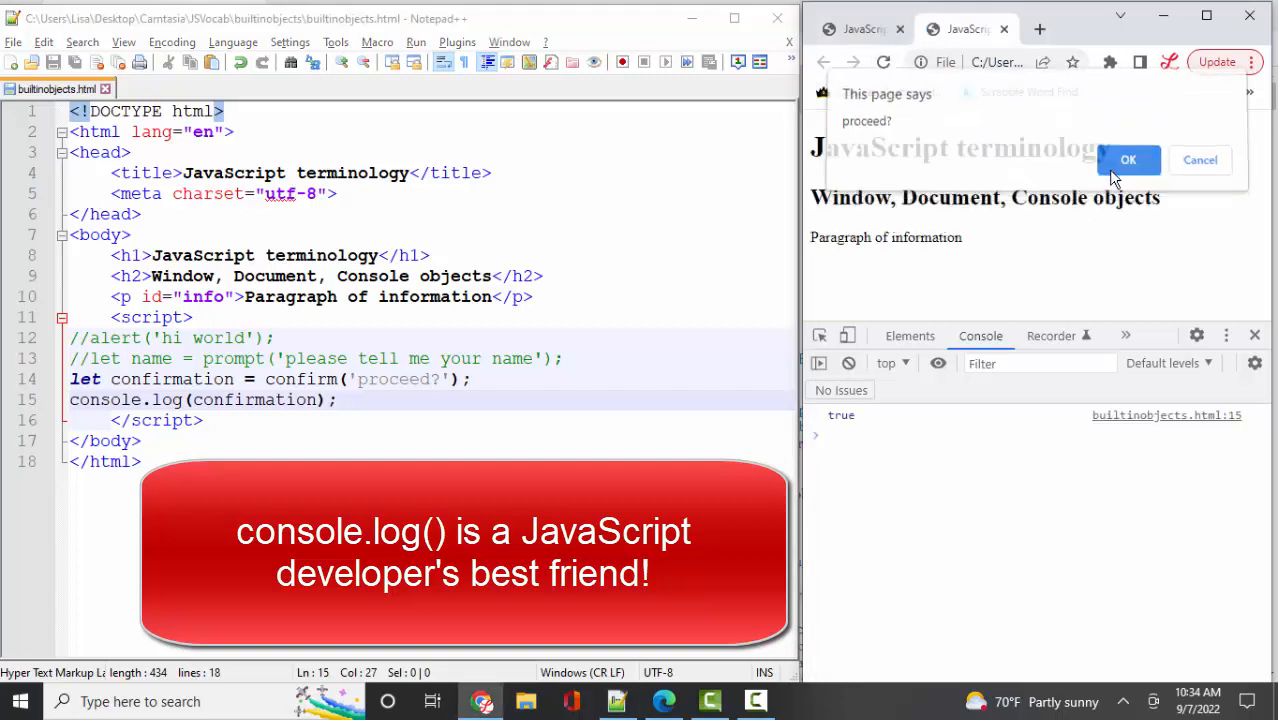
{"action": "left_click", "coordinate": [1128, 160]}
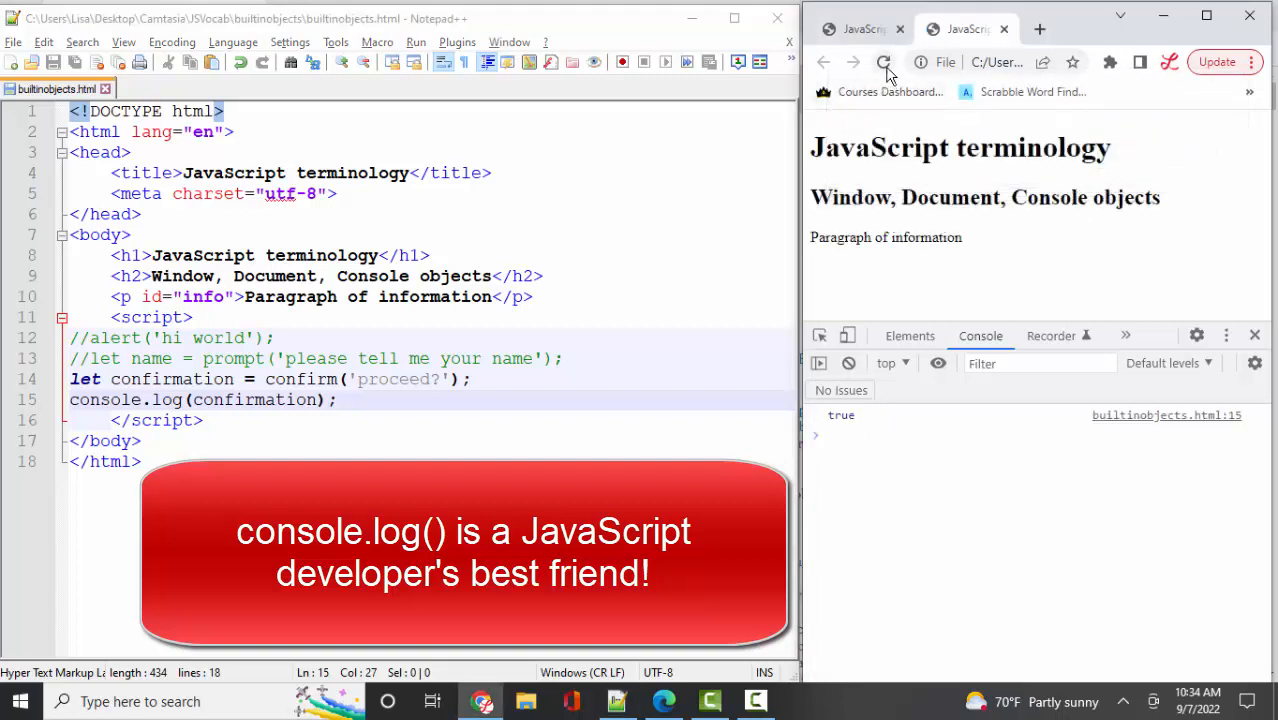
{"action": "left_click", "coordinate": [888, 62]}
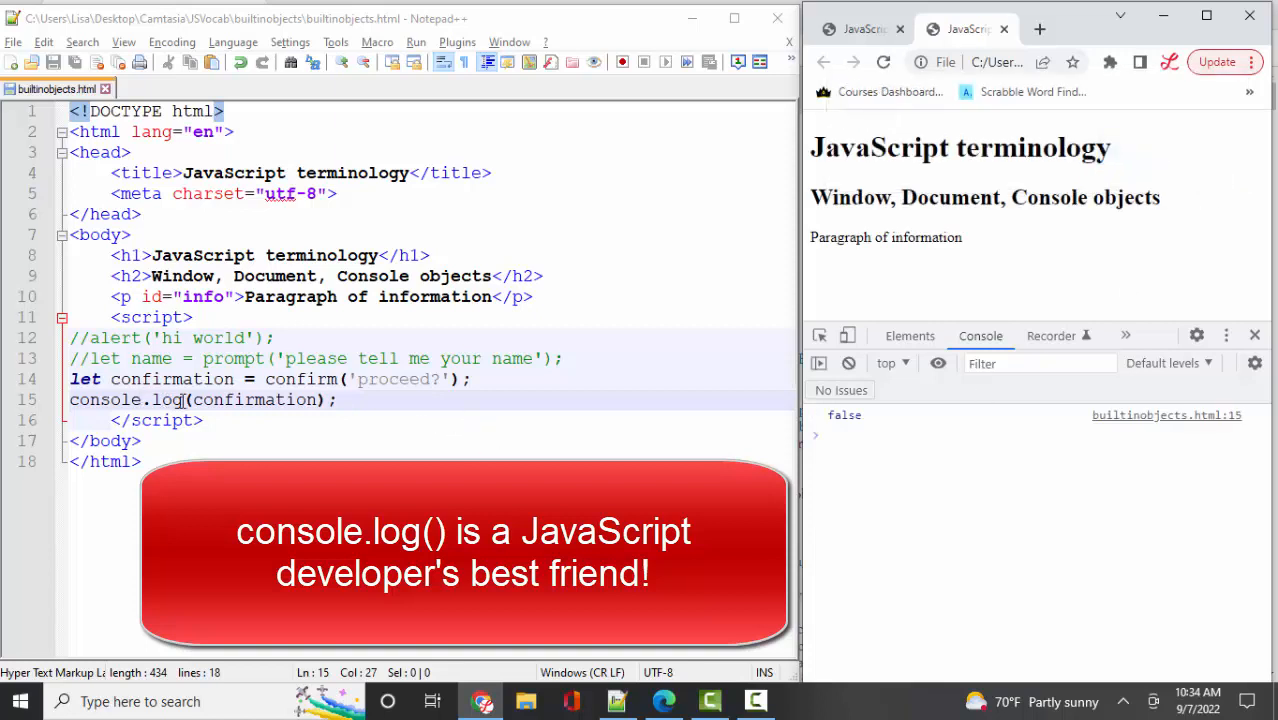
Step: Change the log to console.log('confirmation',confirmation); and rerun, accepting the confirm
{"action": "type", "text": "con"}
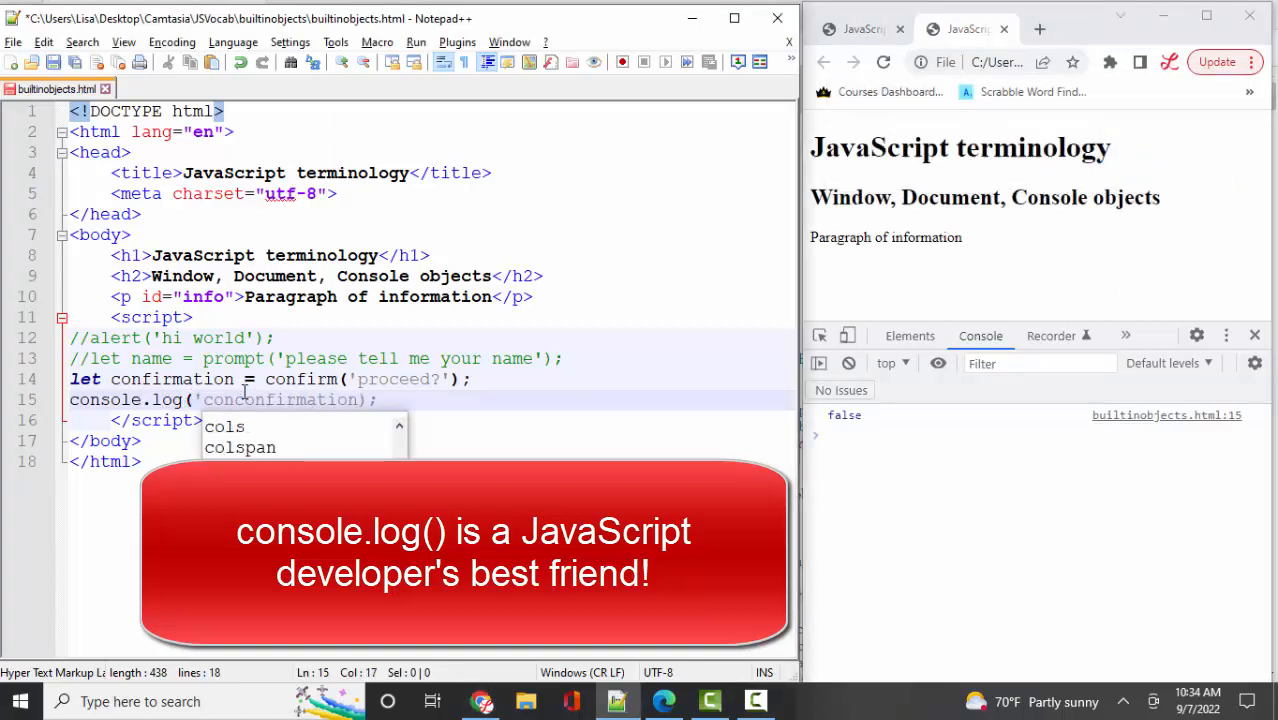
{"action": "type", "text": "confirmation"}
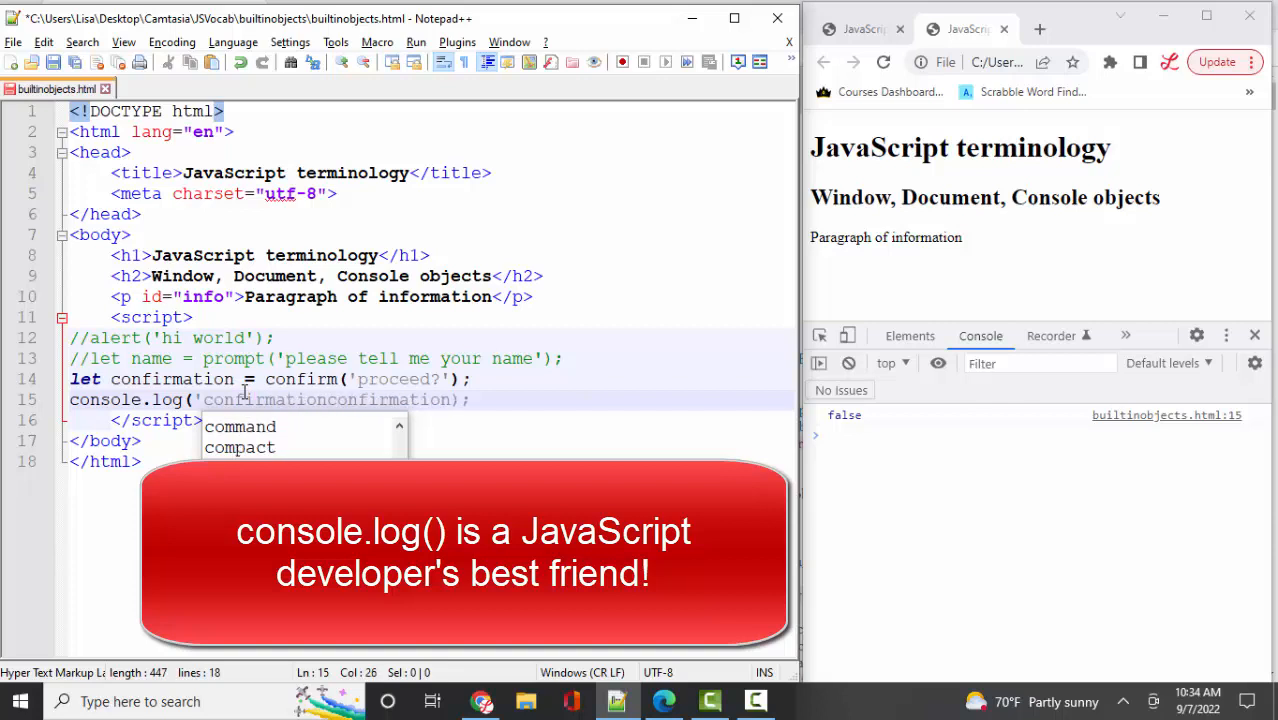
{"action": "type", "text": ","}
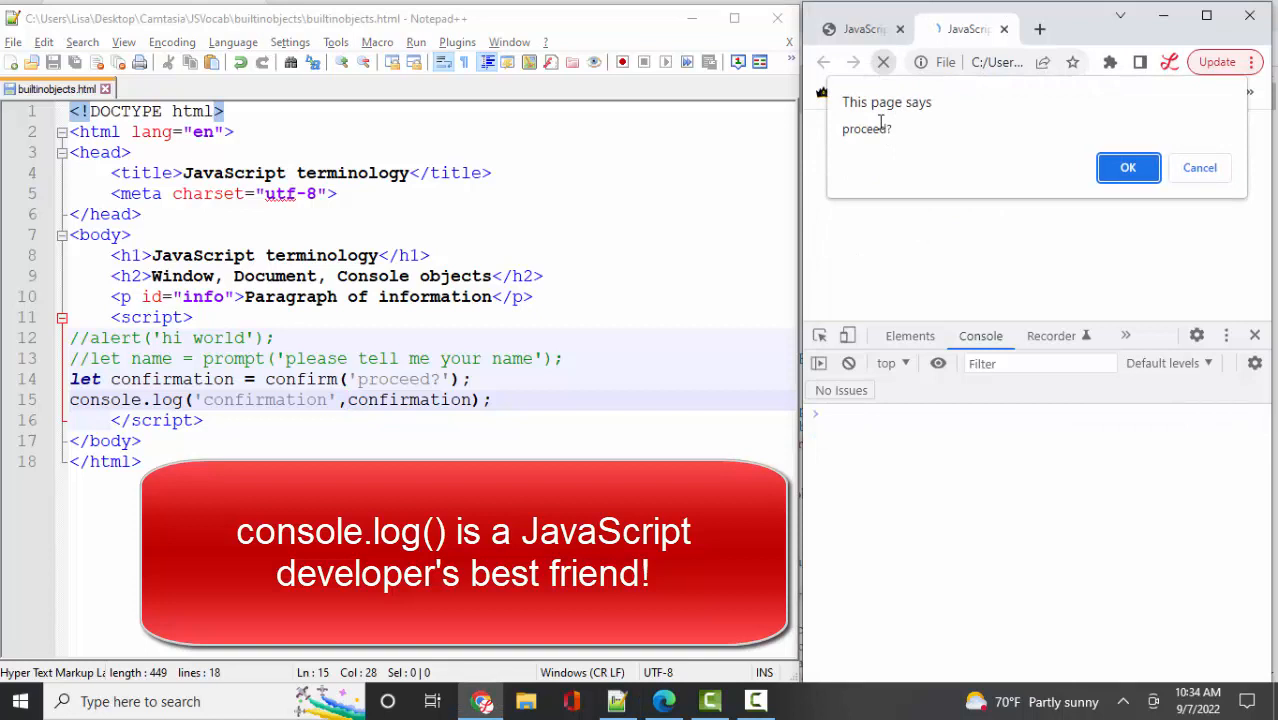
{"action": "left_click", "coordinate": [1128, 167]}
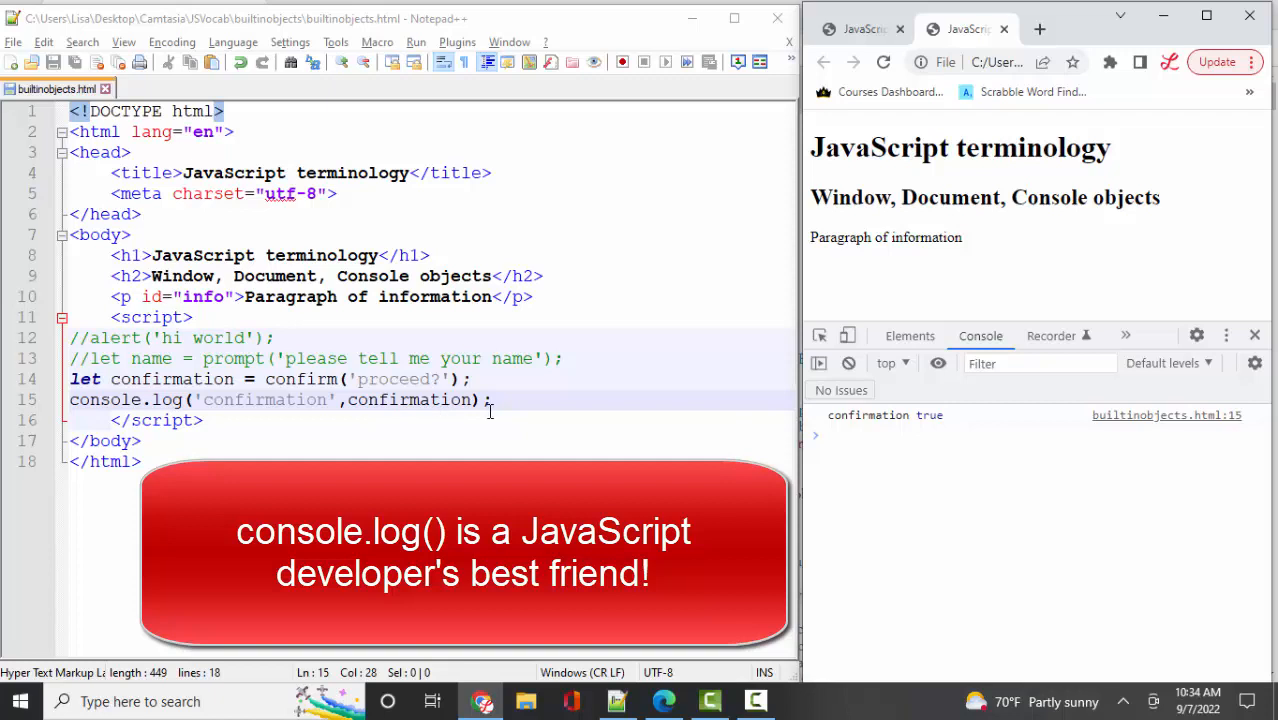
{"action": "mouse_move", "coordinate": [561, 398]}
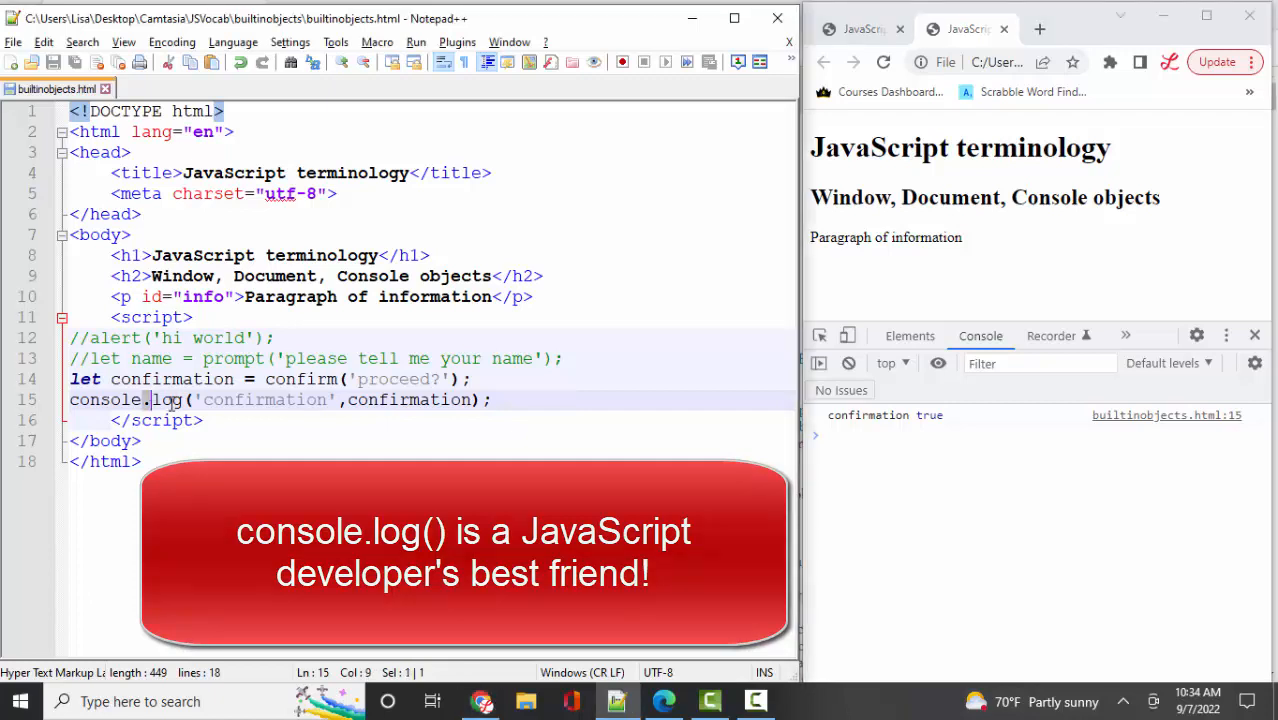
{"action": "double_click", "coordinate": [169, 399]}
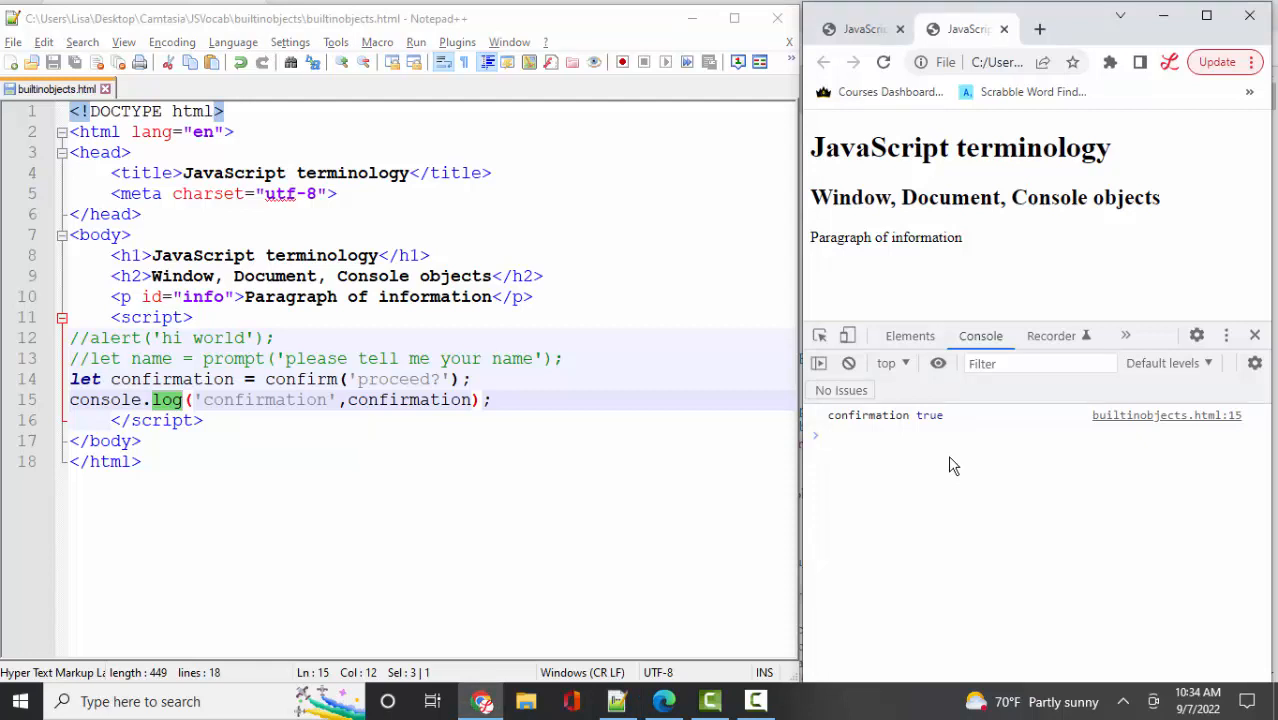
Step: Evaluate window in the console and scroll through its properties such as alert and confirm
{"action": "type", "text": "window"}
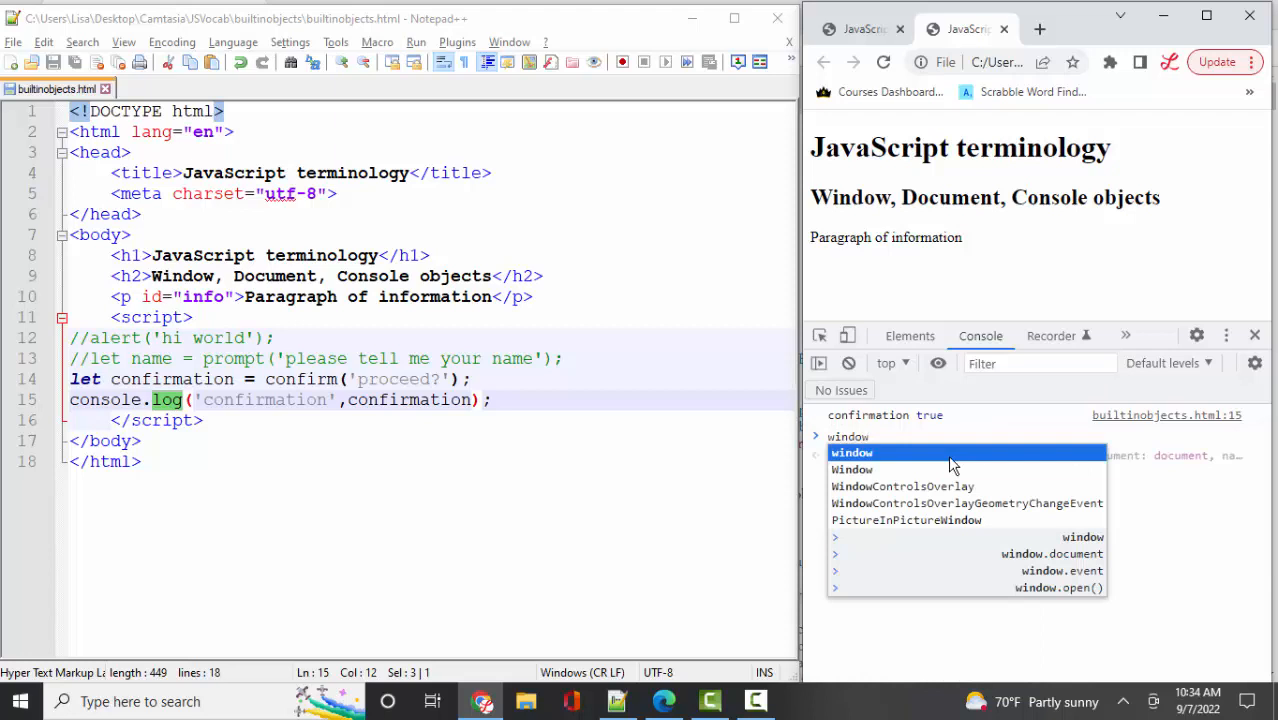
{"action": "left_click", "coordinate": [815, 436]}
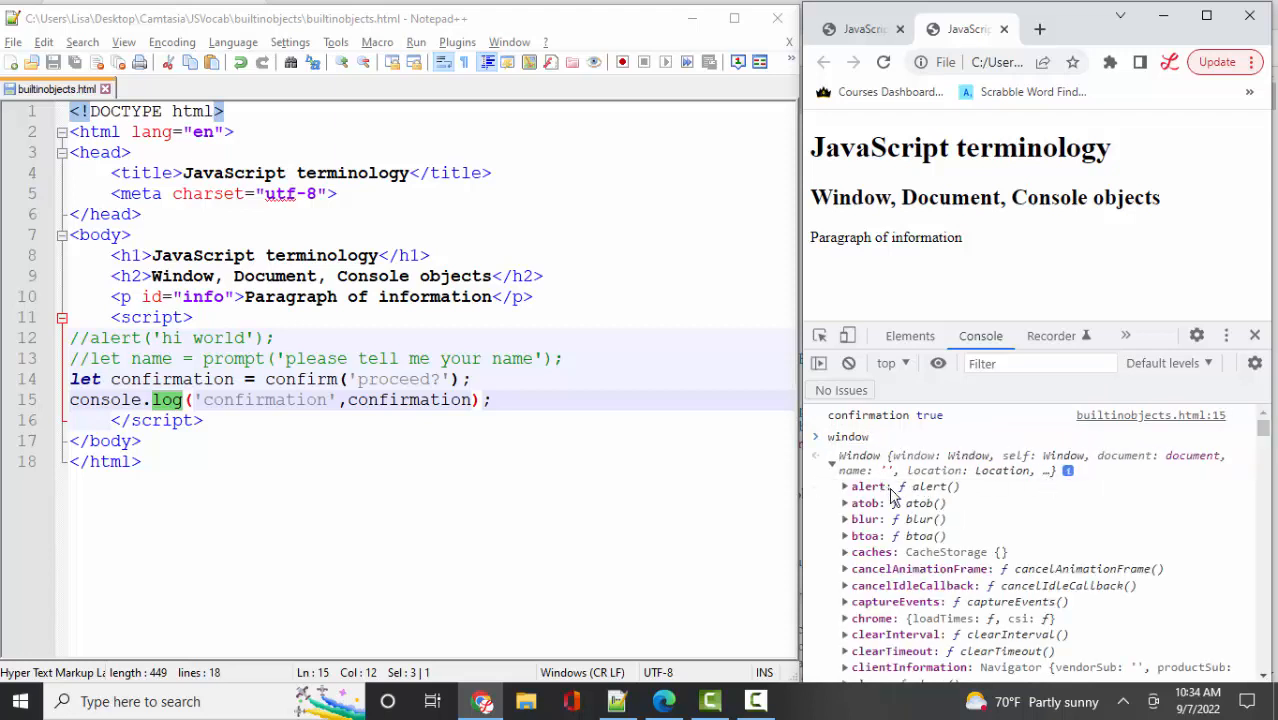
{"action": "mouse_move", "coordinate": [869, 486]}
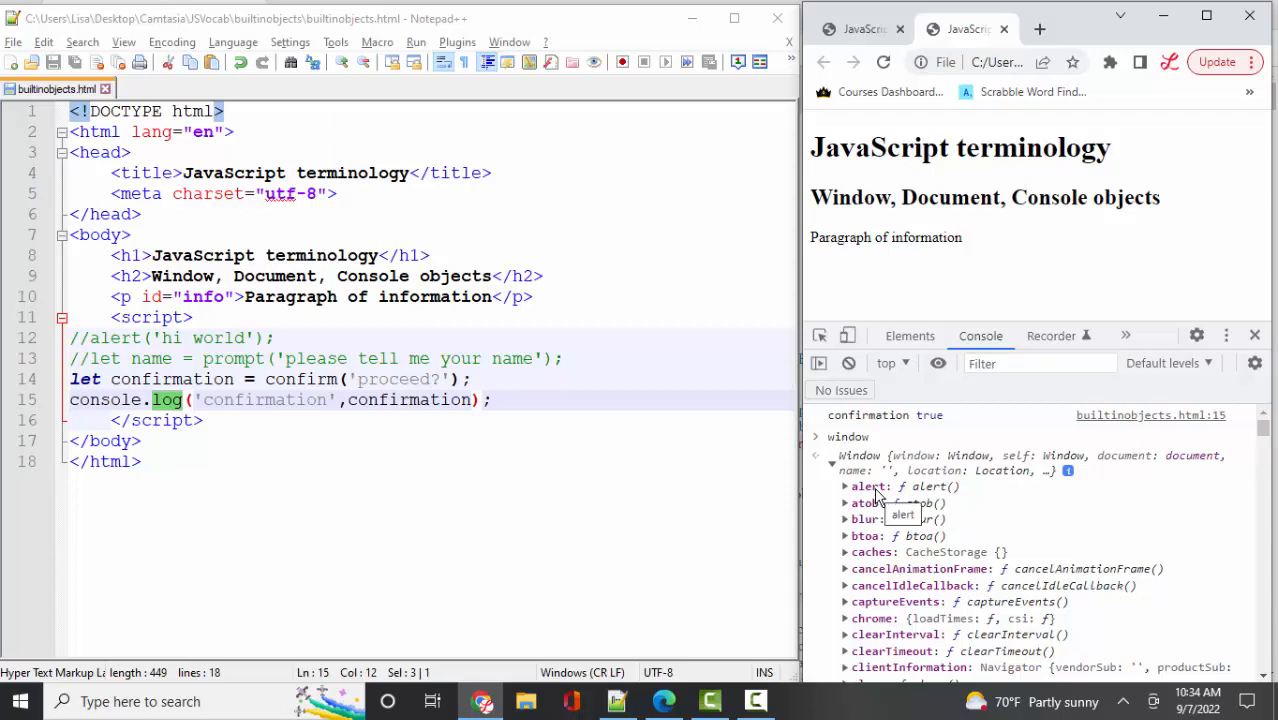
{"action": "scroll", "scroll_direction": "down", "scroll_amount": 3}
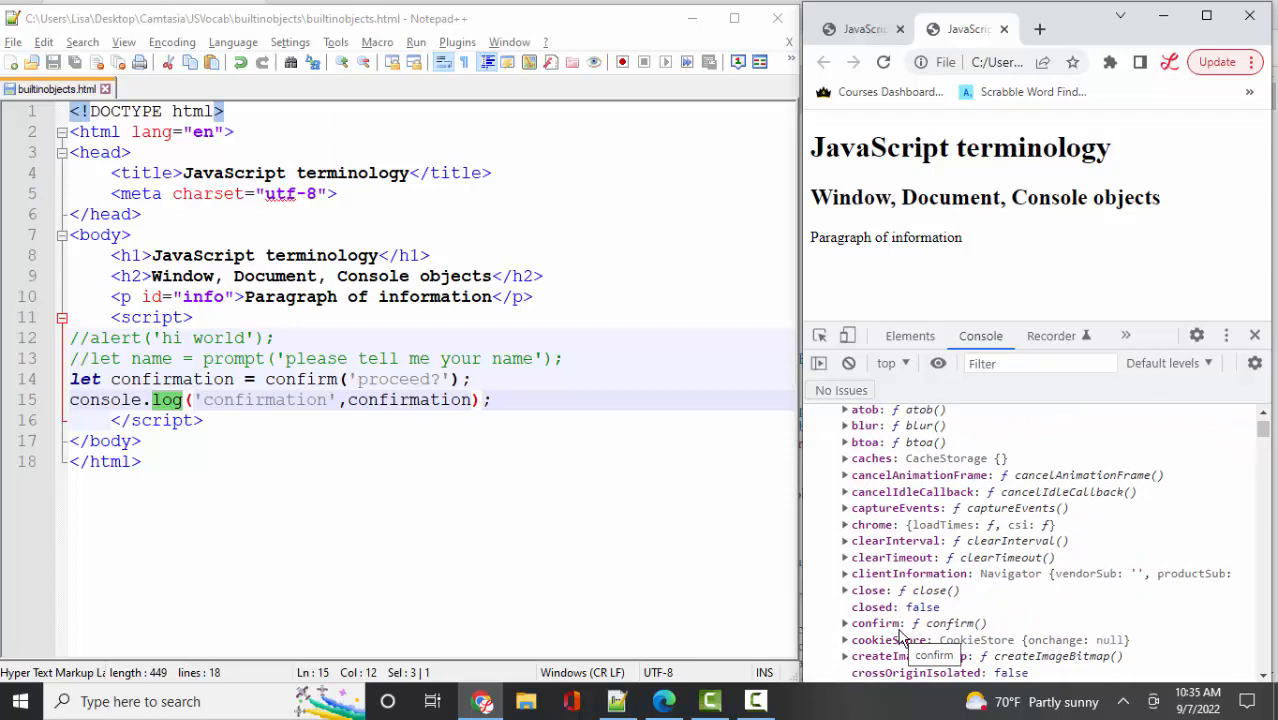
{"action": "mouse_move", "coordinate": [1002, 486]}
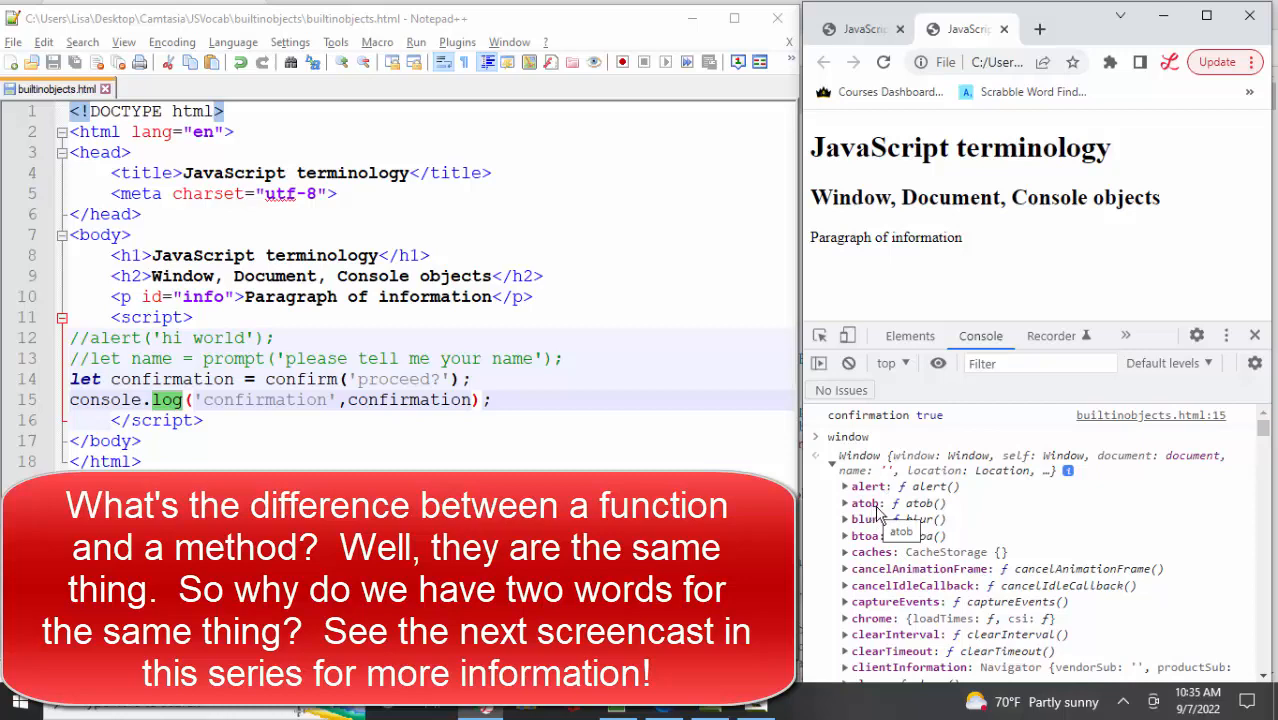
{"action": "scroll", "scroll_direction": "down", "scroll_amount": 3}
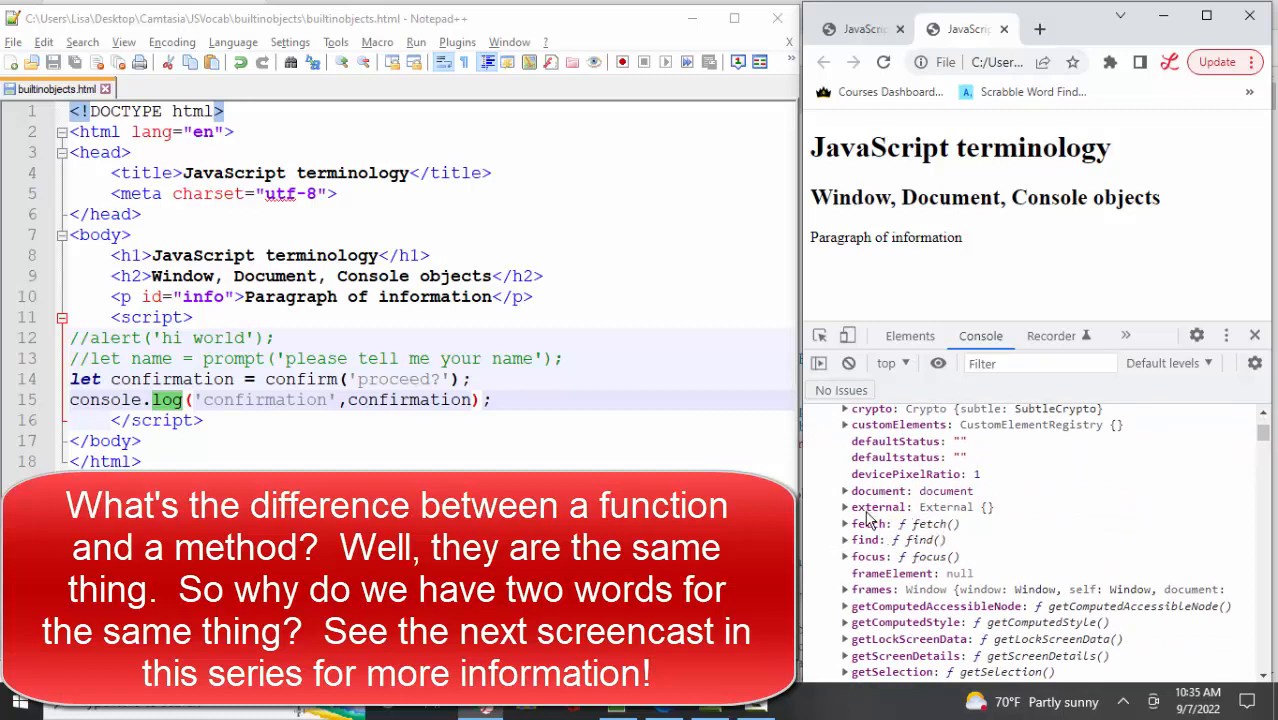
{"action": "mouse_move", "coordinate": [879, 507]}
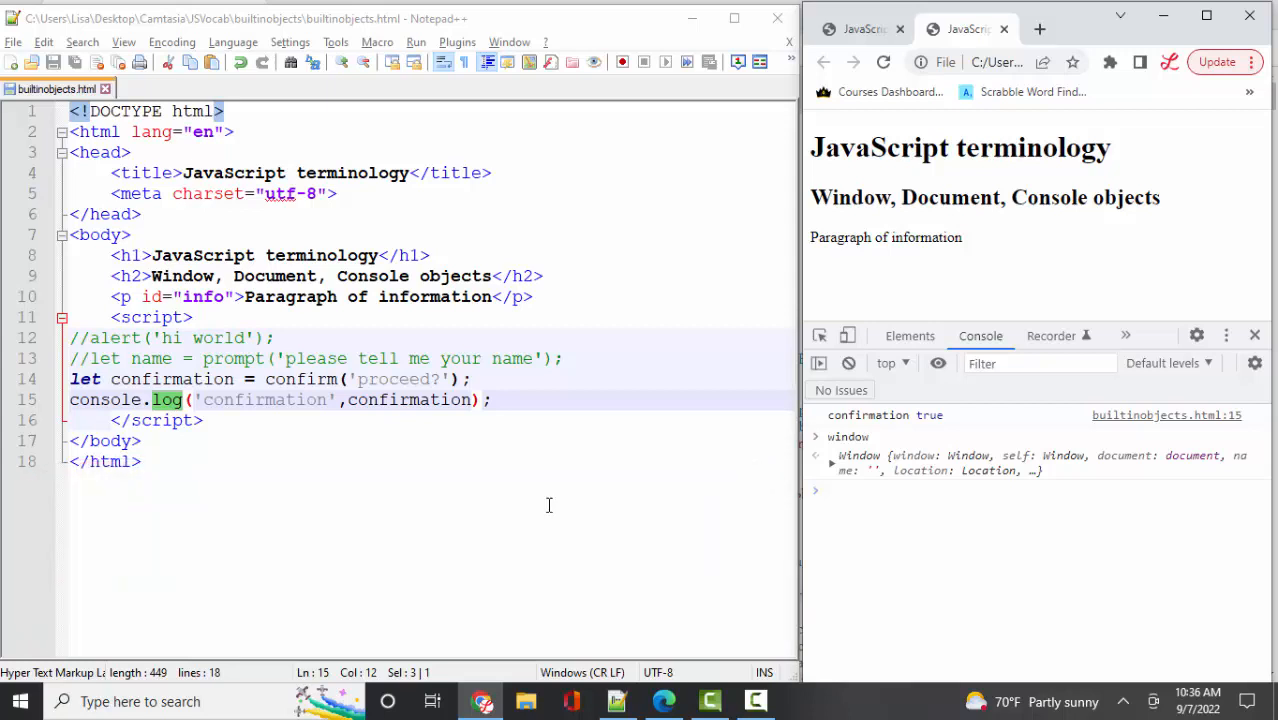
{"action": "mouse_move", "coordinate": [834, 473]}
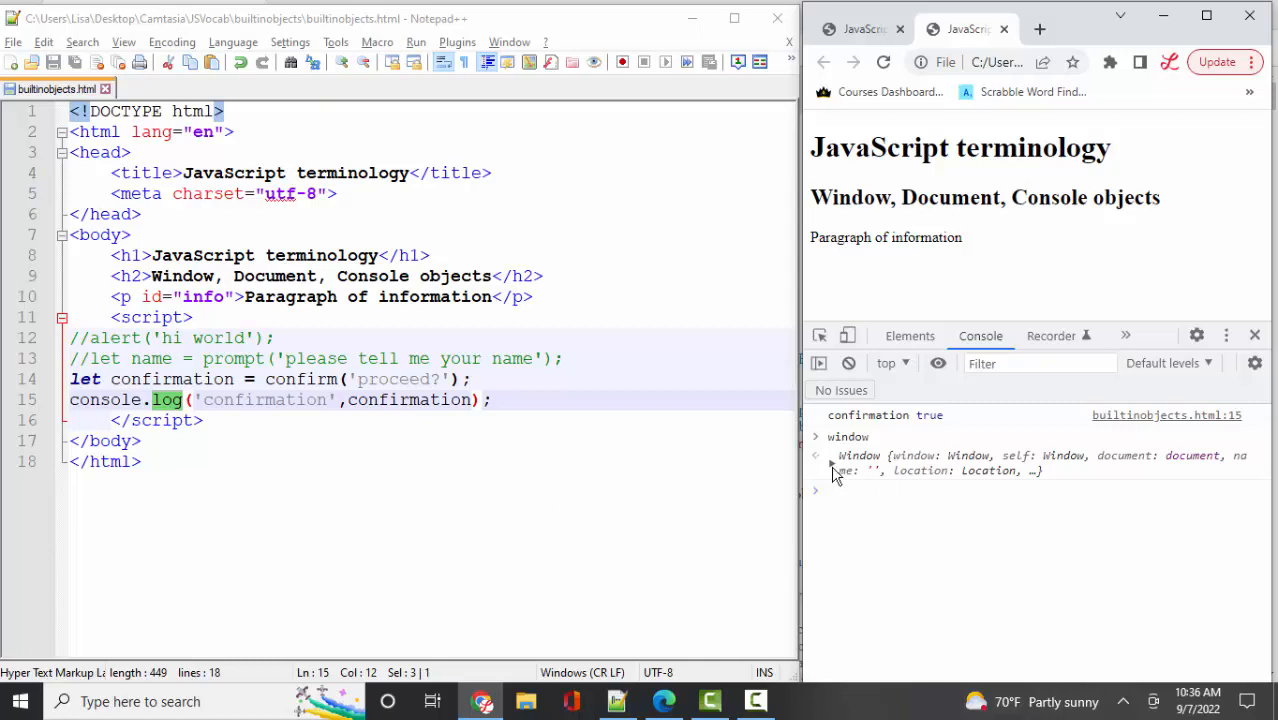
Step: Expand the Window object in the console and inspect its document property
{"action": "left_click", "coordinate": [816, 455]}
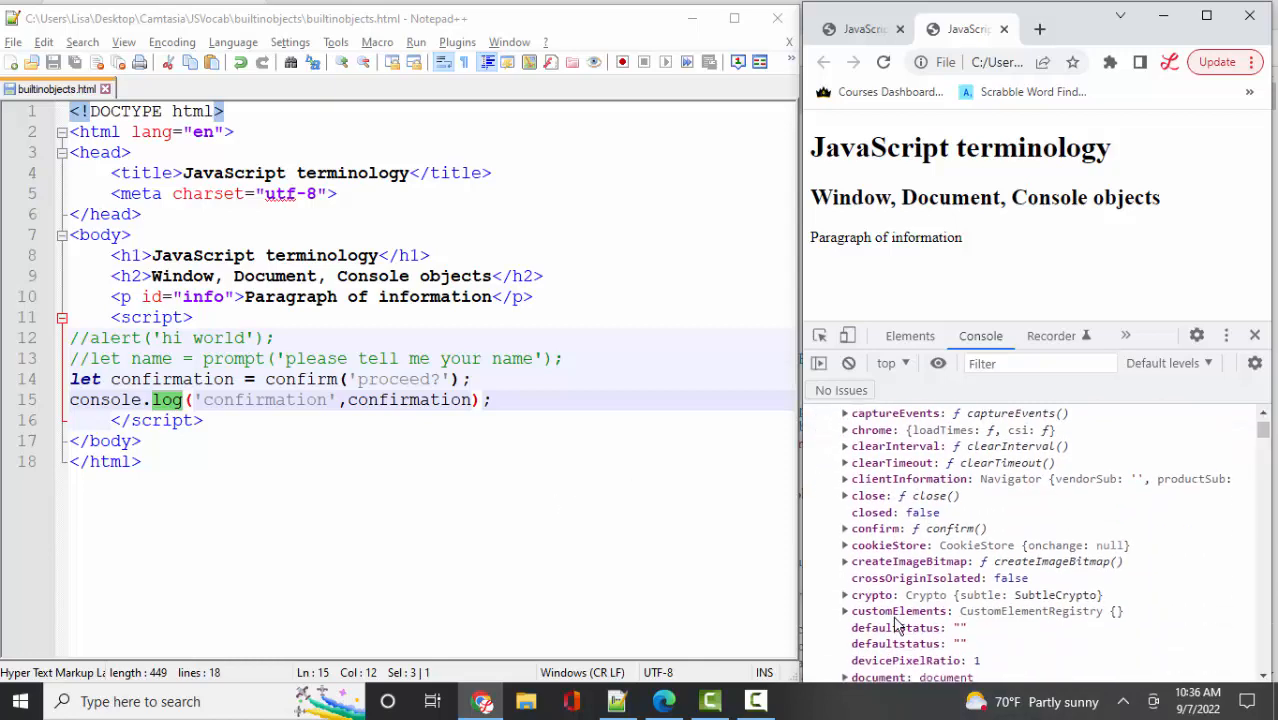
{"action": "scroll", "scroll_direction": "down", "scroll_amount": 3}
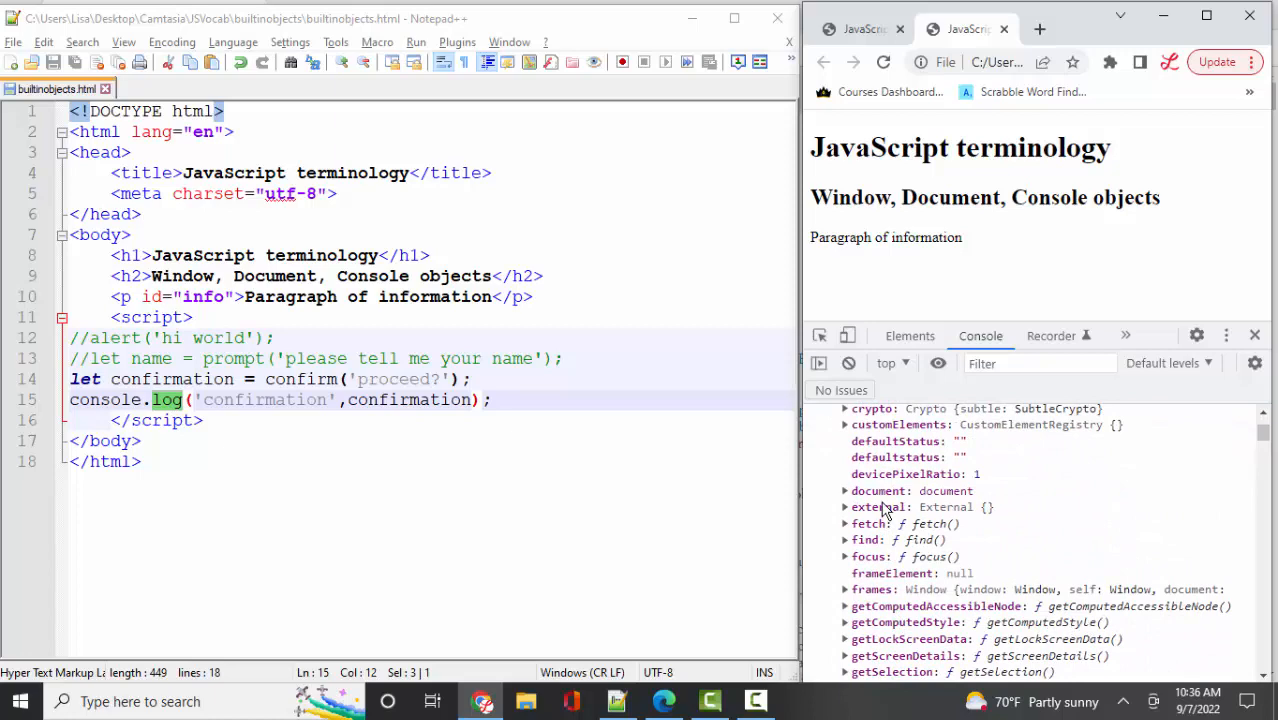
{"action": "left_click", "coordinate": [846, 490]}
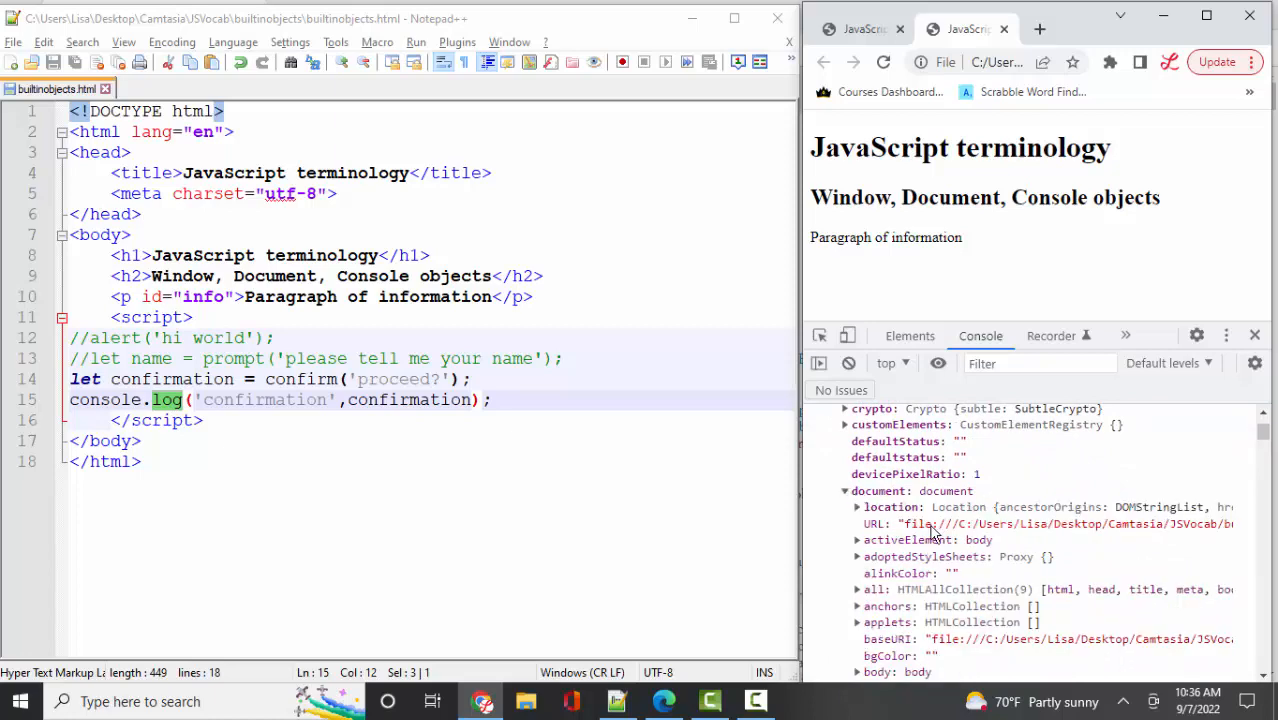
{"action": "scroll", "scroll_direction": "down", "scroll_amount": 3}
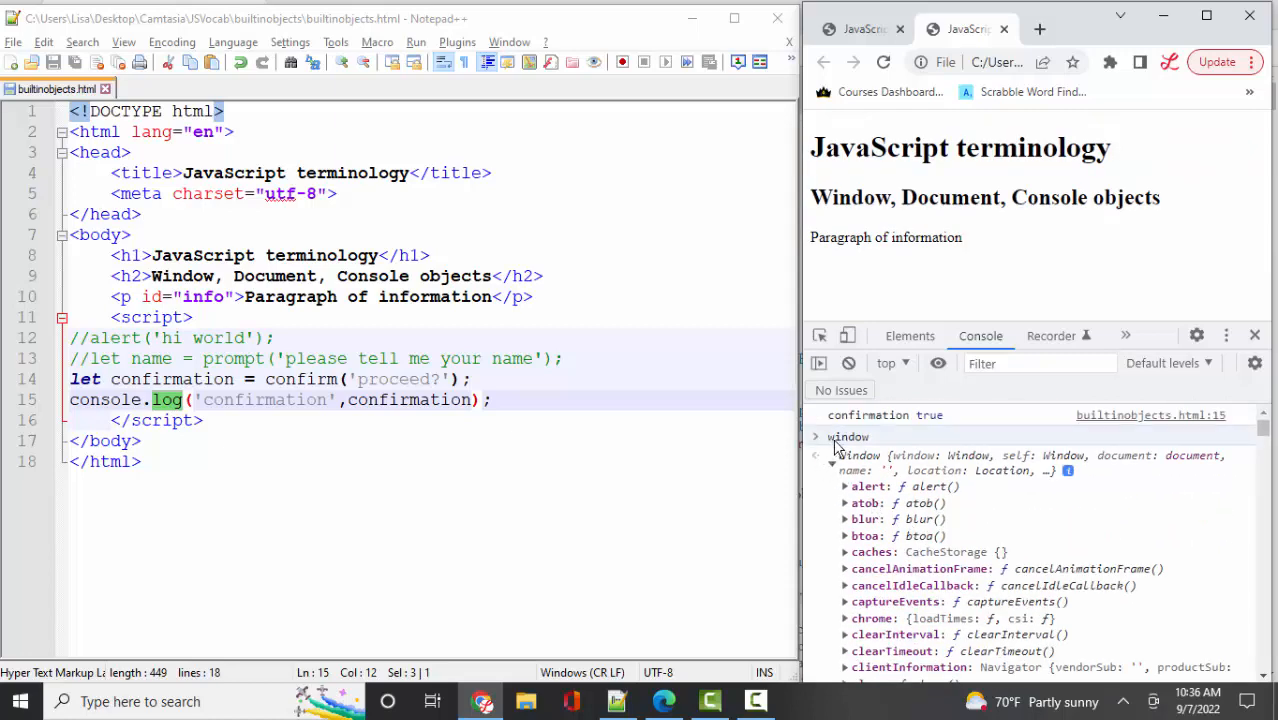
{"action": "left_click", "coordinate": [816, 436]}
{"action": "type", "text": "document"}
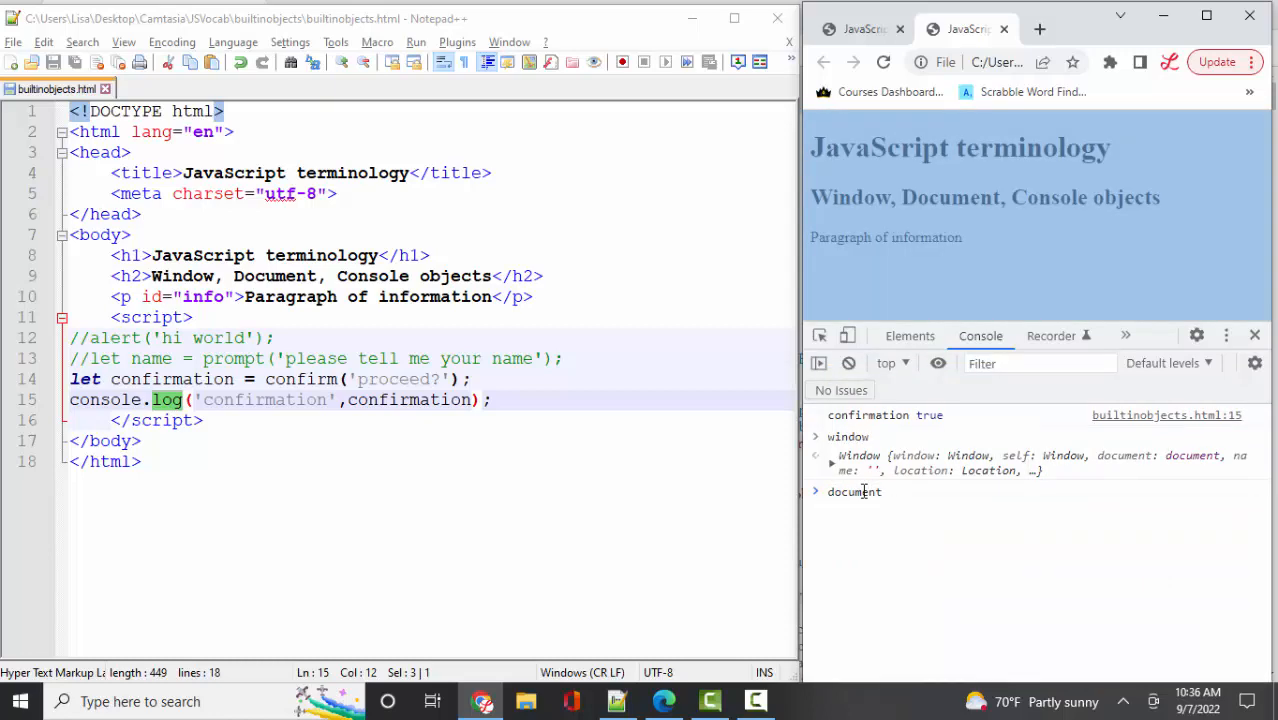
Step: Expand the #document result and scroll through the page's HTML tree
{"action": "left_click", "coordinate": [854, 491]}
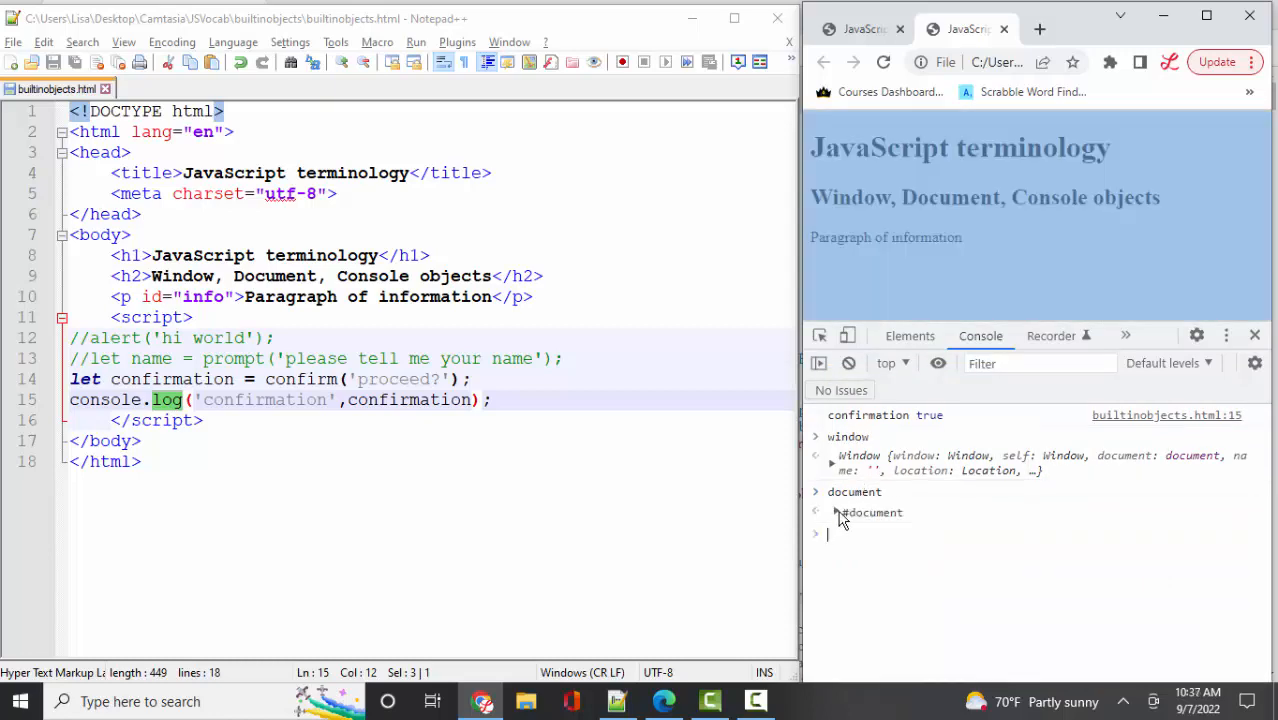
{"action": "left_click", "coordinate": [818, 512]}
{"action": "type", "text": "document."}
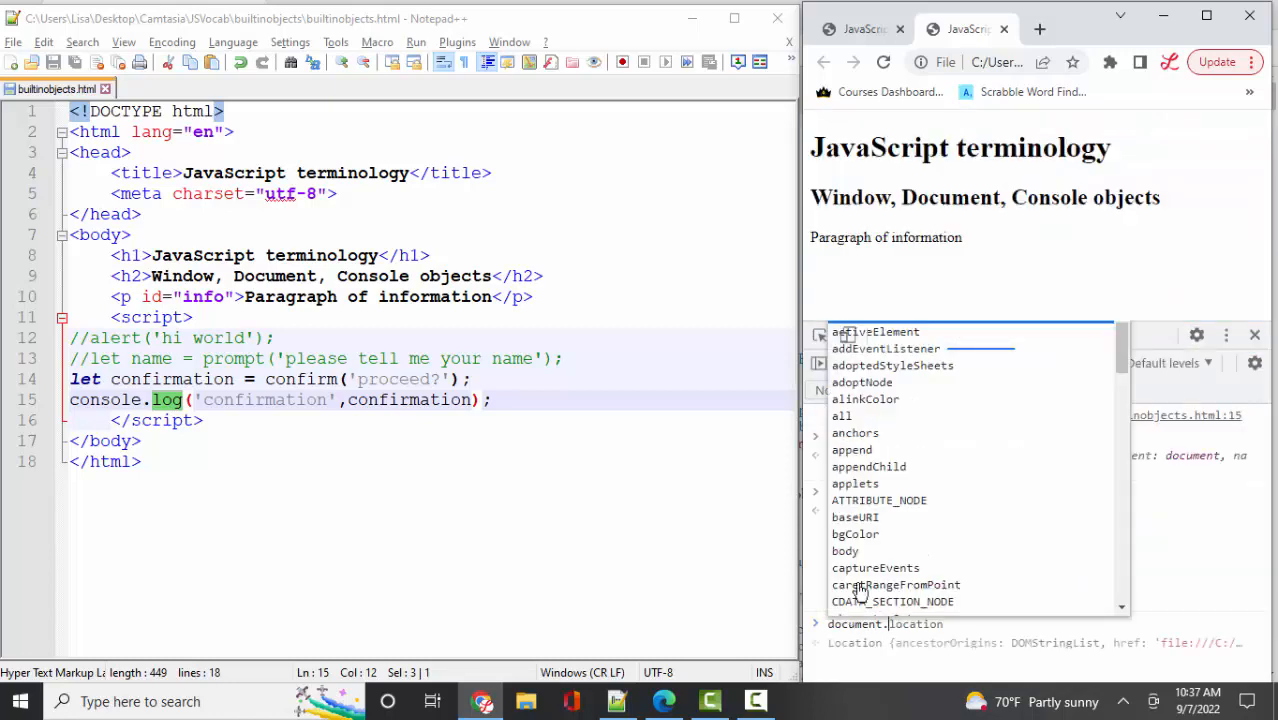
{"action": "scroll", "scroll_direction": "down", "scroll_amount": 3}
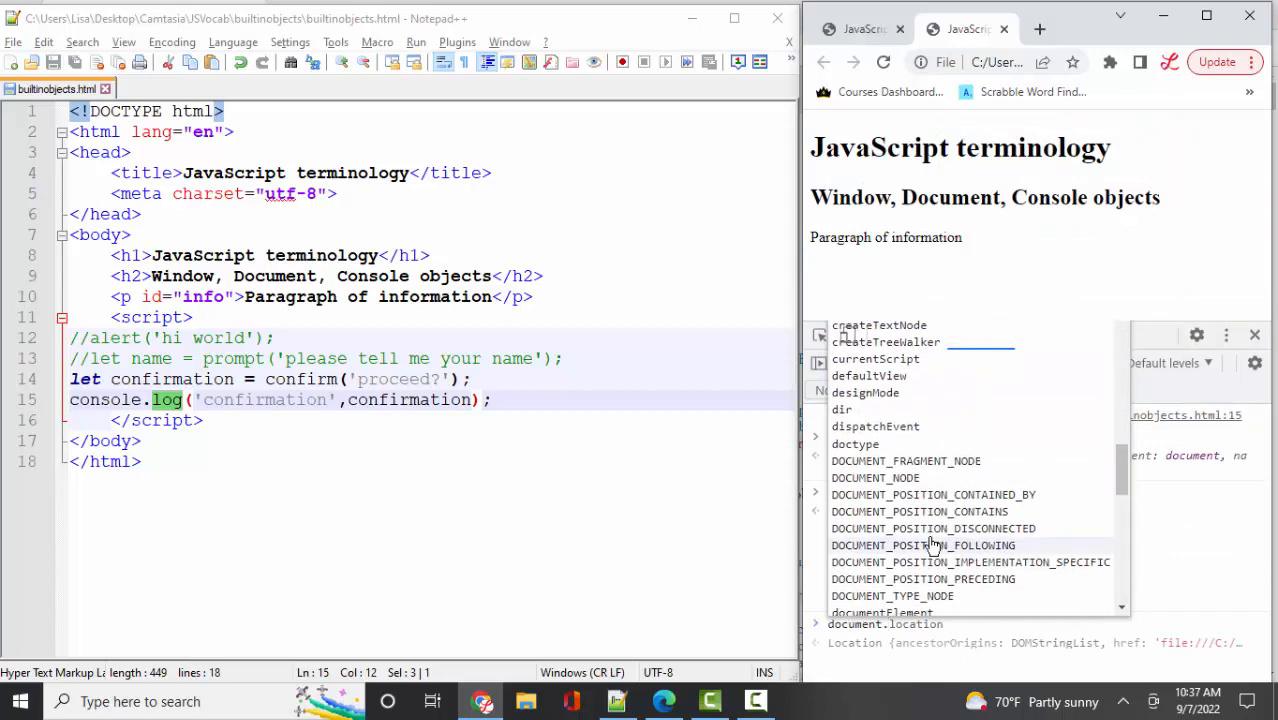
{"action": "scroll", "scroll_direction": "down", "scroll_amount": 3}
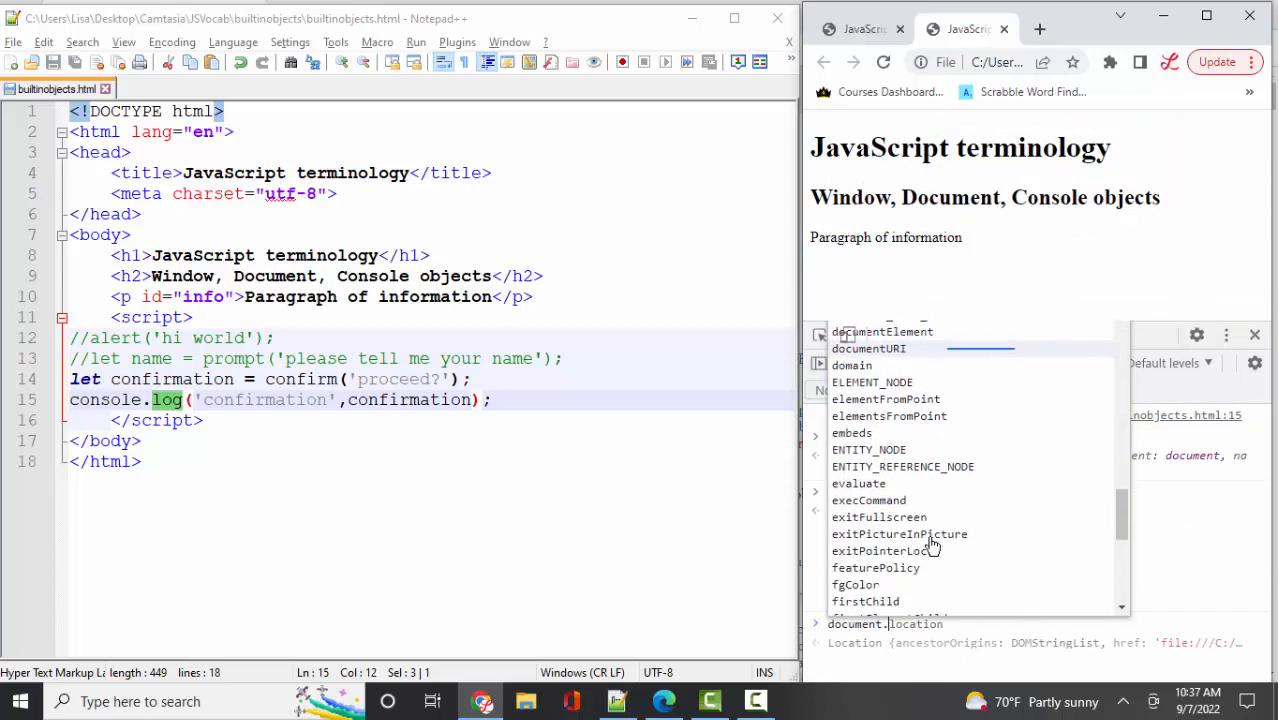
{"action": "mouse_move", "coordinate": [932, 540]}
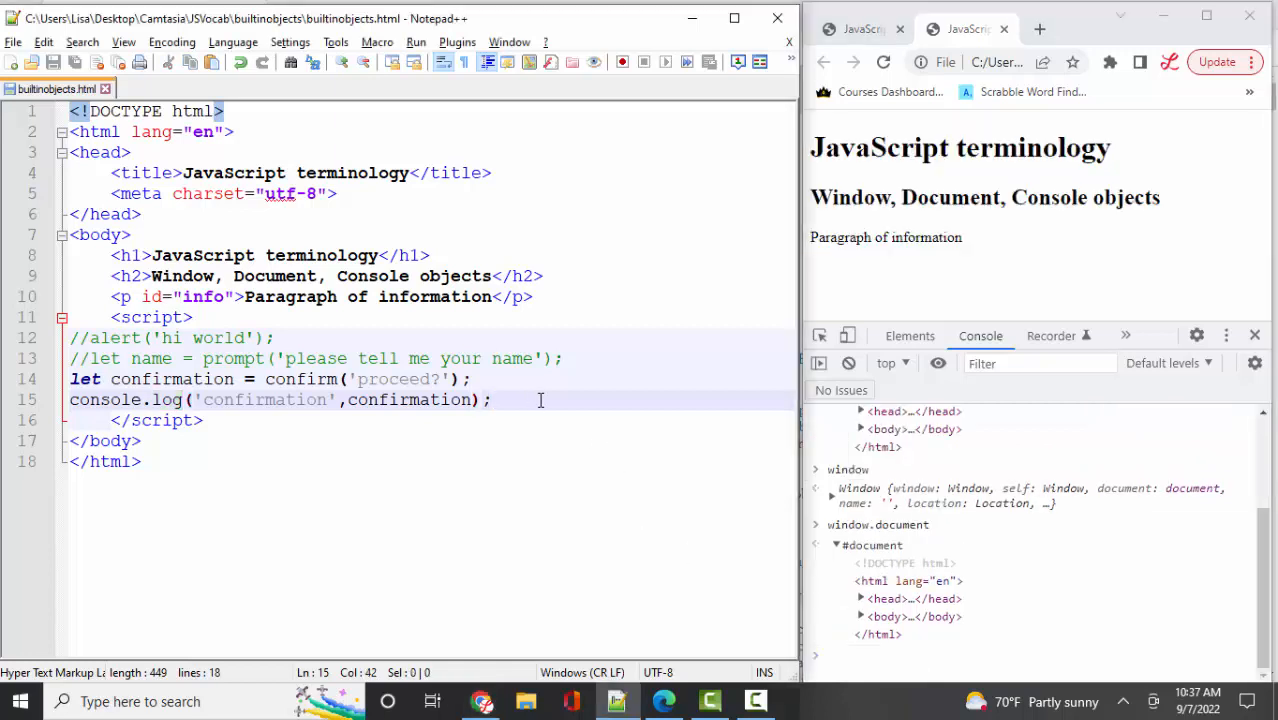
Step: Add document.getElementById('info').textContent = "OBJECTS!"; and comment out the confirm and log lines
{"action": "type", "text": "docu"}
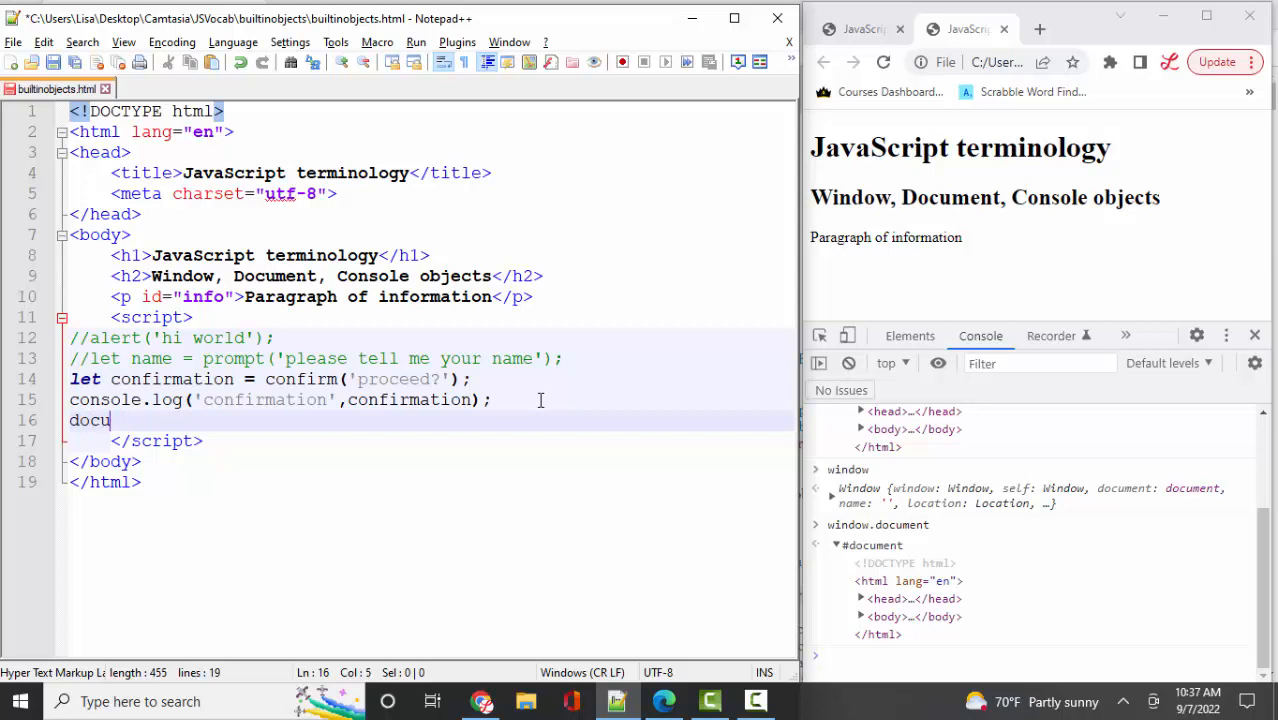
{"action": "type", "text": "ment"}
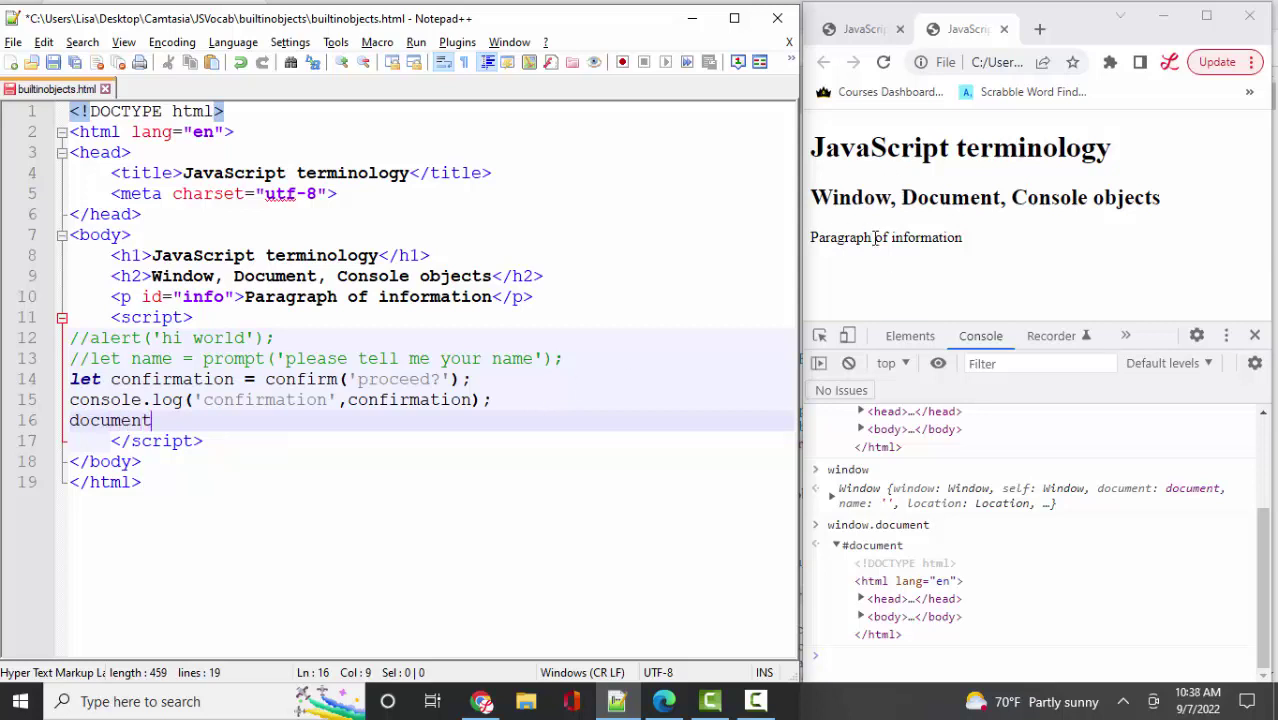
{"action": "mouse_move", "coordinate": [813, 237]}
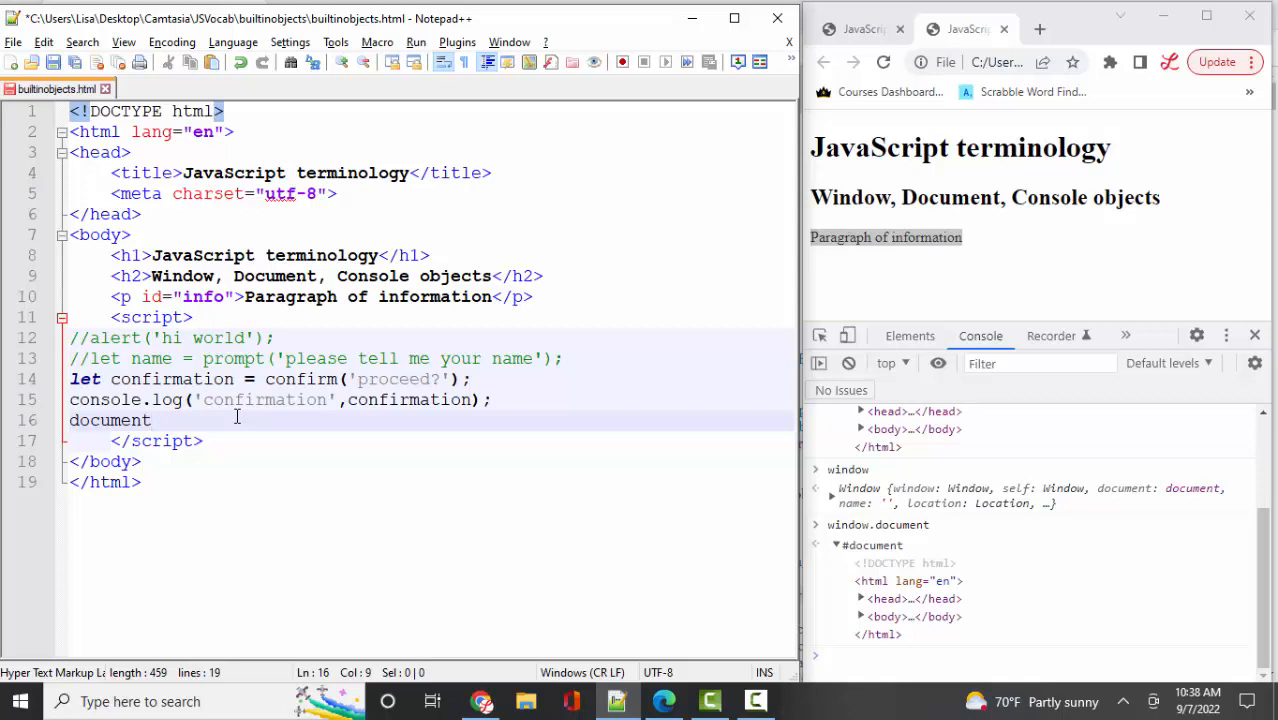
{"action": "type", "text": "."}
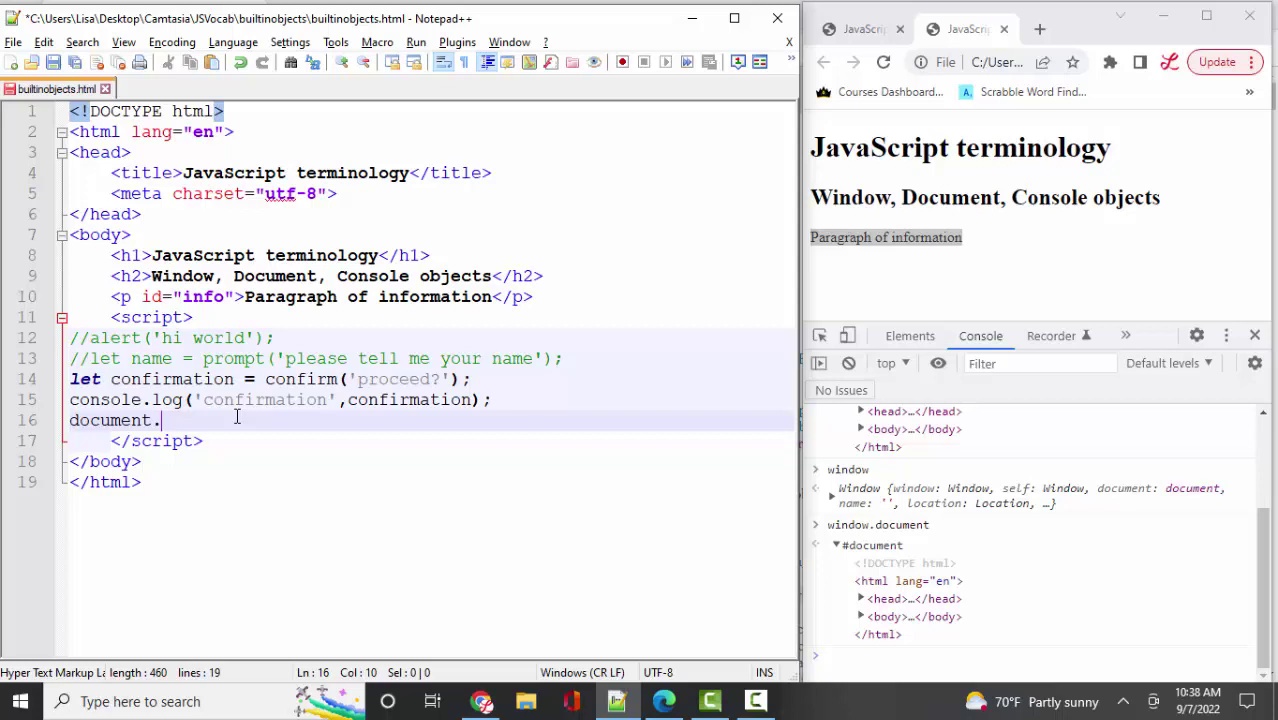
{"action": "type", "text": "getE"}
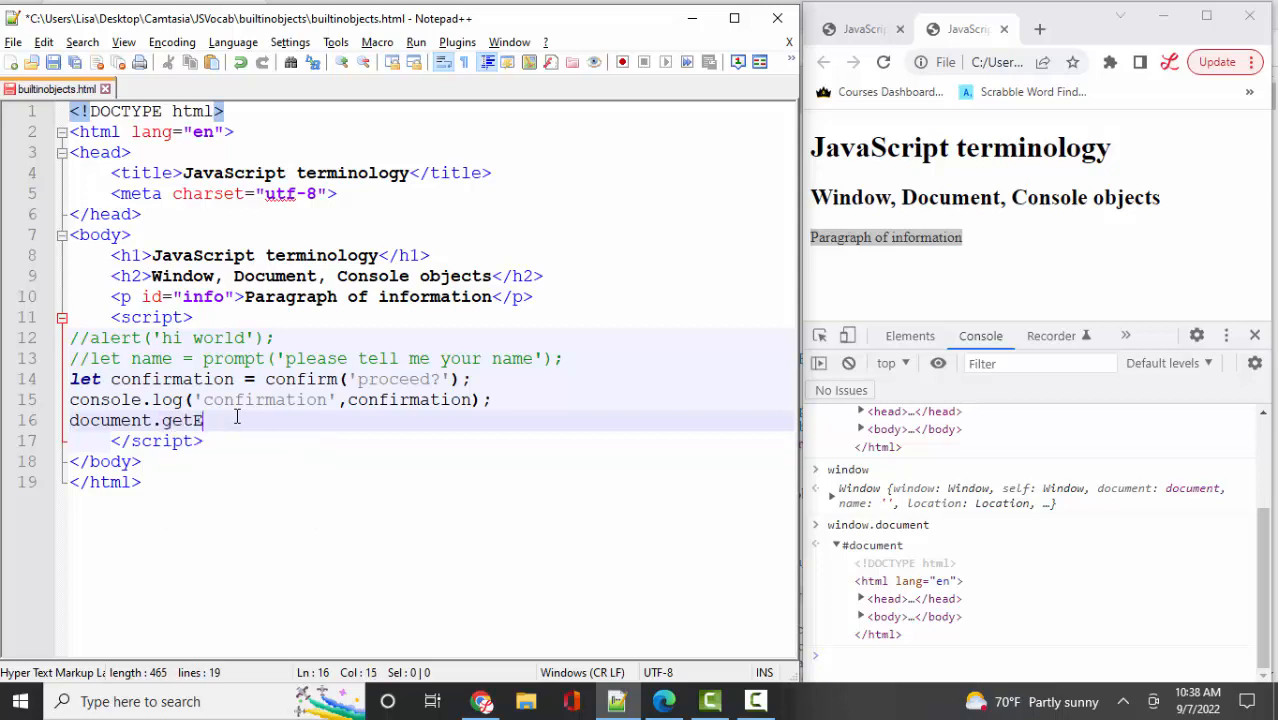
{"action": "type", "text": "lementById()"}
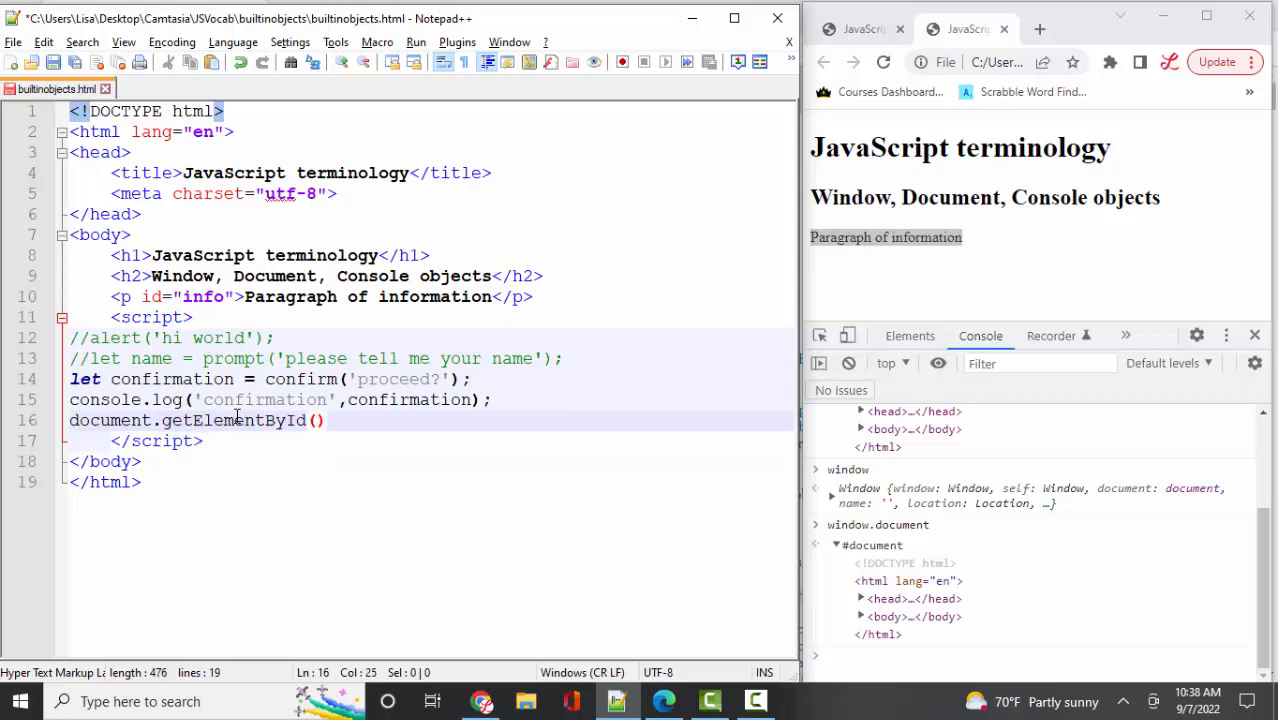
{"action": "type", "text": "'info"}
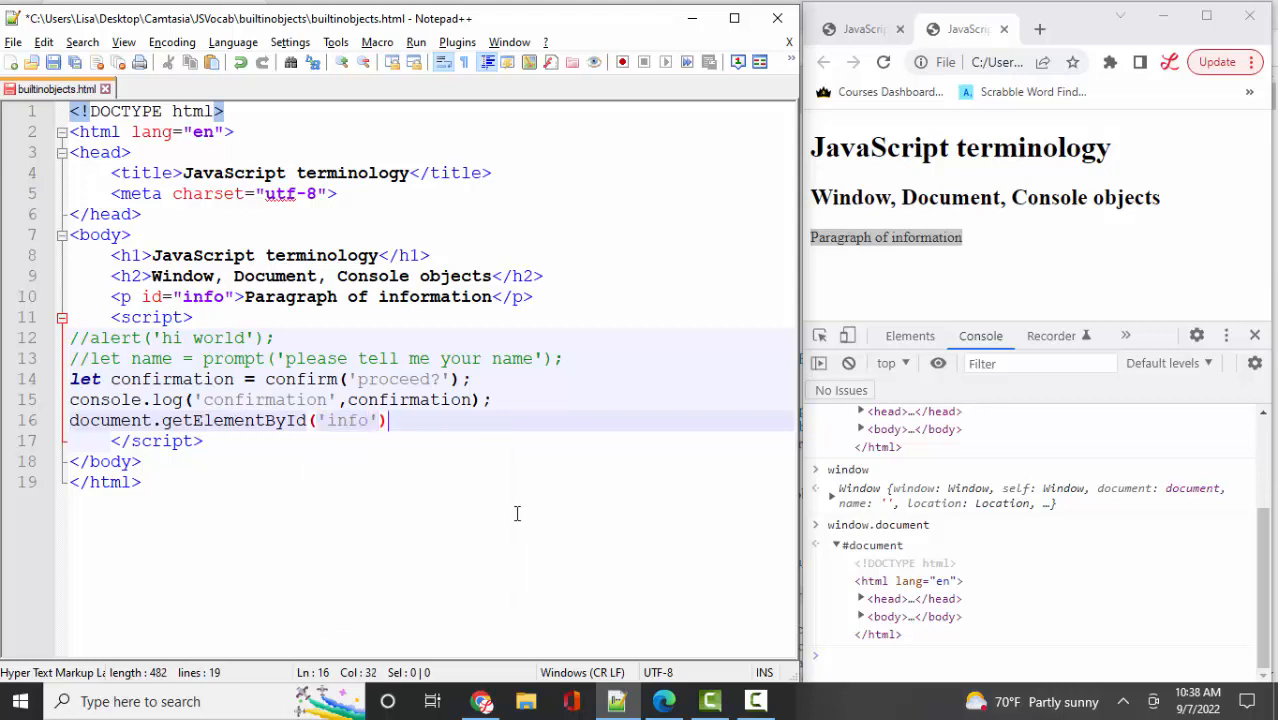
{"action": "type", "text": ".textContent = \""}
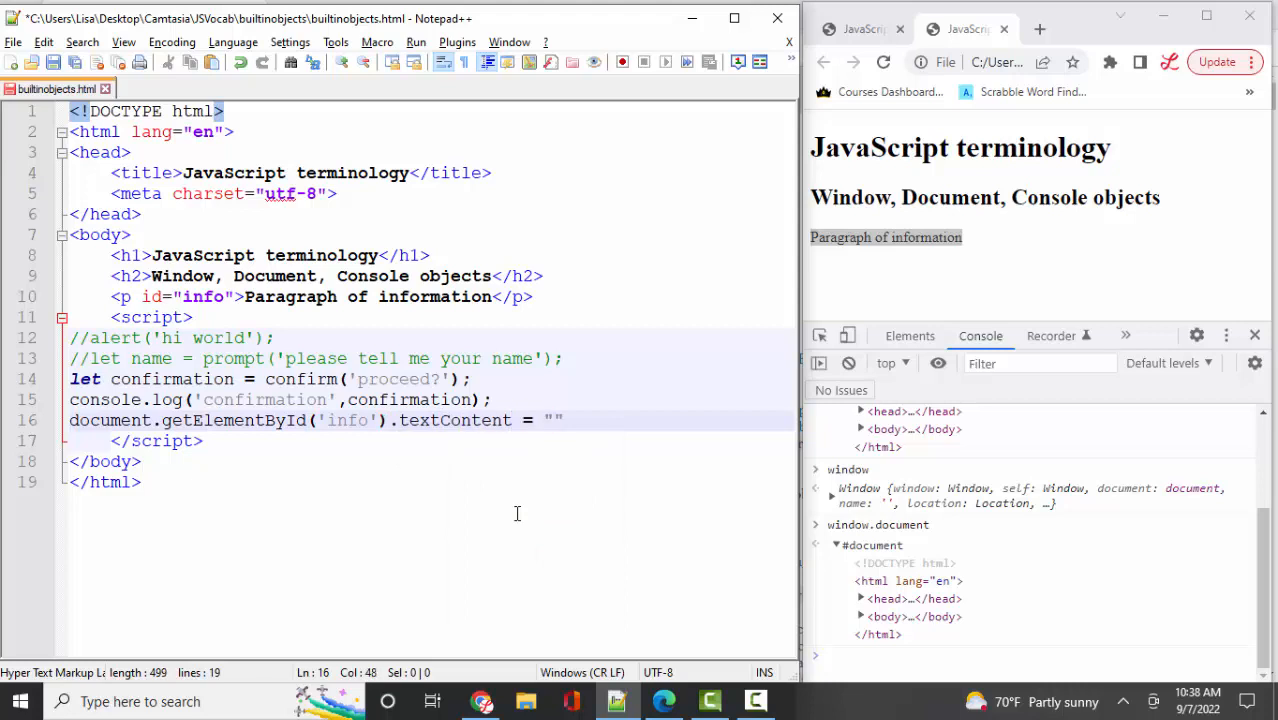
{"action": "type", "text": "OBJECTS"}
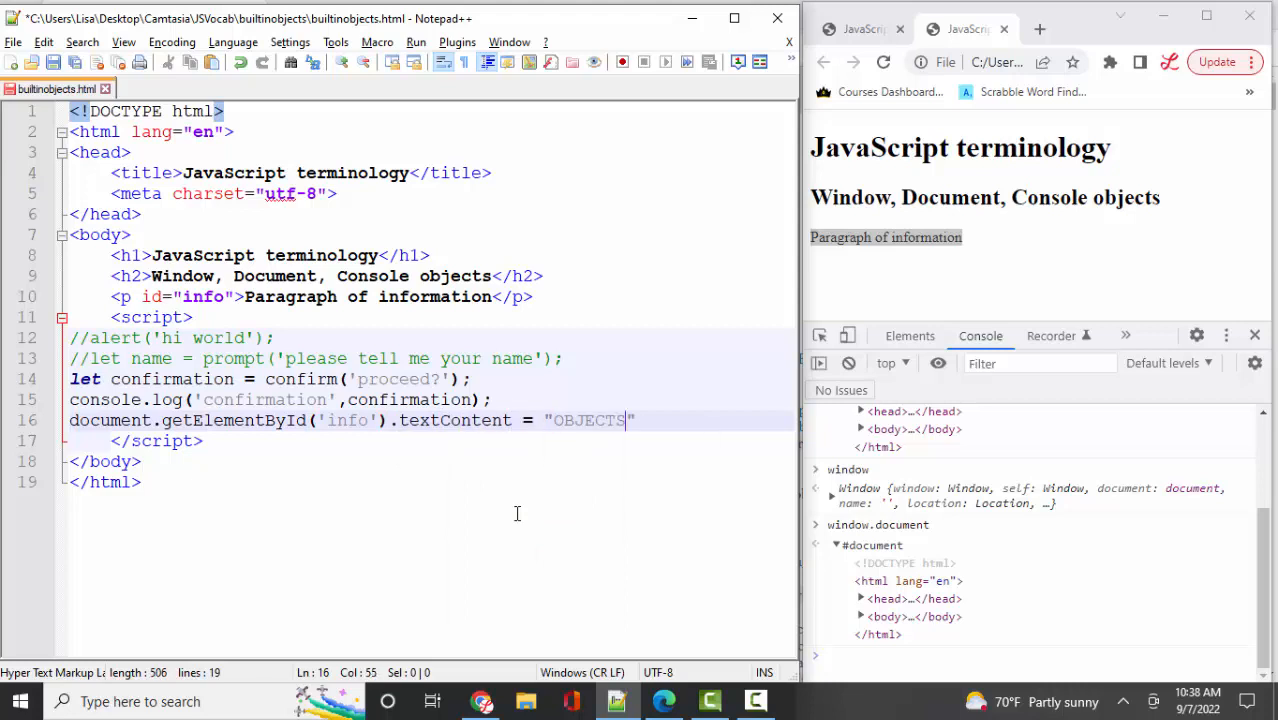
{"action": "type", "text": "!\";"}
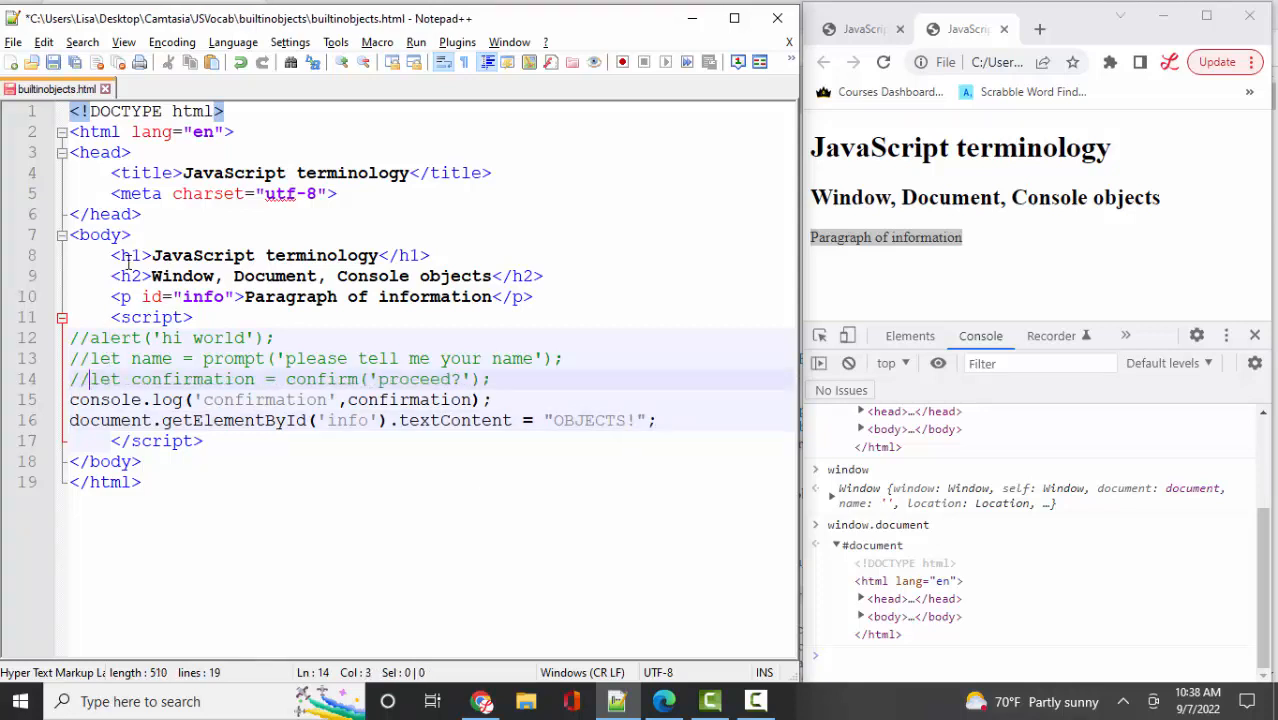
{"action": "type", "text": "/"}
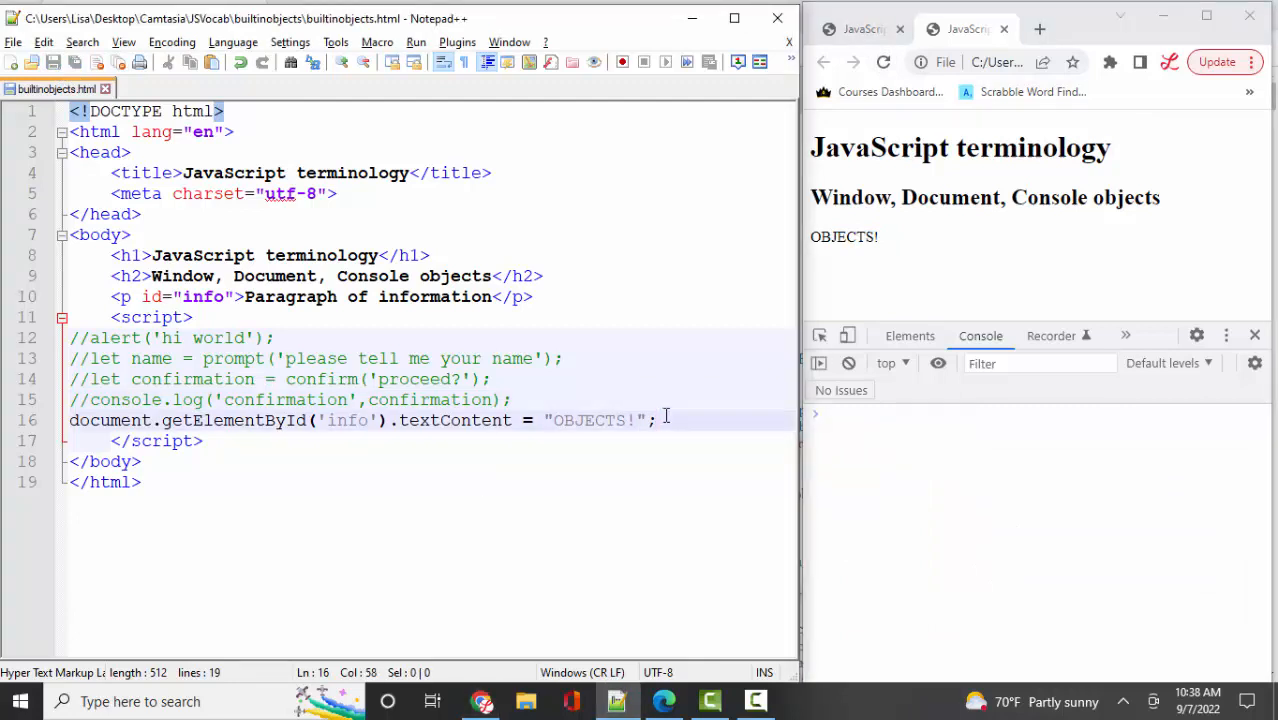
Step: Duplicate the textContent line as a new line setting the info paragraph's color to "red"
{"action": "key", "text": "Enter"}
{"action": "type", "text": "document.getElementById('info').style.color = \"OBJECTS!\";"}
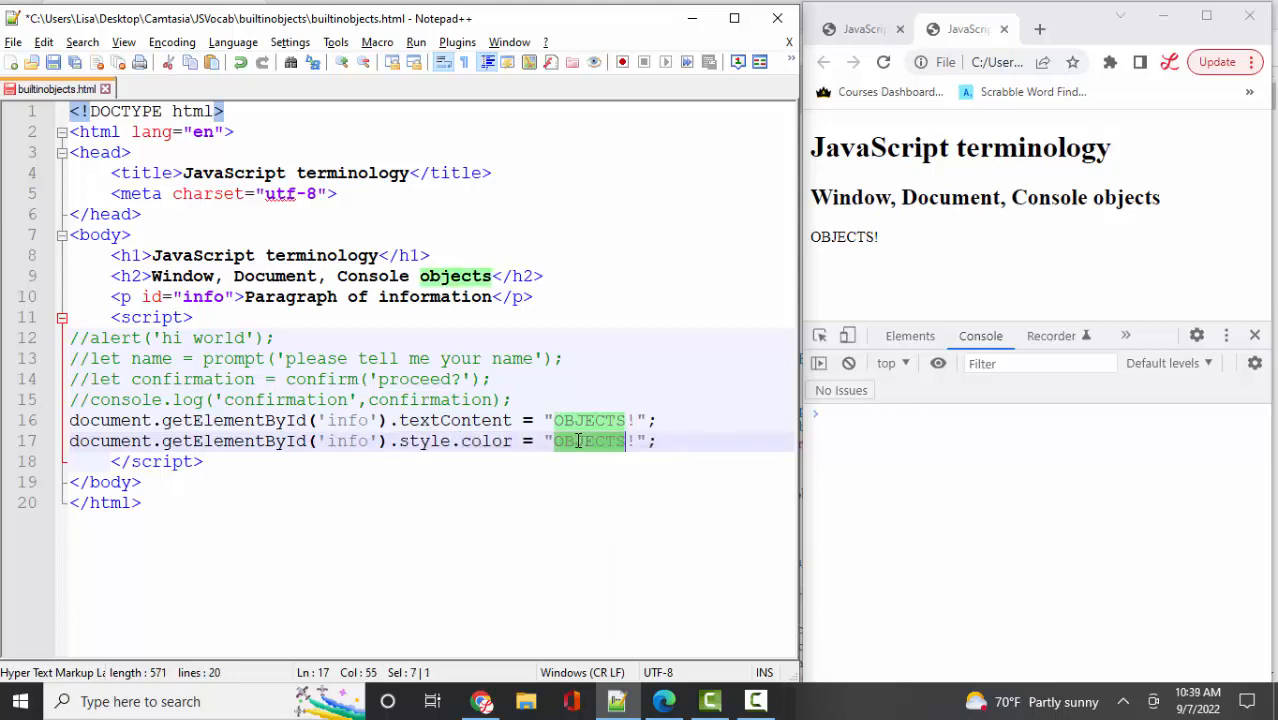
{"action": "type", "text": "red"}
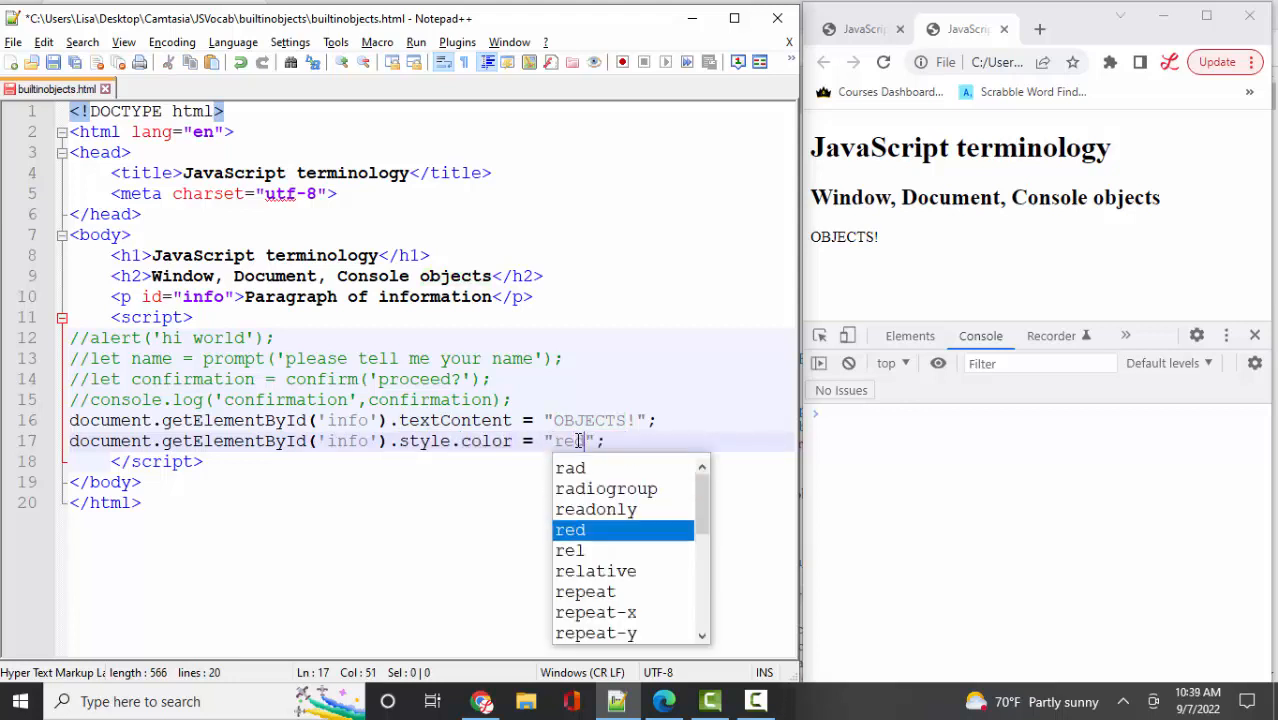
{"action": "left_click", "coordinate": [886, 62]}
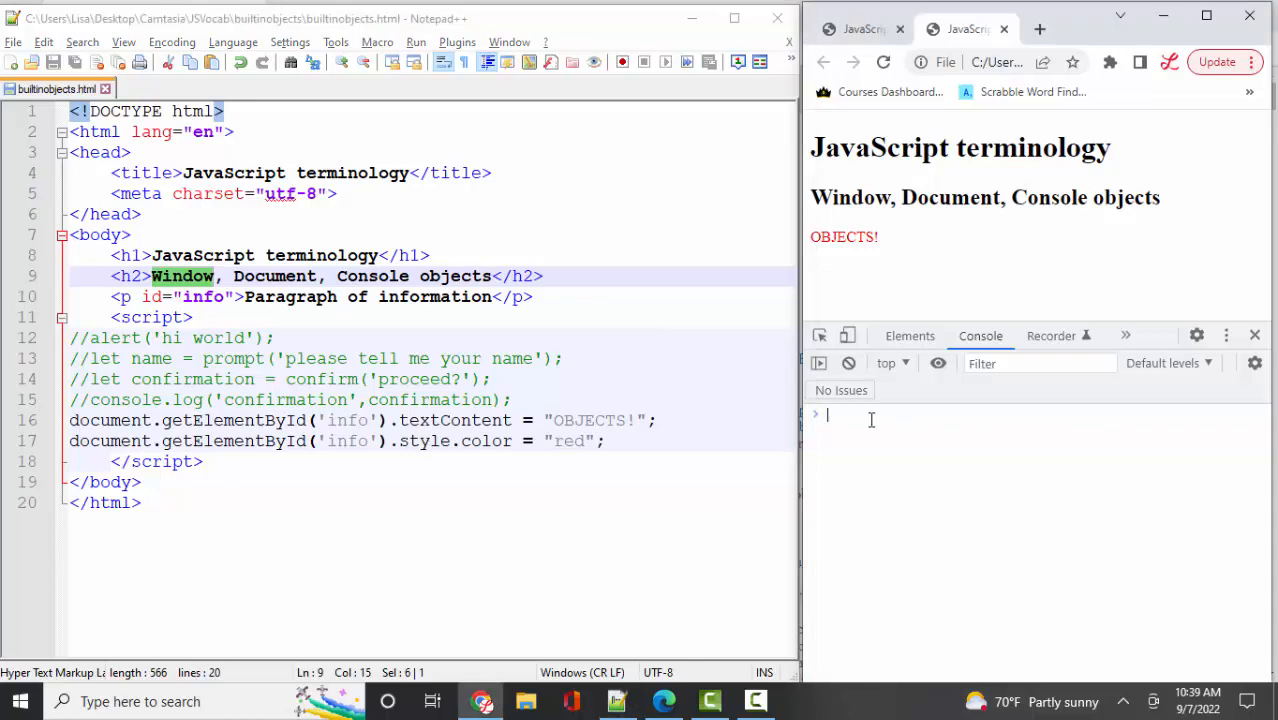
Step: Enter document. in the console to list the document property suggestions
{"action": "type", "text": "document."}
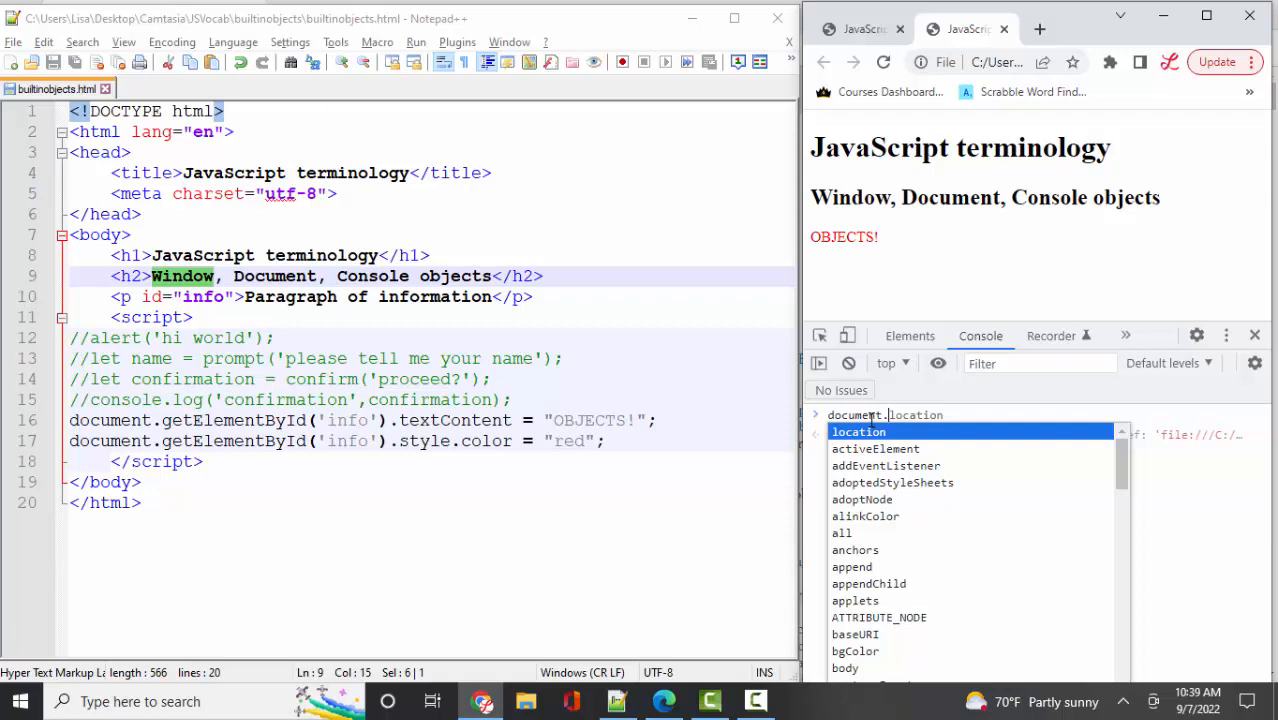
{"action": "mouse_move", "coordinate": [905, 320]}
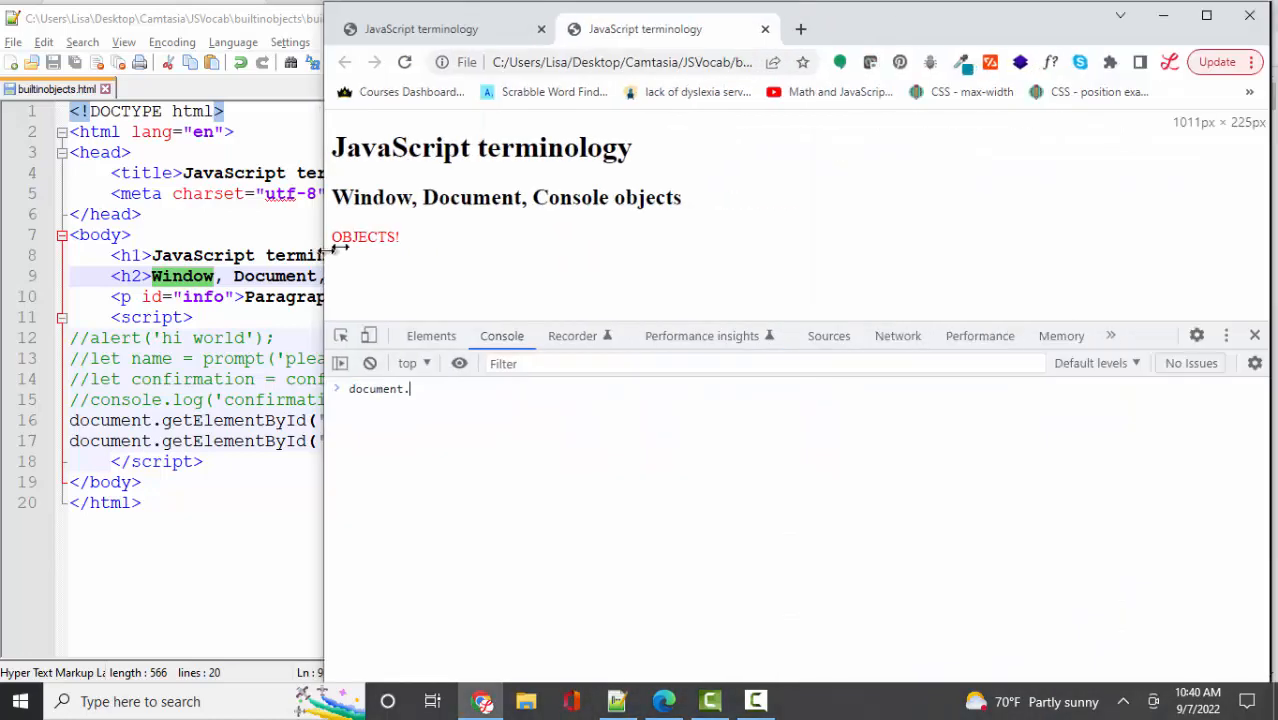
Step: Search W3Schools for 'document' and scroll the HTML DOM Document properties and methods table
{"action": "type", "text": "w3schools.com"}
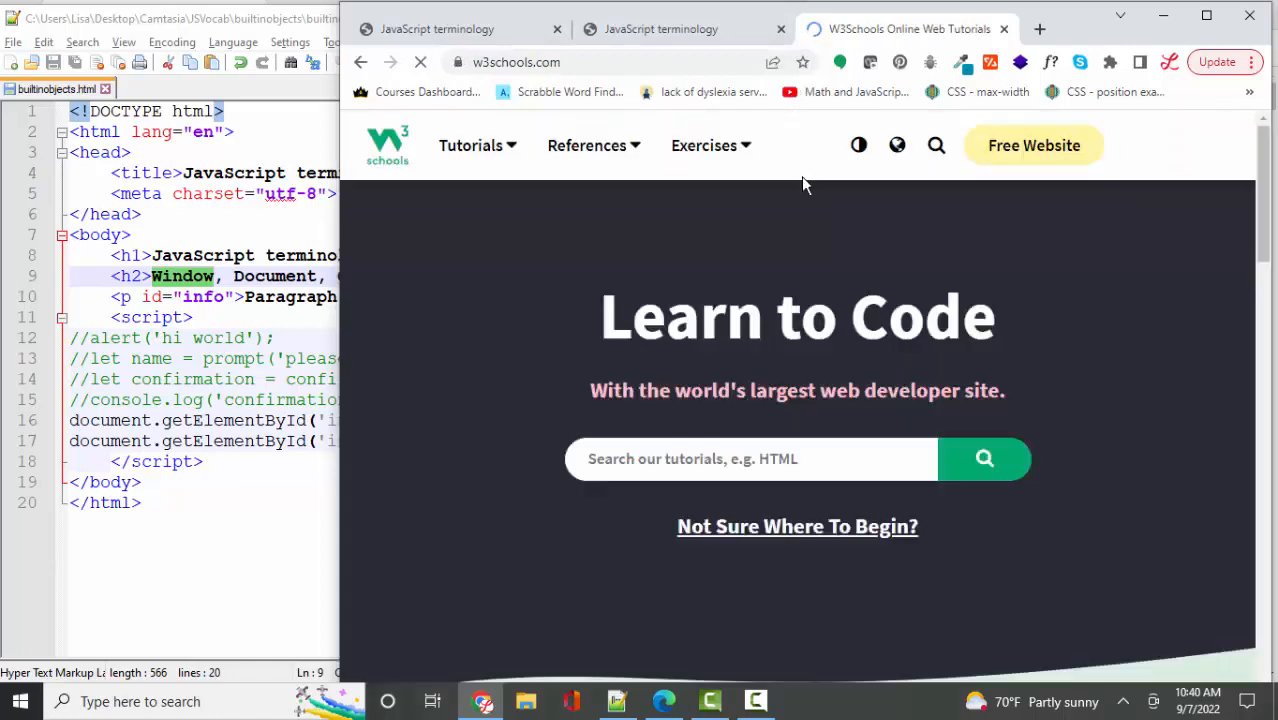
{"action": "type", "text": "documen"}
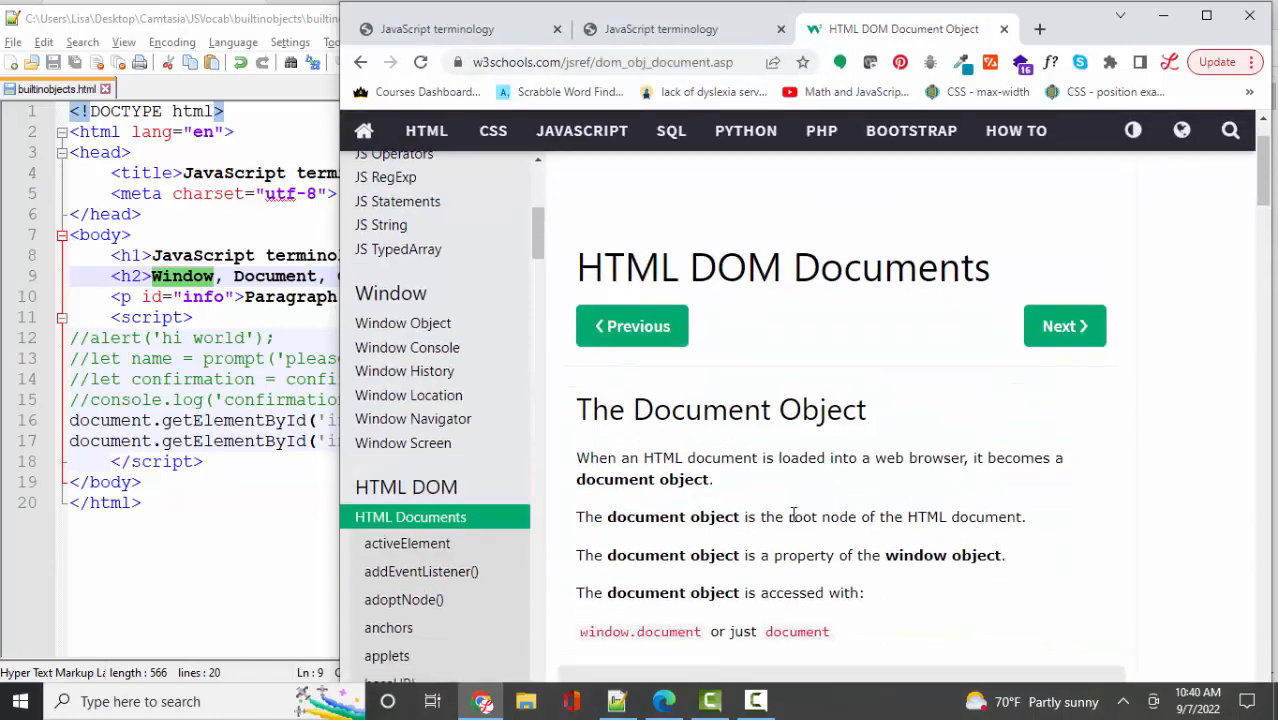
{"action": "scroll", "scroll_direction": "down", "scroll_amount": 3}
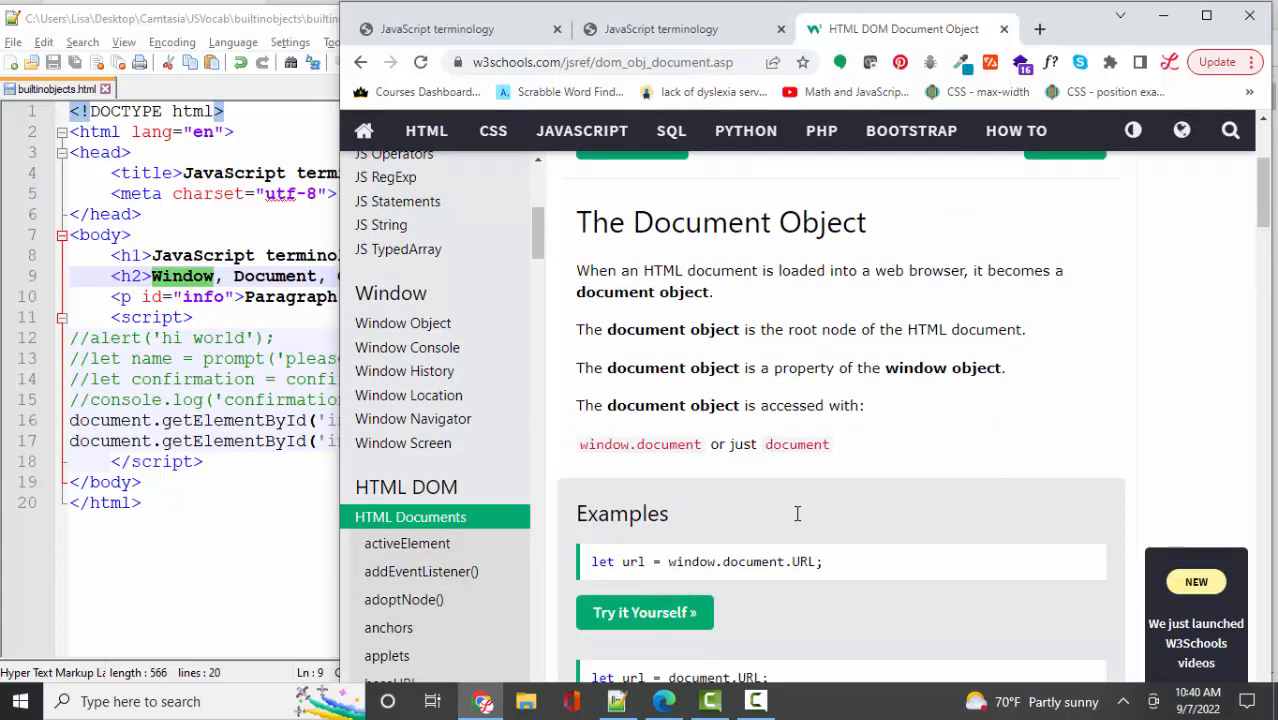
{"action": "scroll", "scroll_direction": "down", "scroll_amount": 3}
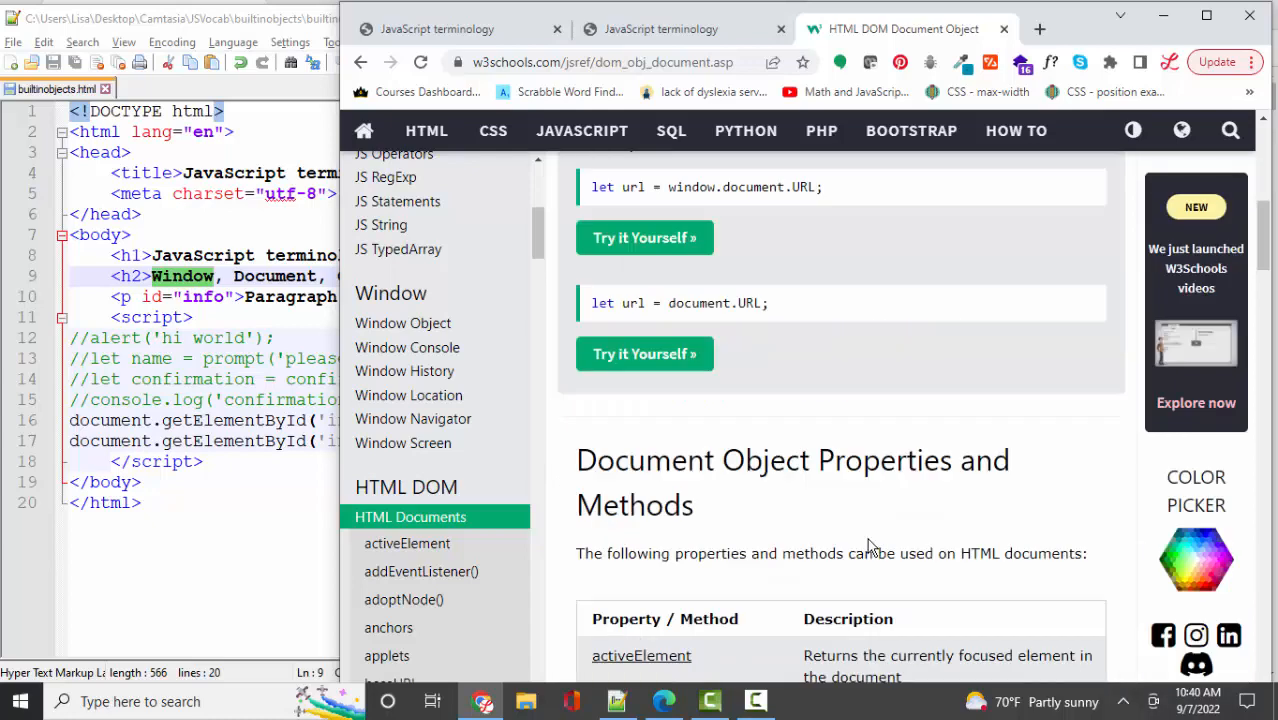
{"action": "scroll", "scroll_direction": "down", "scroll_amount": 3}
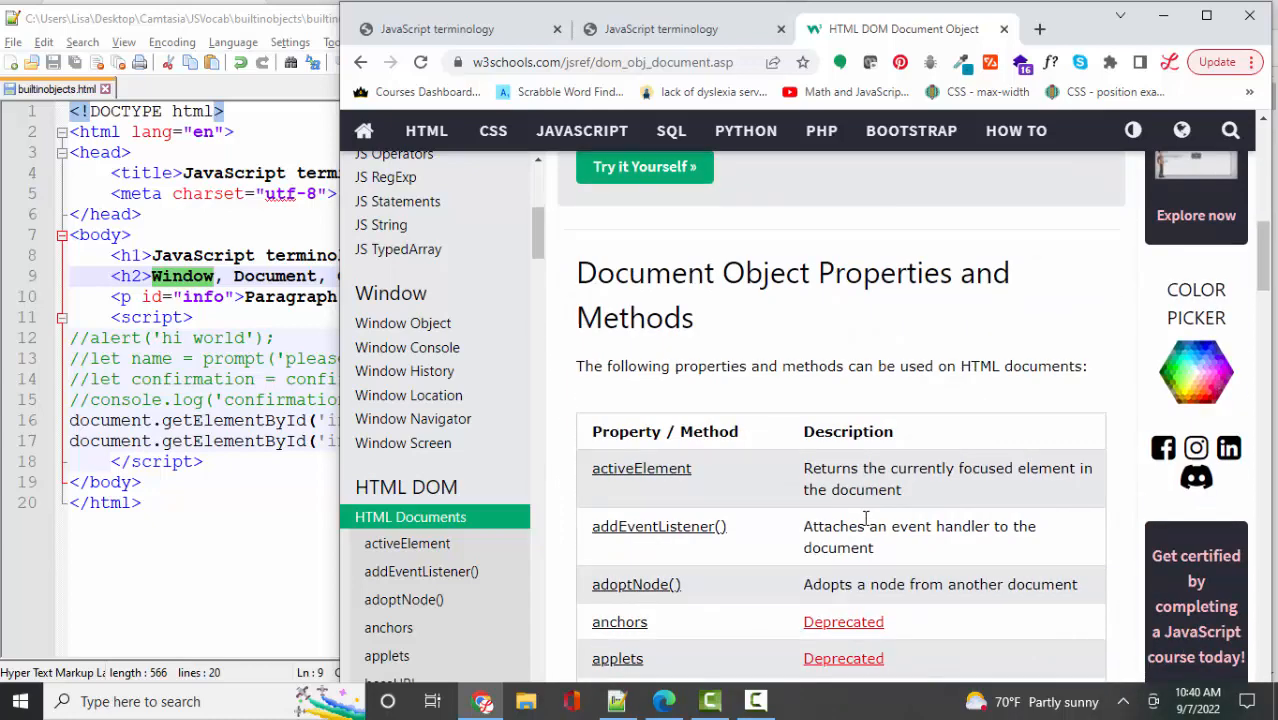
{"action": "scroll", "scroll_direction": "down", "scroll_amount": 3}
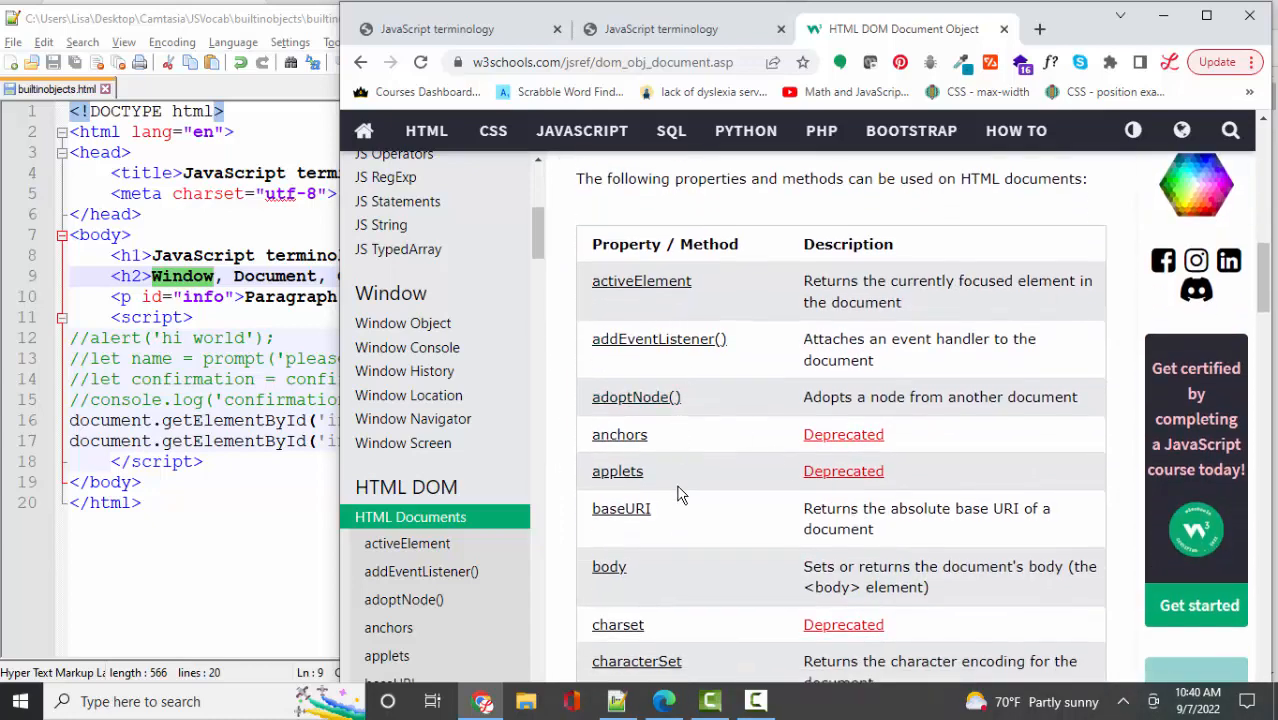
{"action": "scroll", "scroll_direction": "down", "scroll_amount": 3}
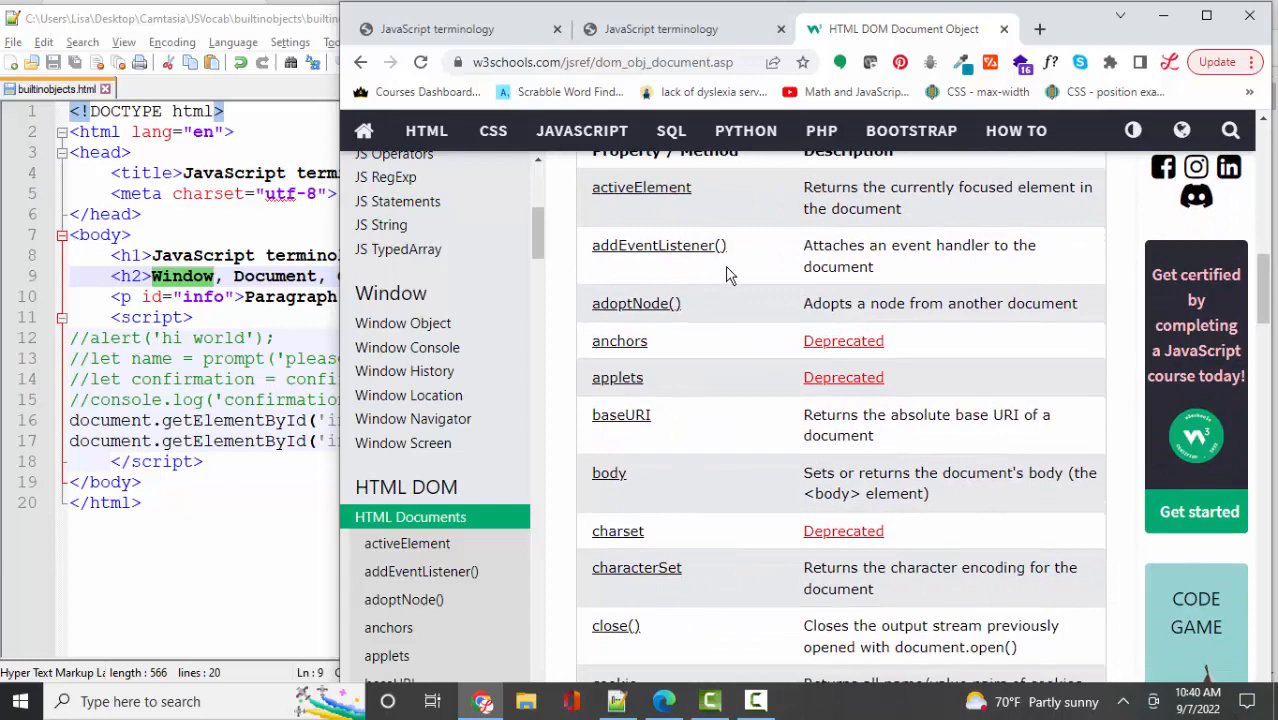
{"action": "mouse_move", "coordinate": [642, 397]}
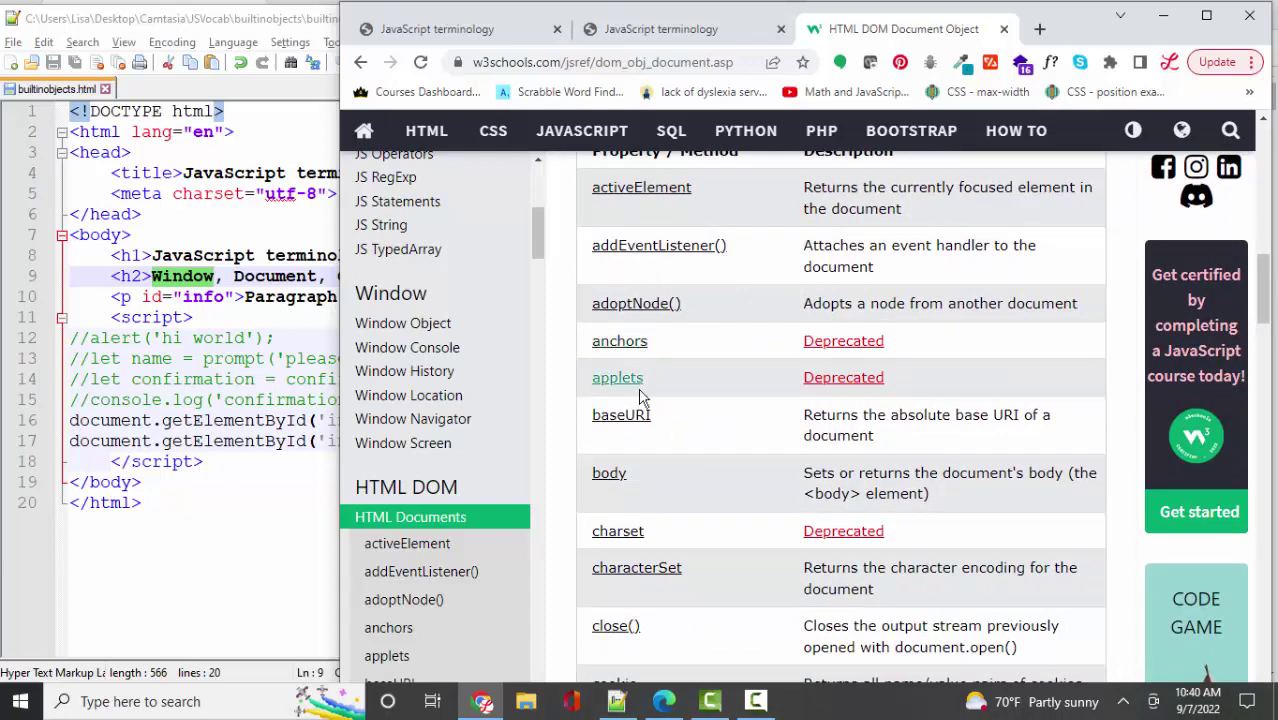
{"action": "scroll", "scroll_direction": "down", "scroll_amount": 3}
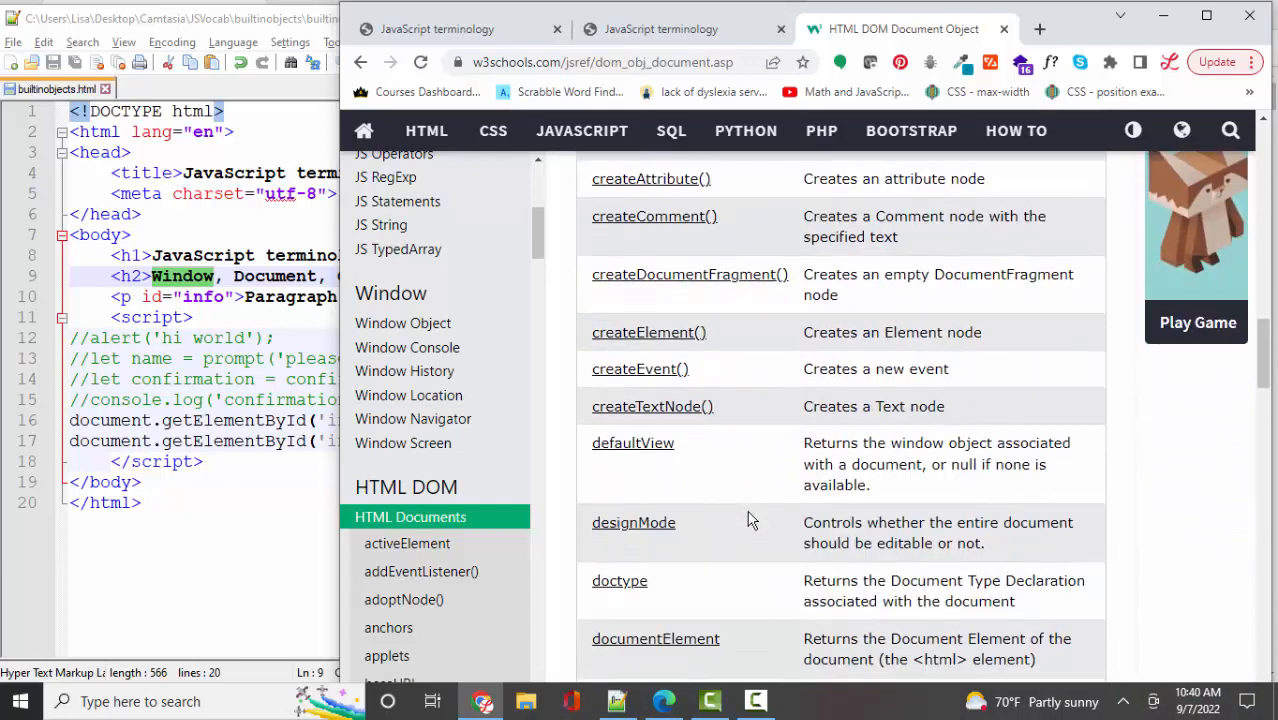
{"action": "type", "text": "document+object+mdn..."}
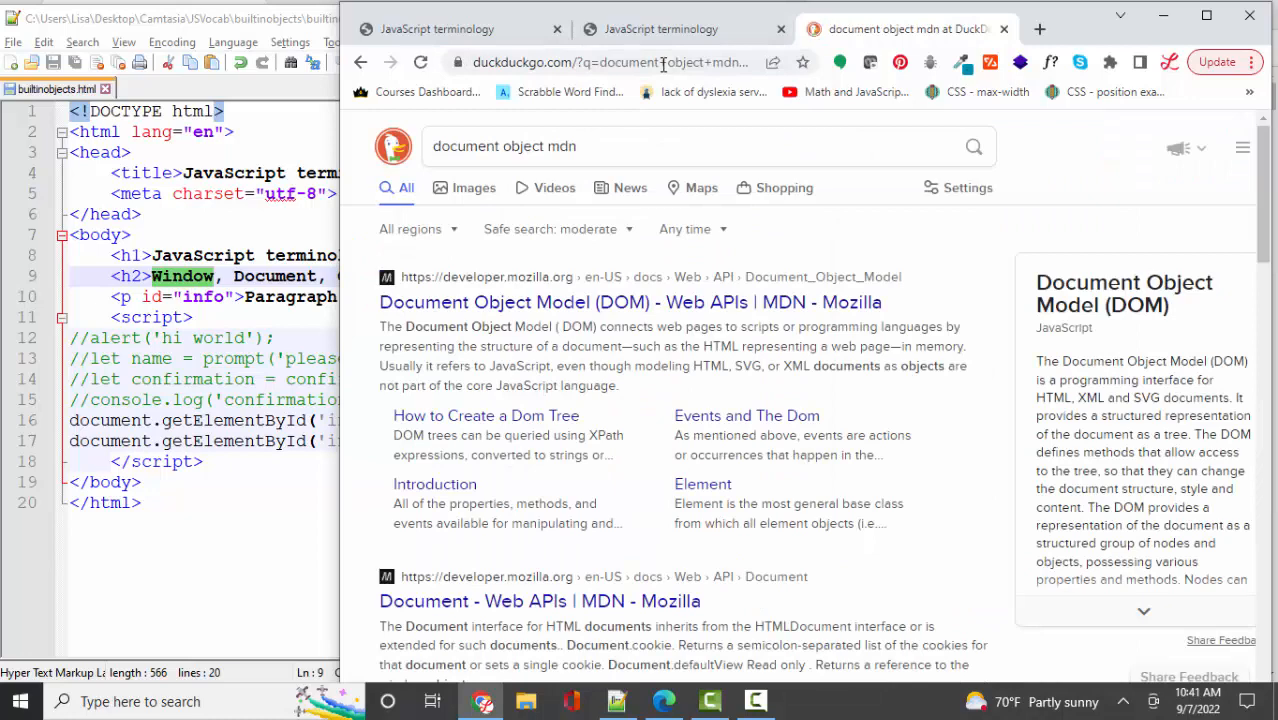
Step: Open the 'Document Object Model (DOM) - Web APIs | MDN' search result
{"action": "left_click", "coordinate": [630, 302]}
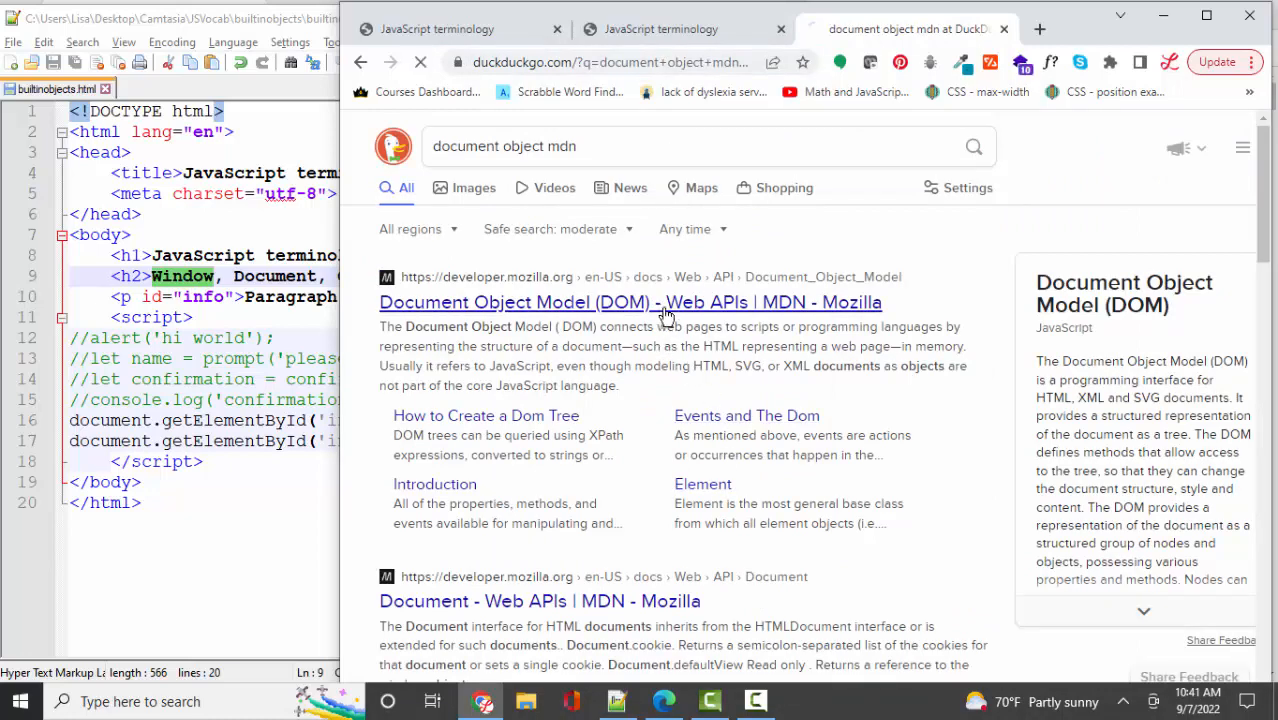
{"action": "left_click", "coordinate": [632, 302]}
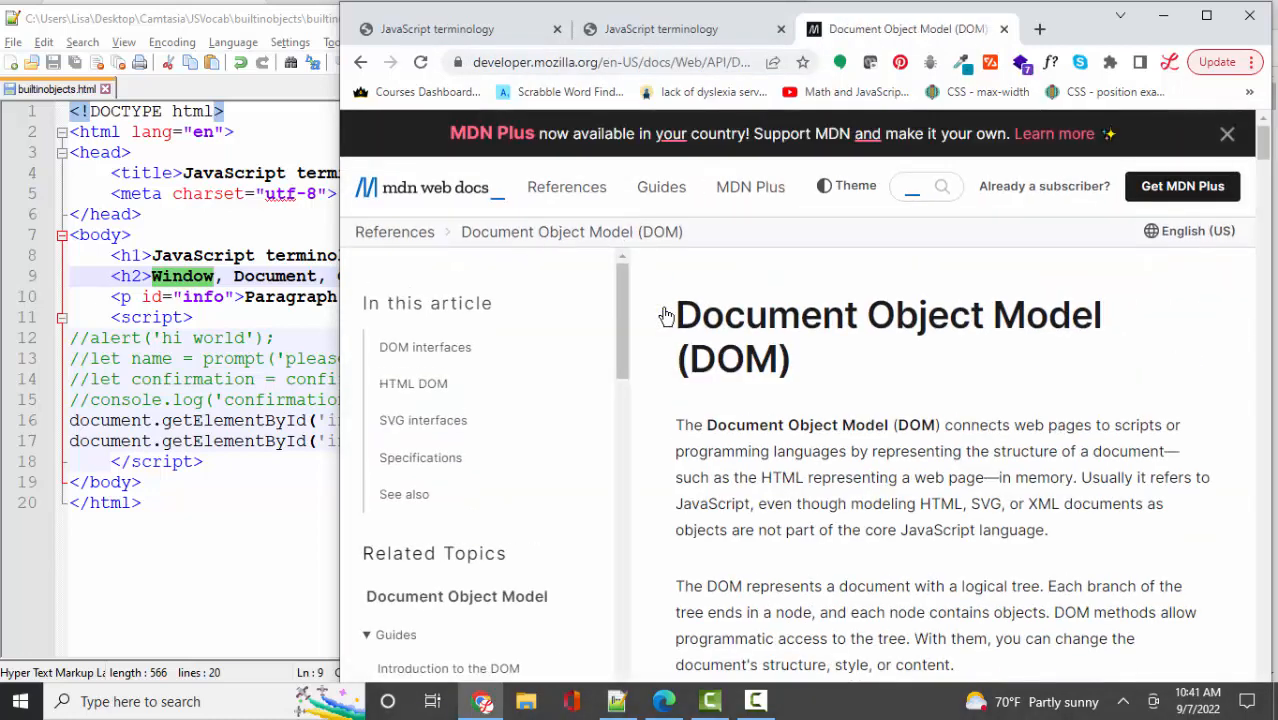